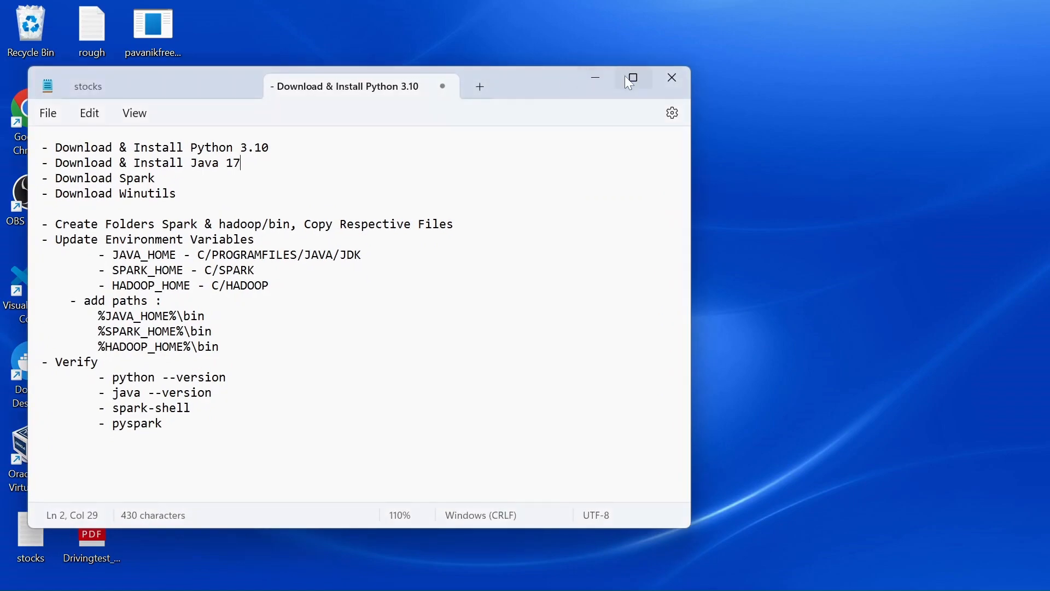
- Maximize the Notepad window holding the Spark setup checklist
click(630, 77)
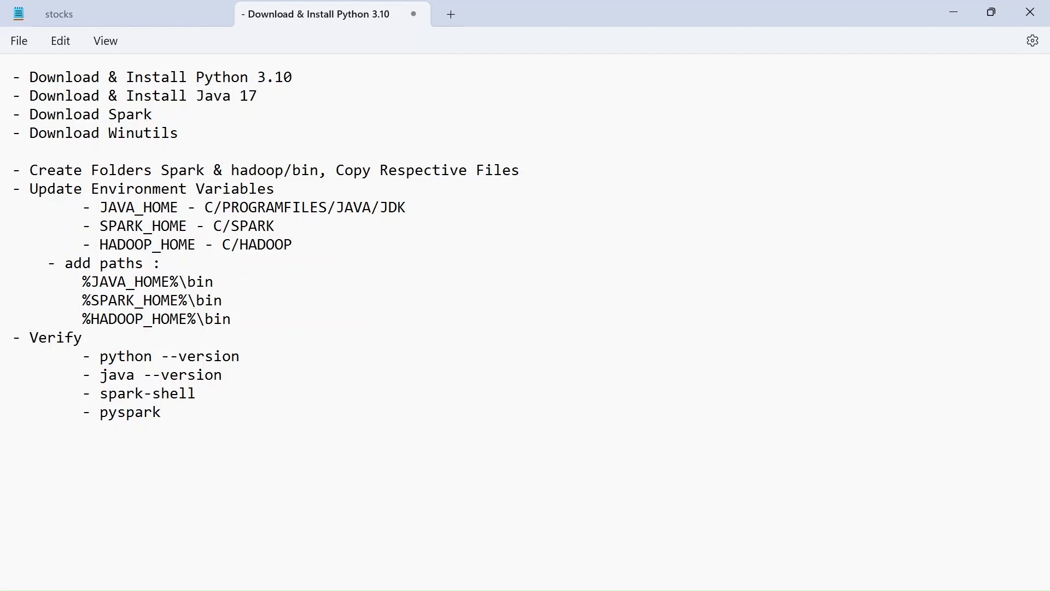
click(257, 96)
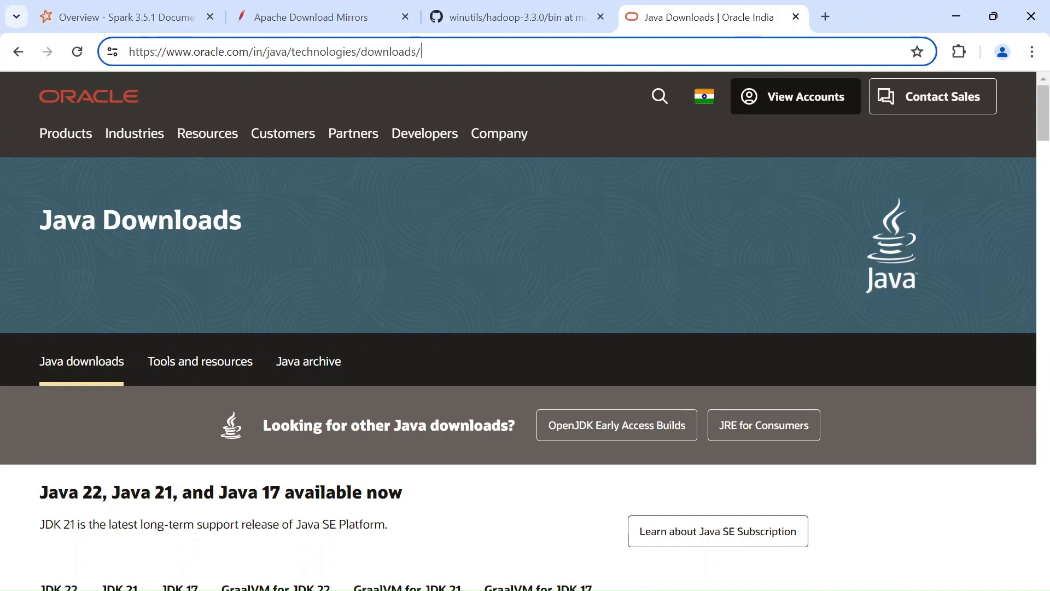
mouse_move(354, 70)
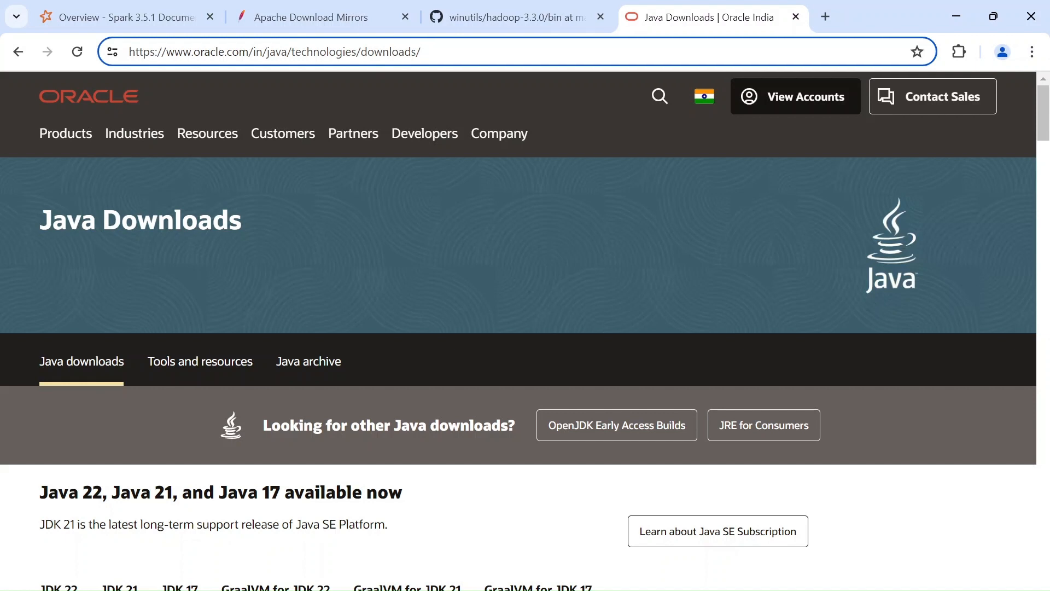
- Check the JDK 17 options and the Spark docs' supported Java versions 8/11/17
scroll(down, 3)
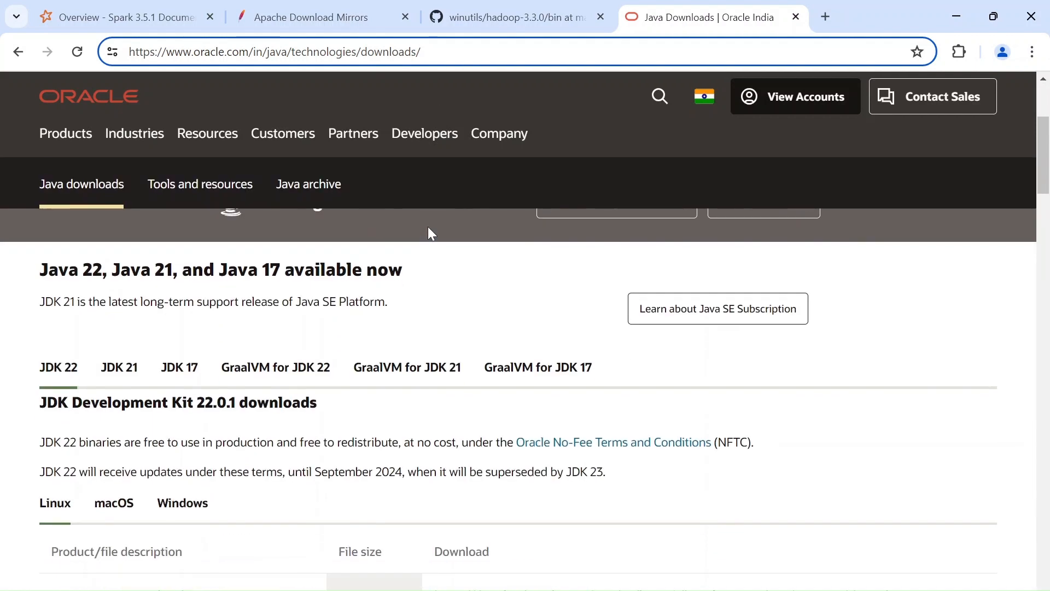
click(179, 367)
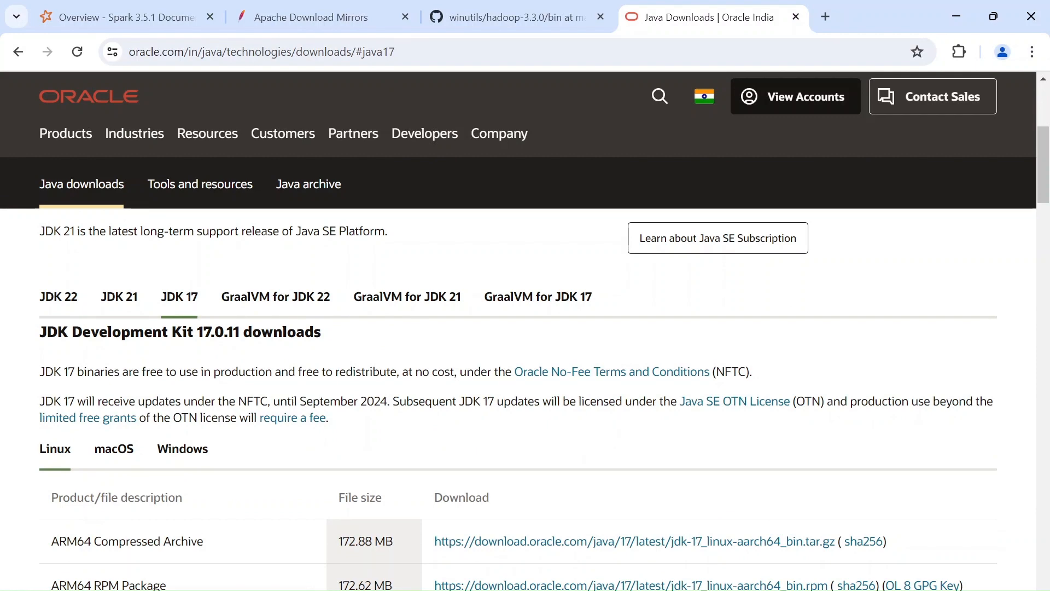
click(120, 16)
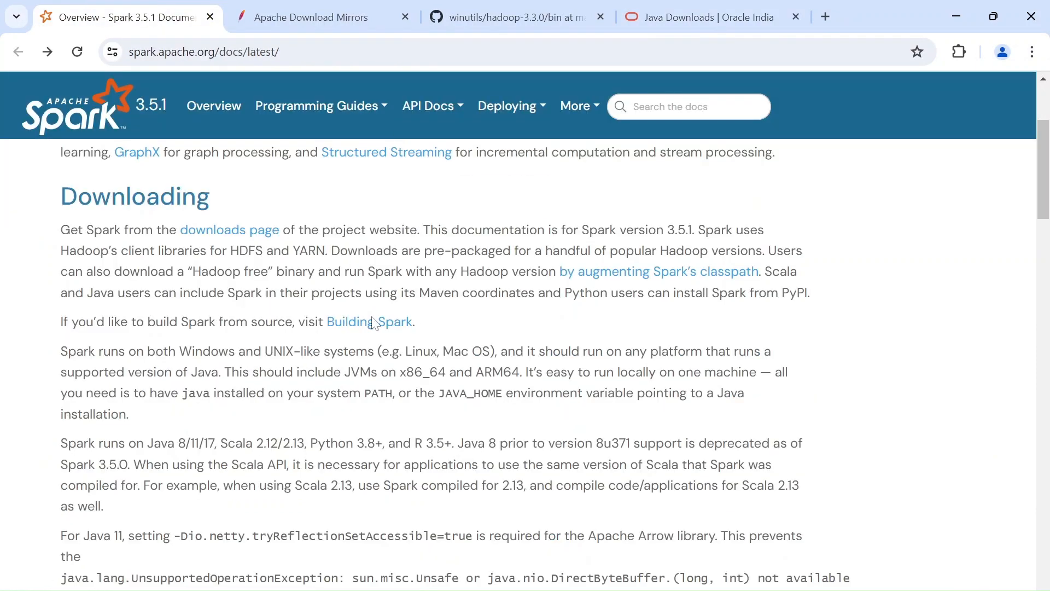
scroll(up, 3)
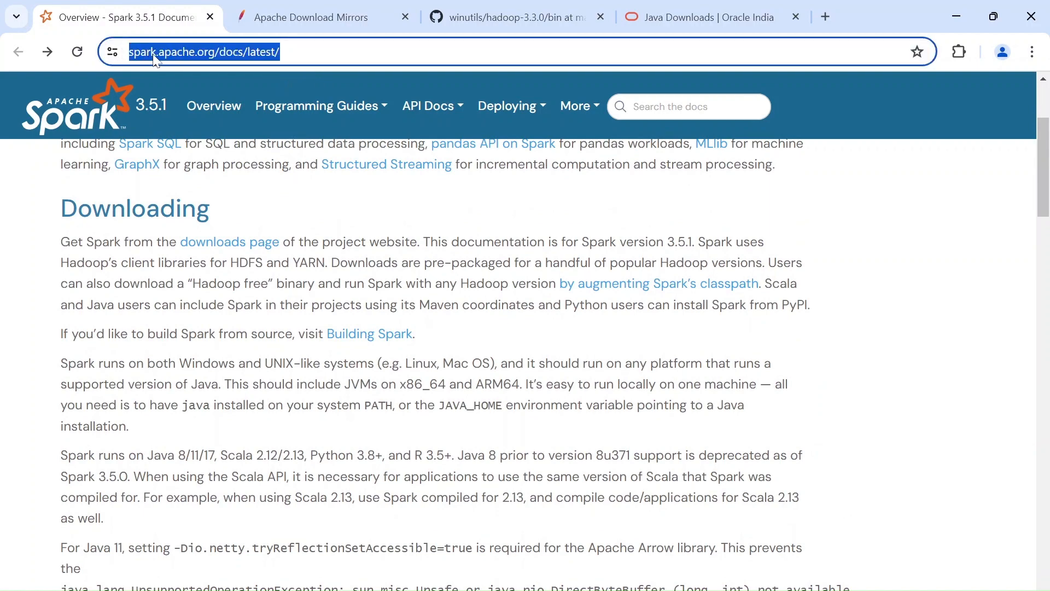
mouse_move(186, 61)
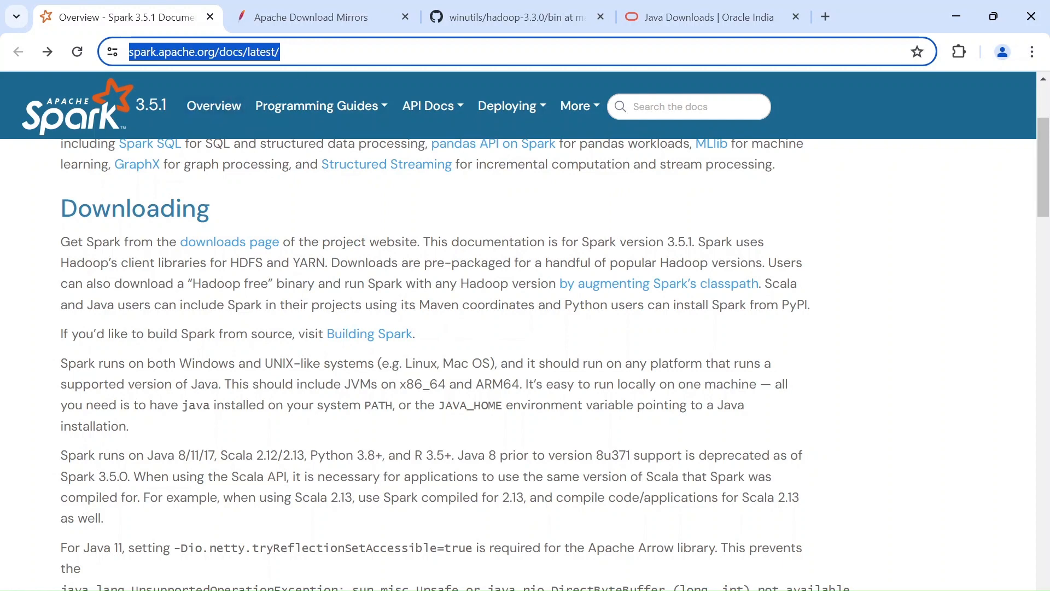
scroll(down, 3)
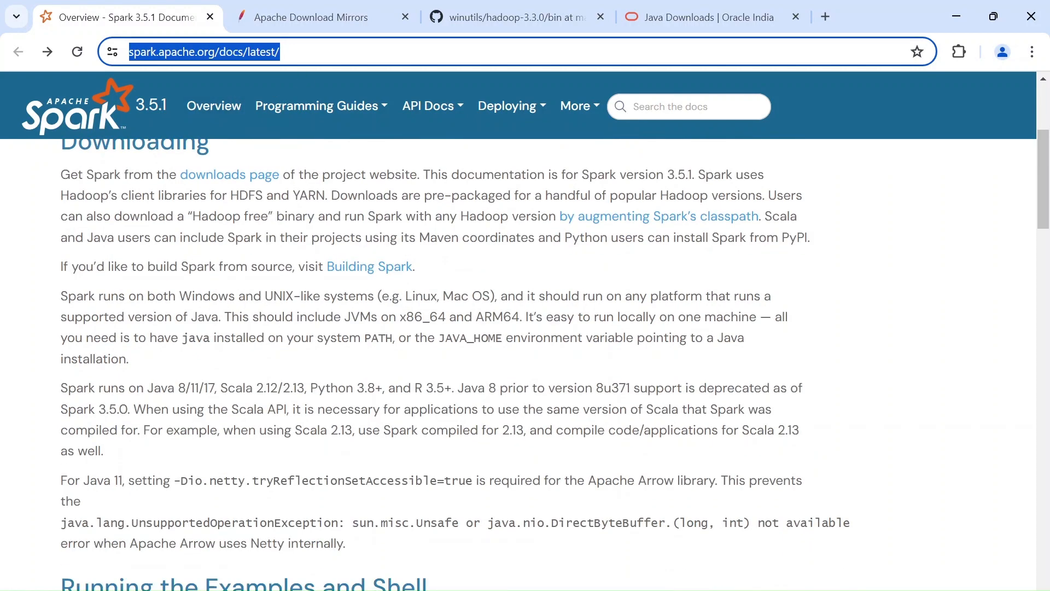
double_click(101, 387)
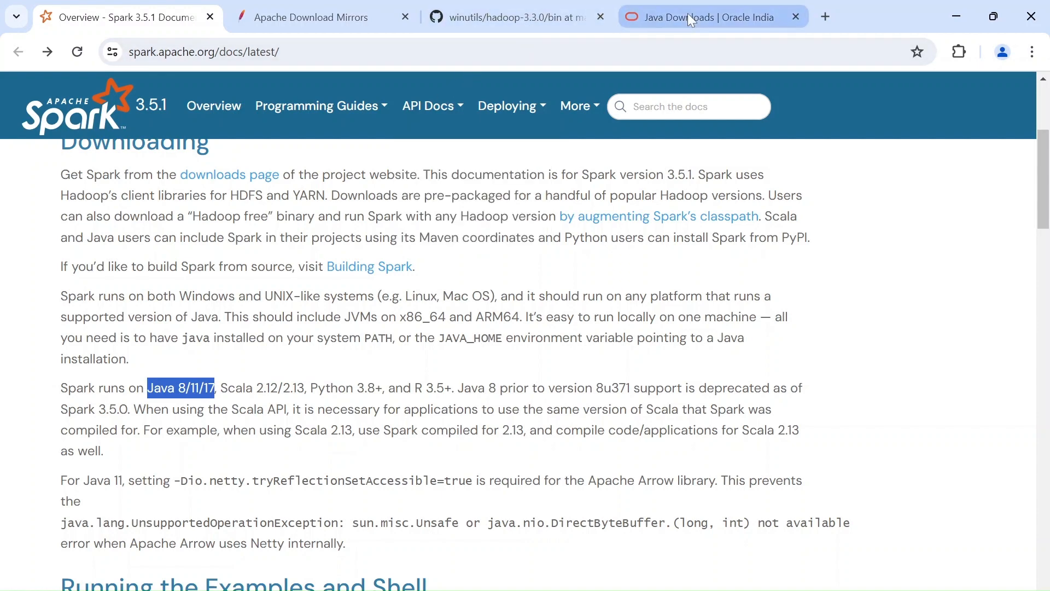
- Show the JDK 17 Windows files and cancel the duplicate x64 installer download
click(703, 16)
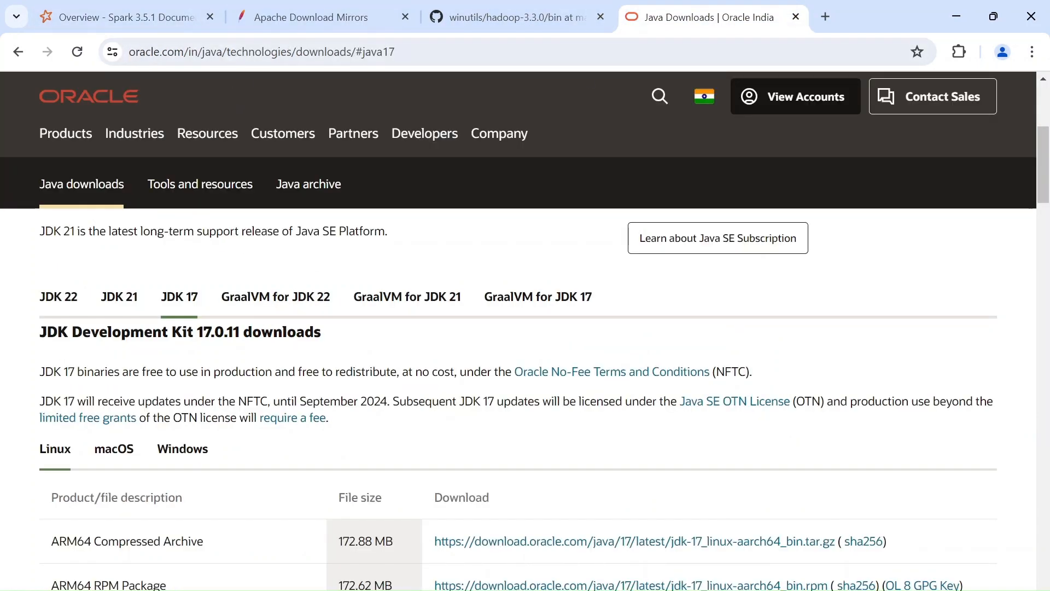
mouse_move(193, 269)
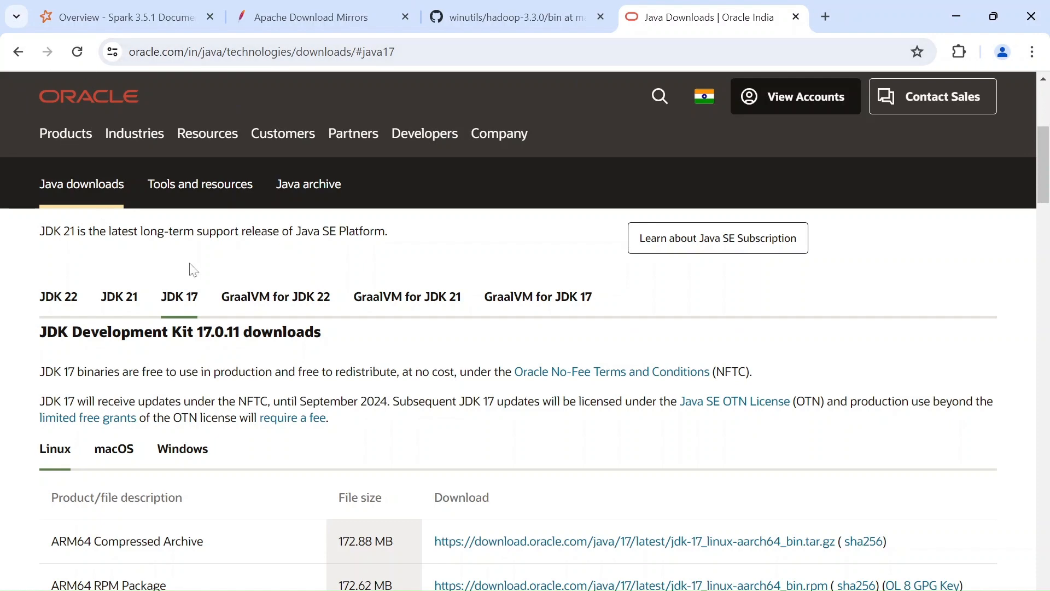
mouse_move(214, 335)
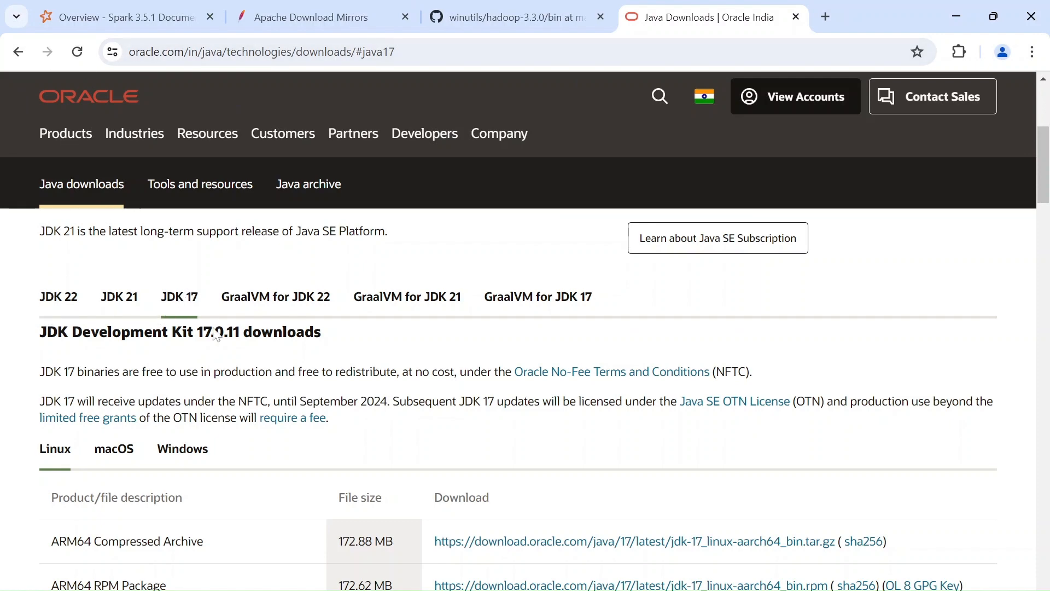
scroll(down, 3)
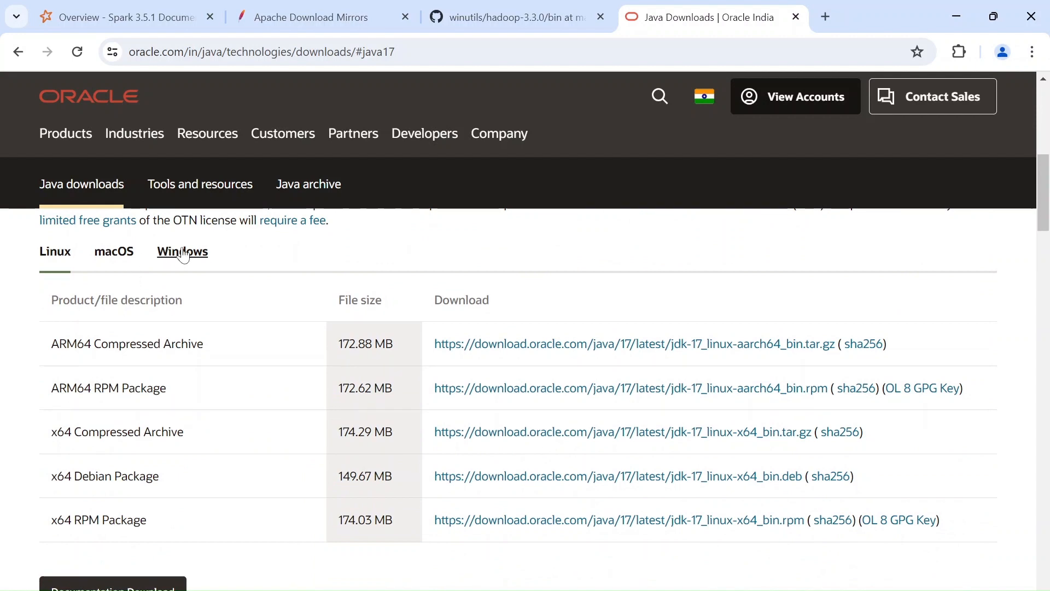
click(182, 252)
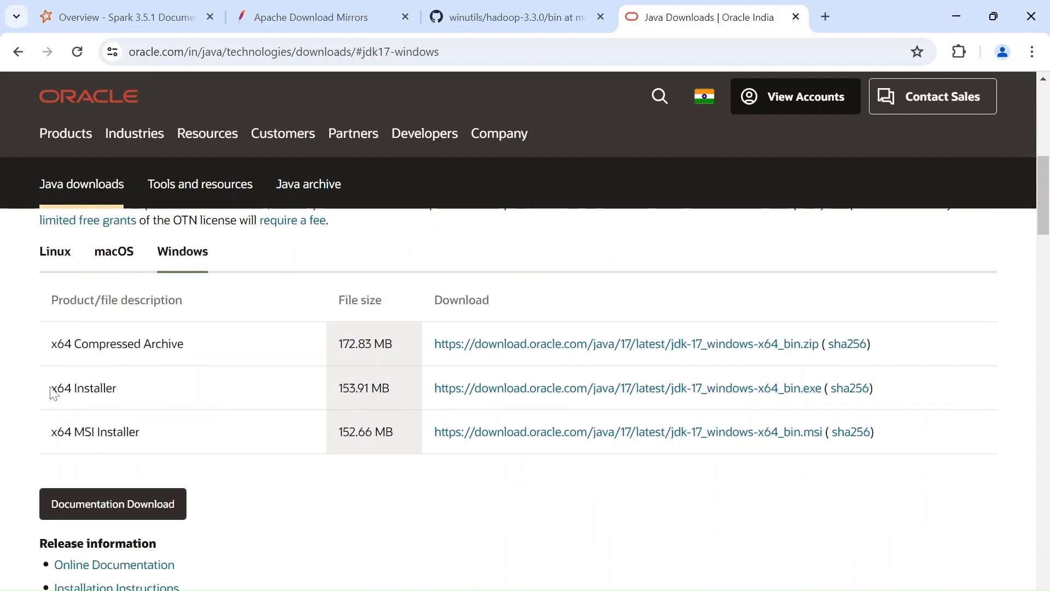
mouse_move(672, 395)
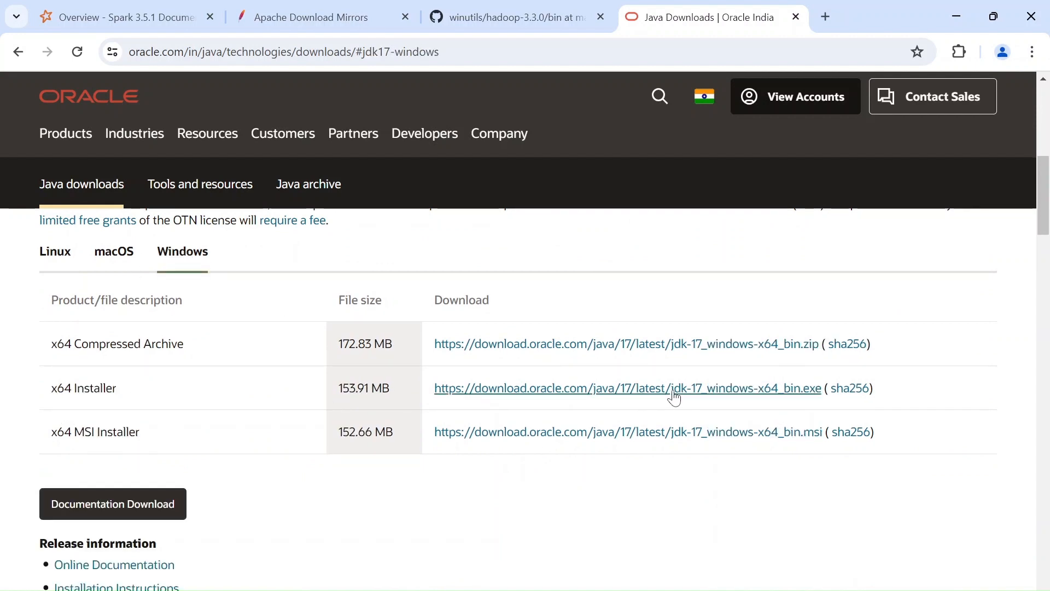
click(628, 387)
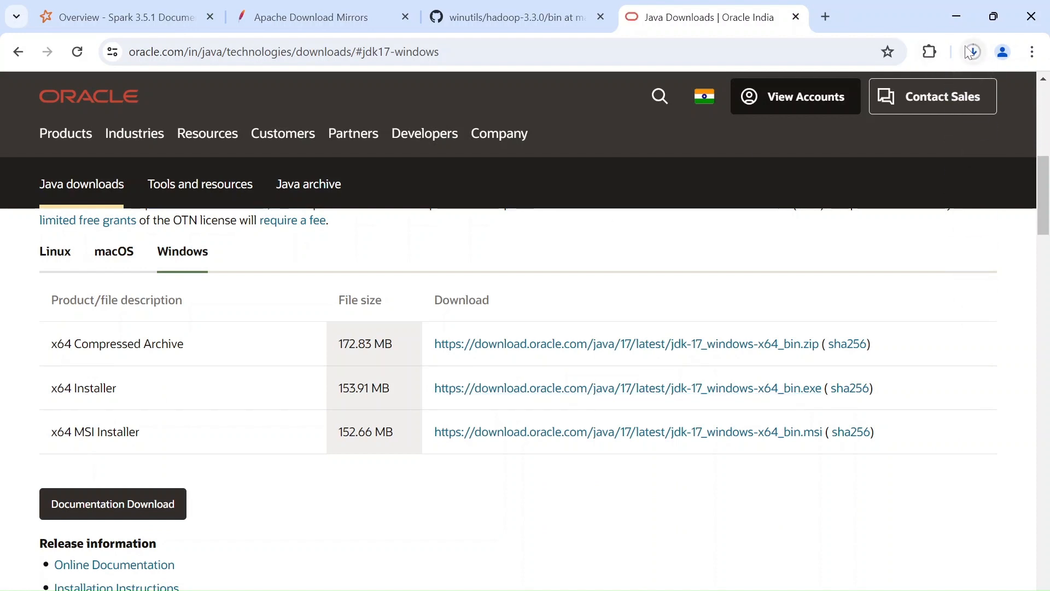
click(970, 51)
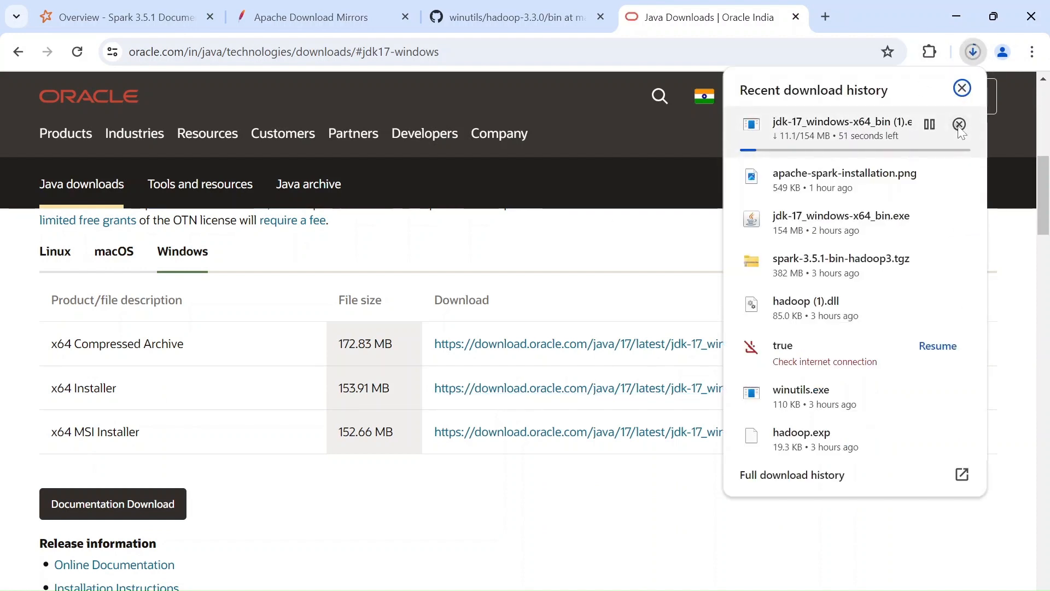
click(958, 124)
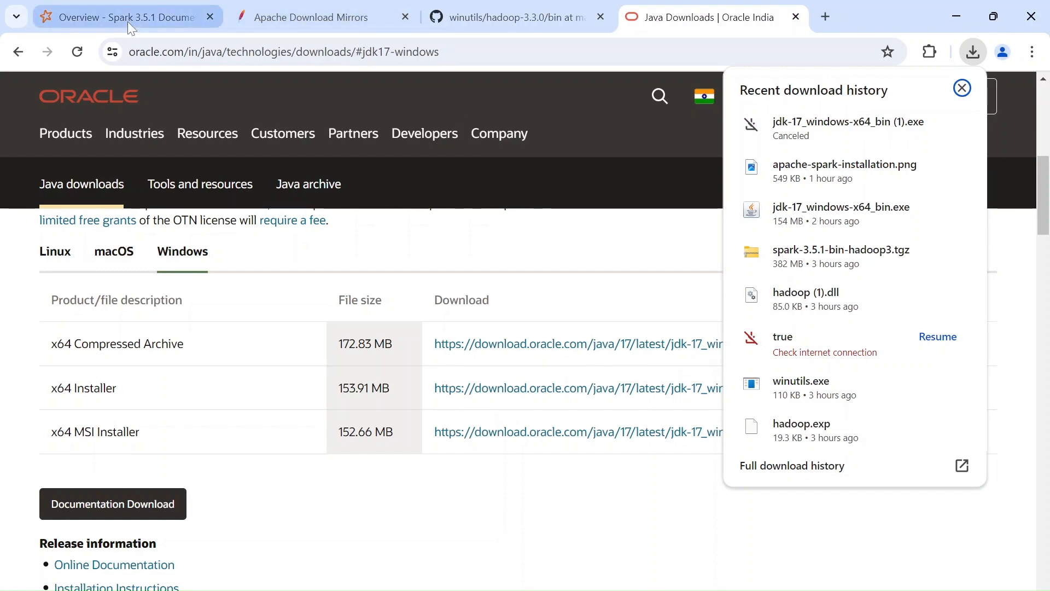
- Reach the Apache mirrors page for spark-3.5.1-bin-hadoop3.tgz from the Spark docs
click(121, 17)
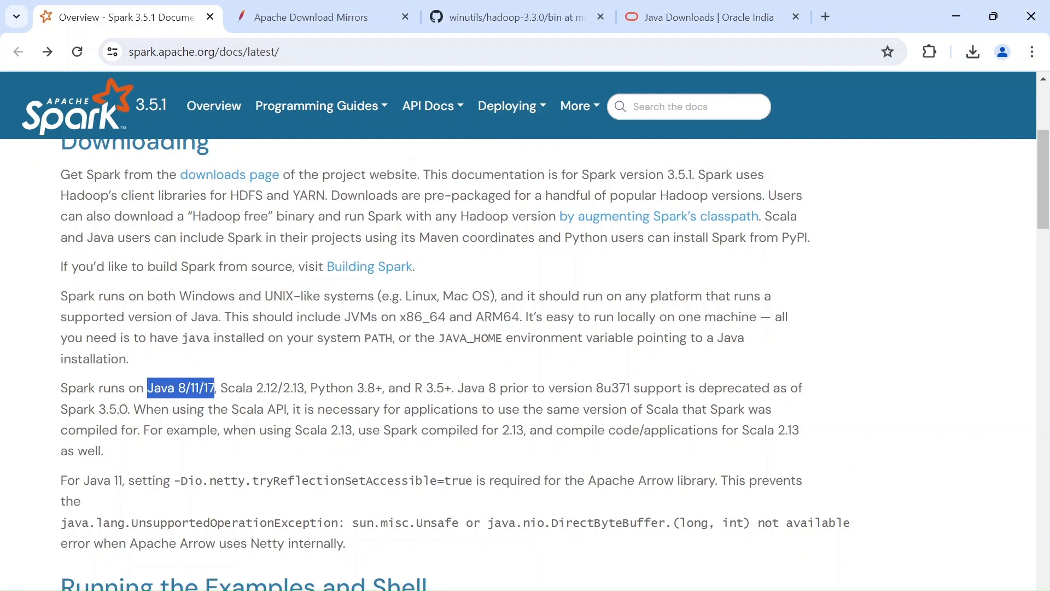
scroll(up, 3)
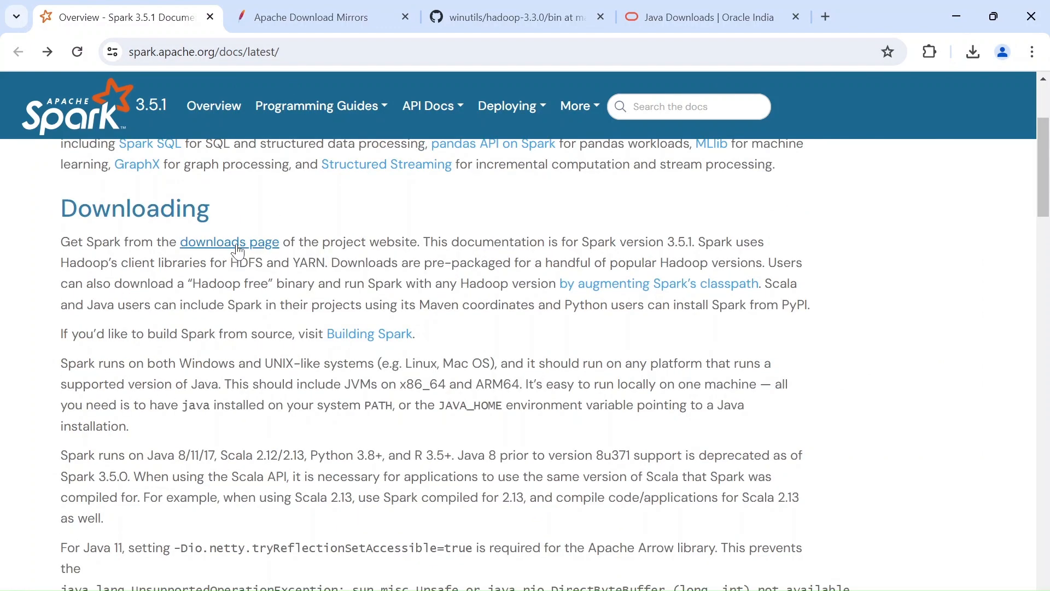
mouse_move(240, 248)
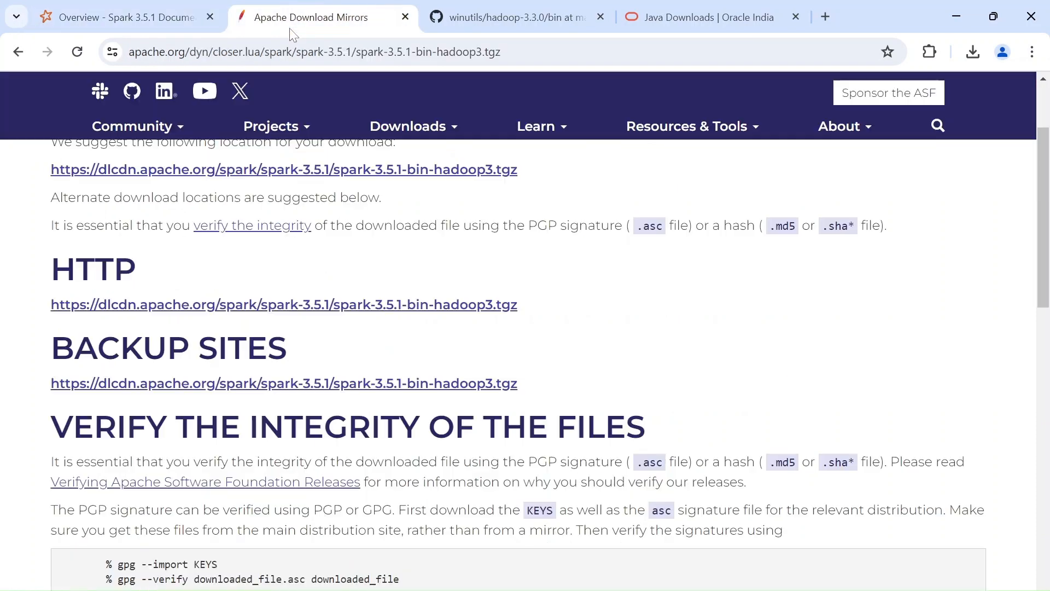
mouse_move(523, 75)
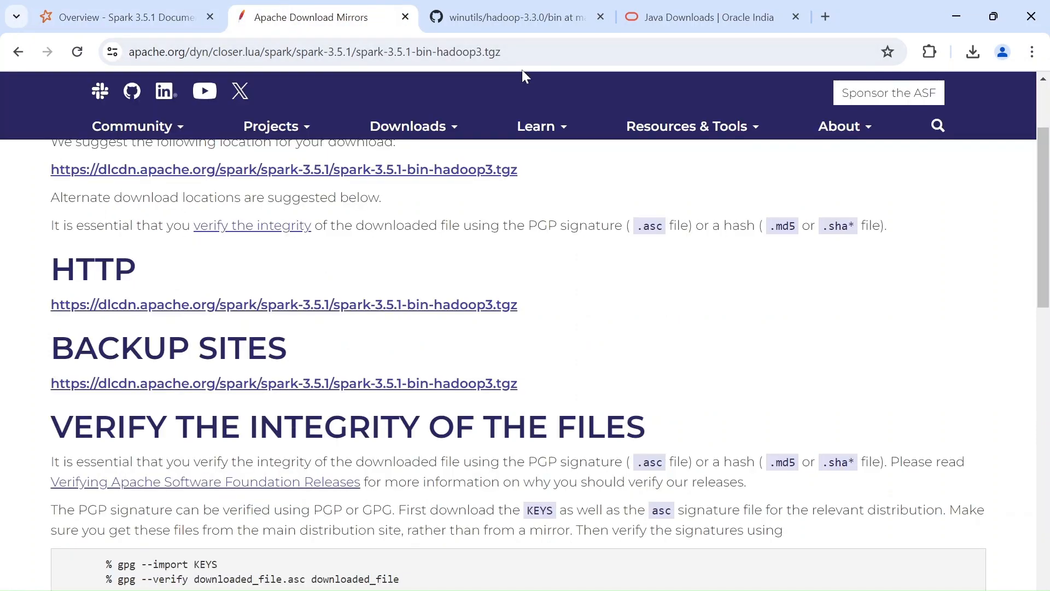
mouse_move(499, 94)
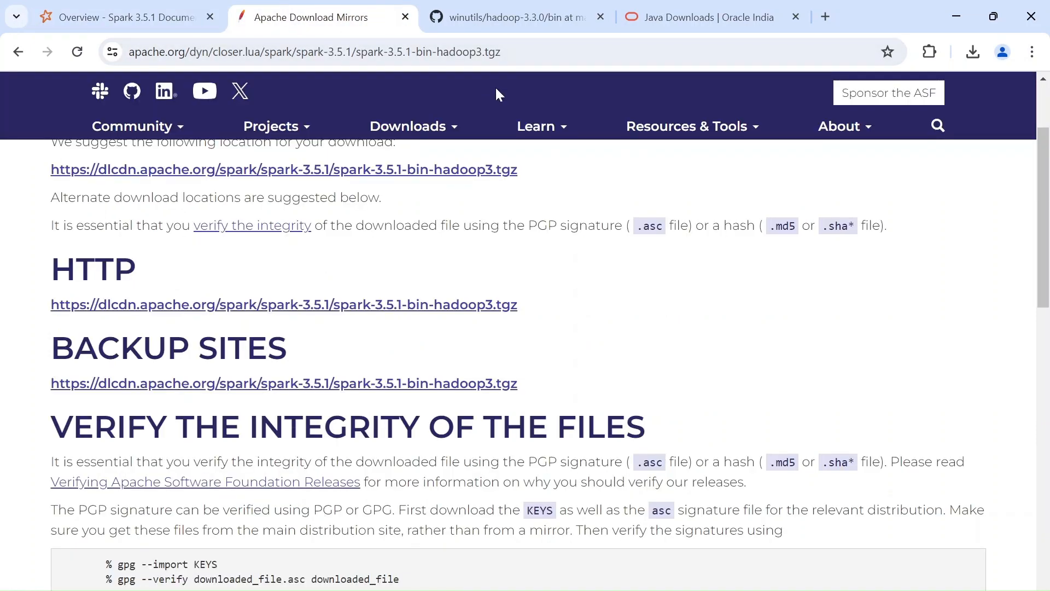
mouse_move(94, 269)
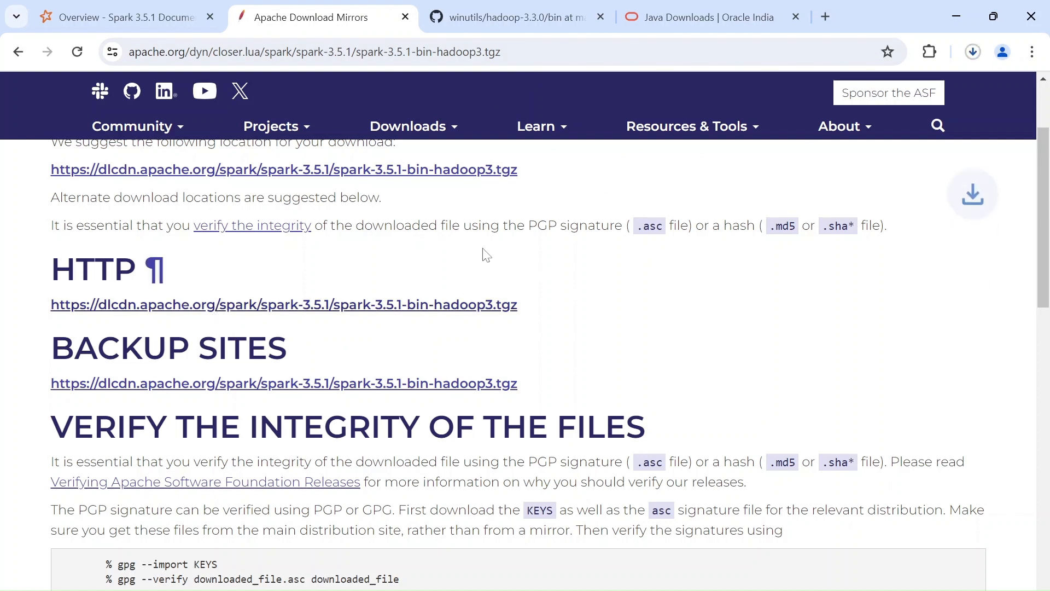
click(973, 51)
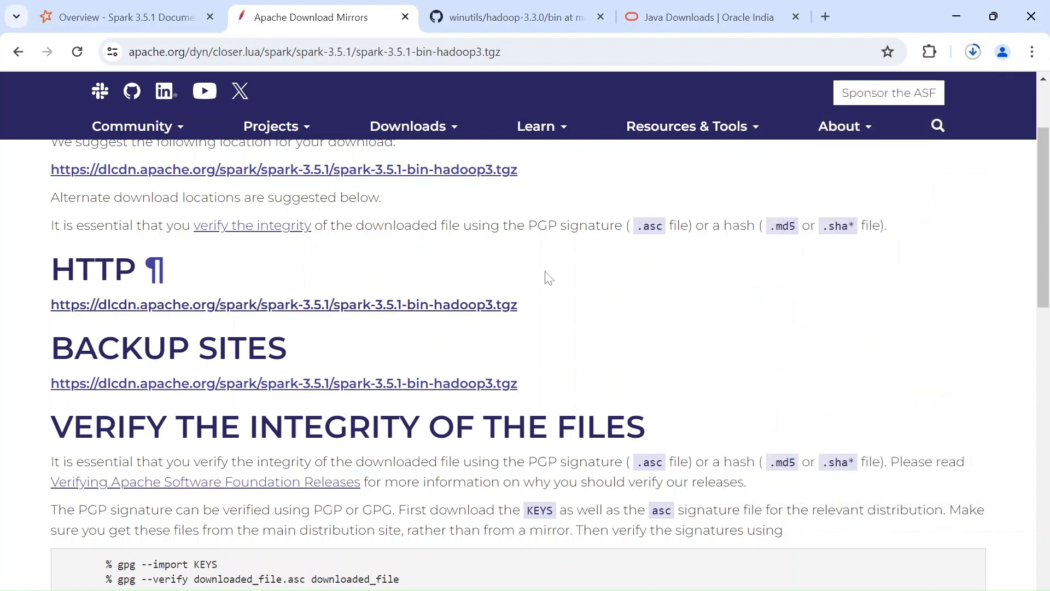
mouse_move(515, 16)
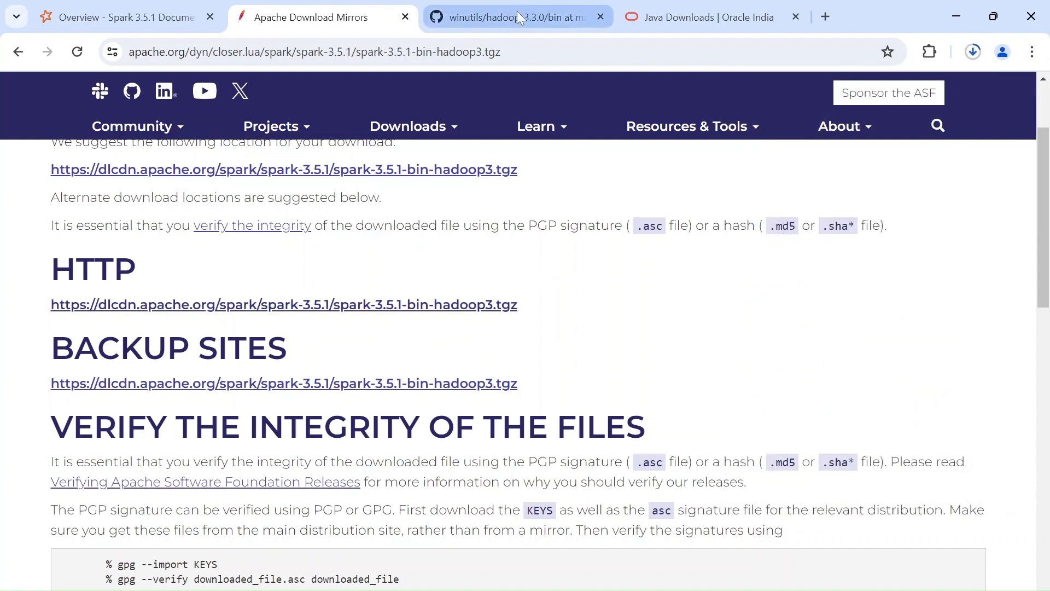
- Download hadoop.dll from the winutils hadoop-3.3.0 bin folder
click(515, 16)
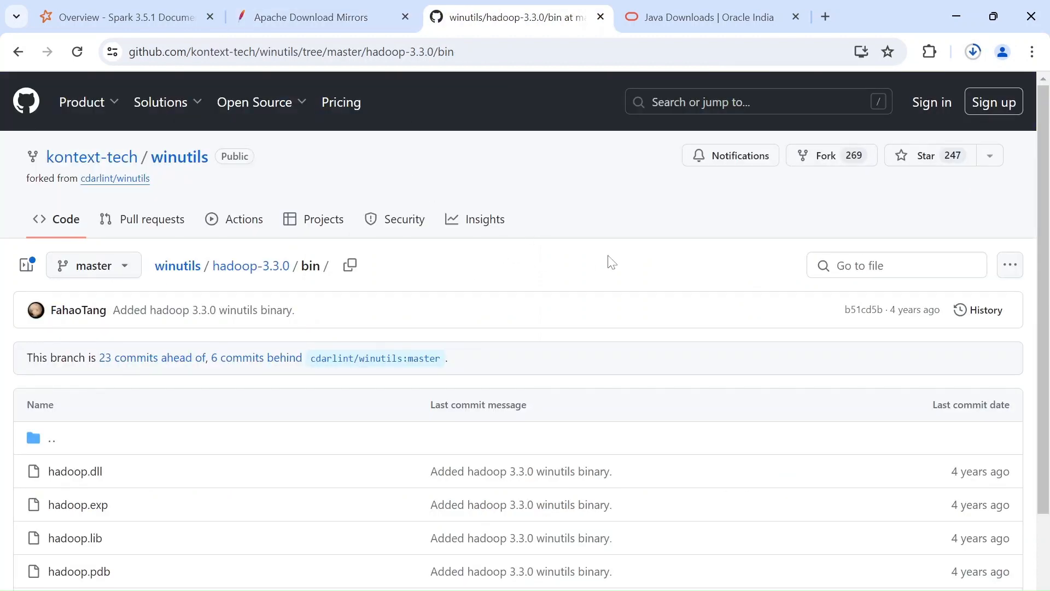
scroll(down, 3)
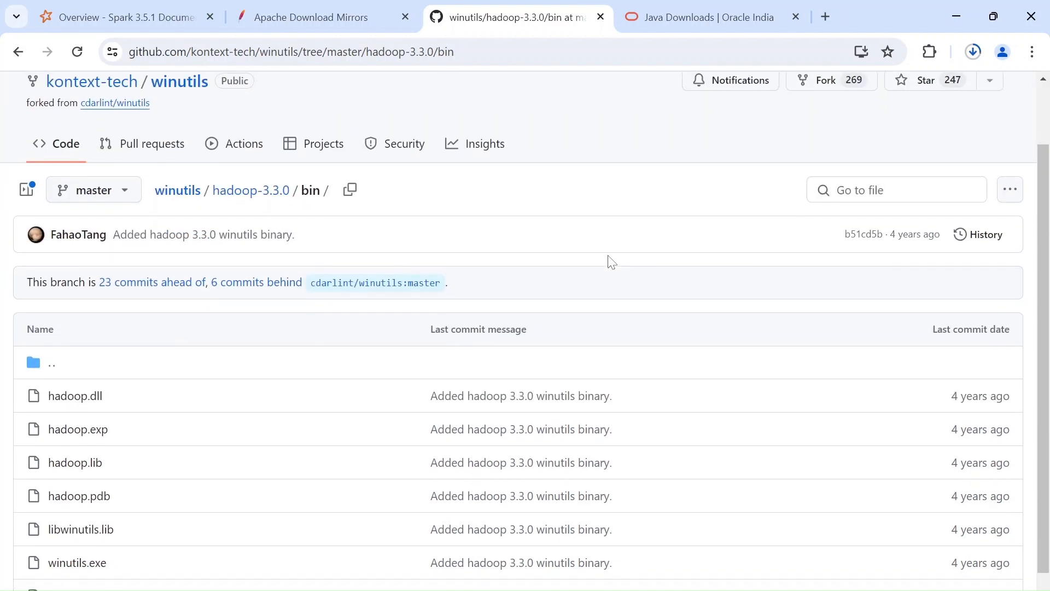
scroll(up, 3)
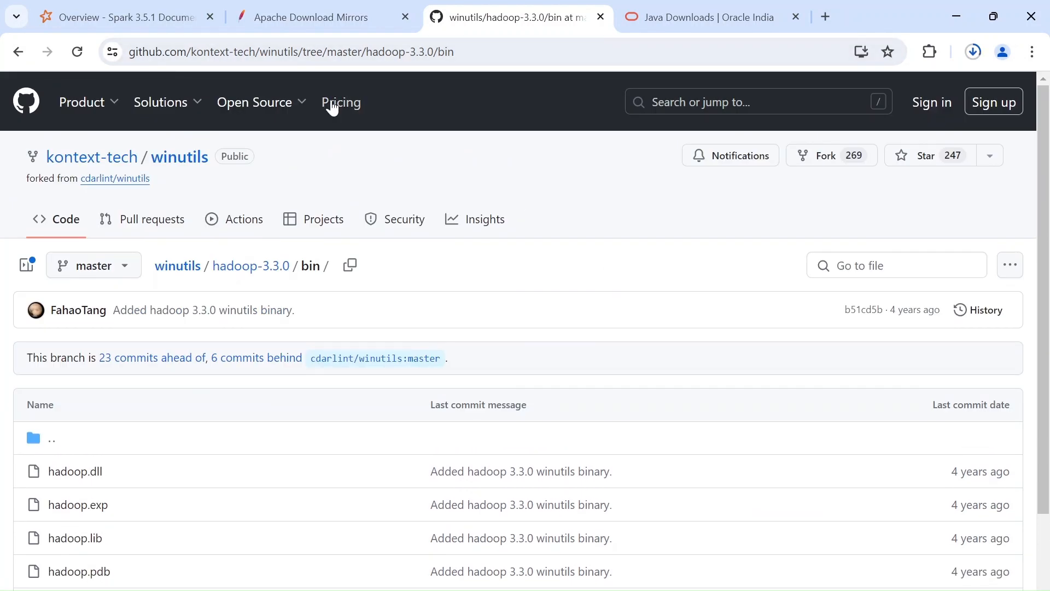
mouse_move(341, 102)
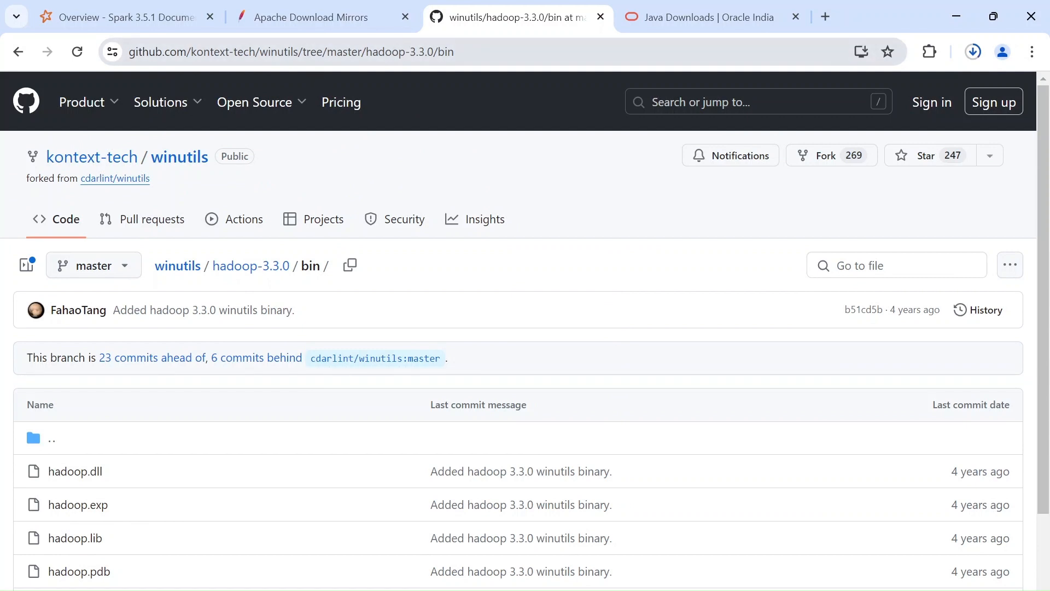
scroll(down, 3)
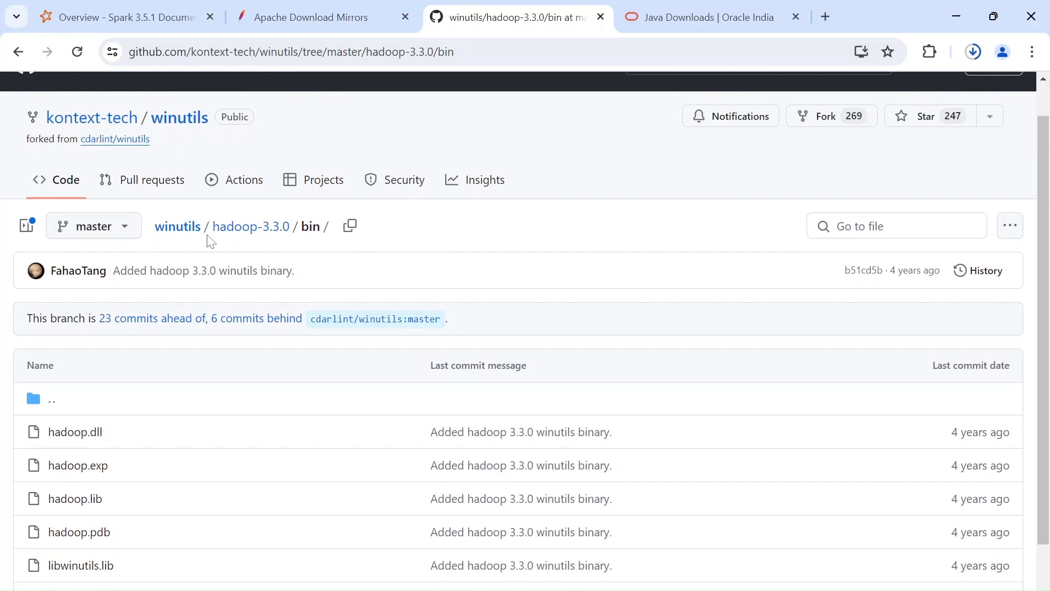
mouse_move(270, 246)
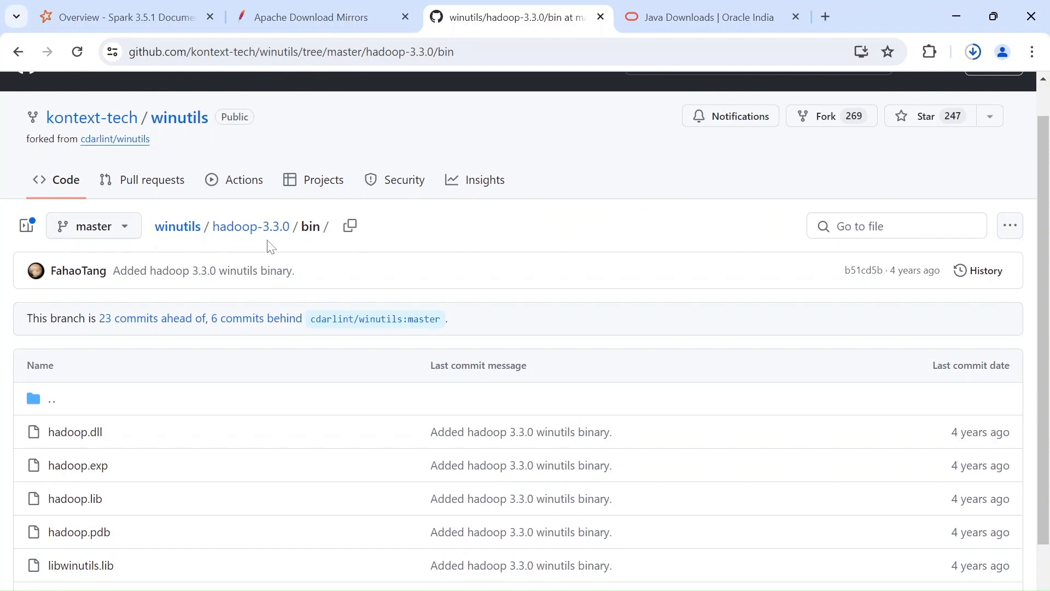
scroll(down, 3)
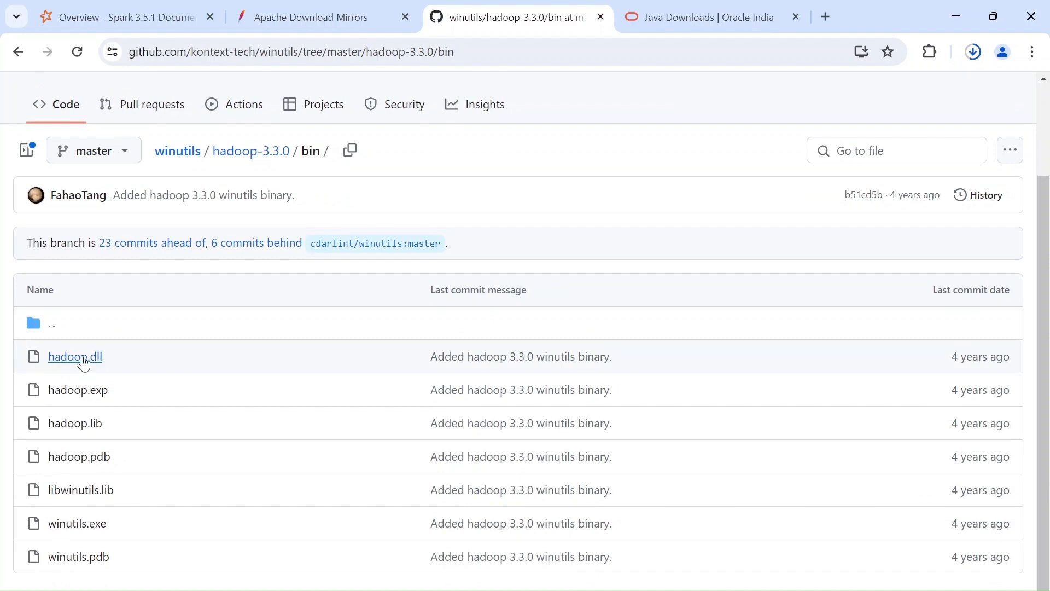
click(75, 357)
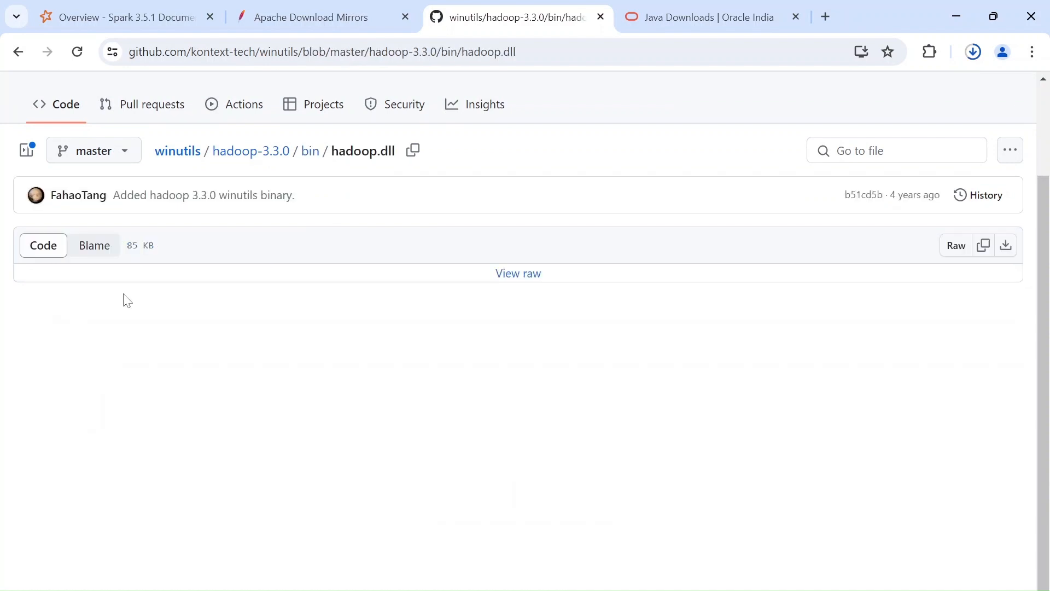
mouse_move(1006, 245)
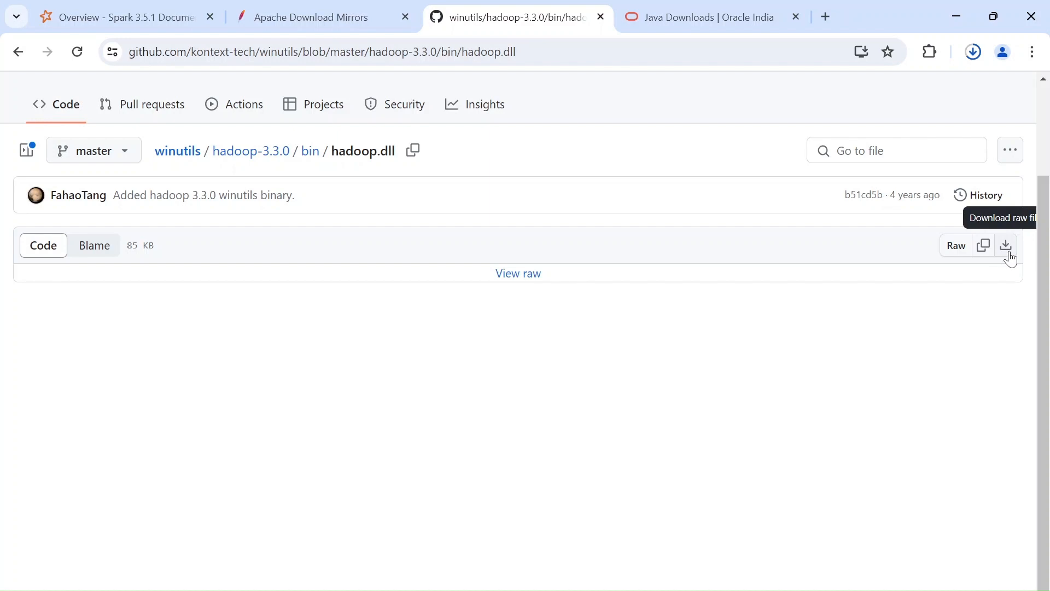
click(1006, 244)
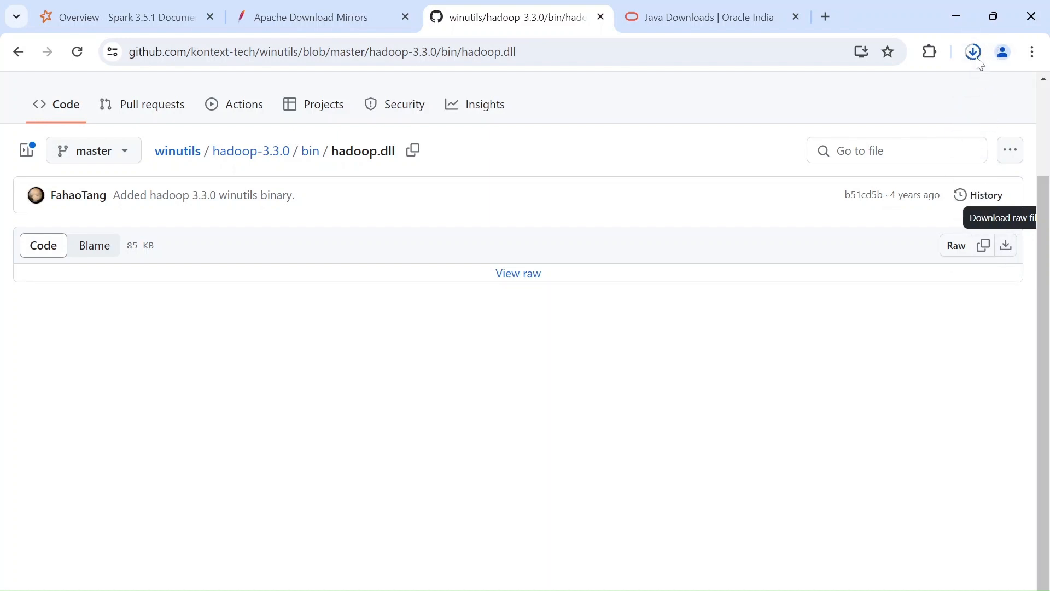
click(972, 52)
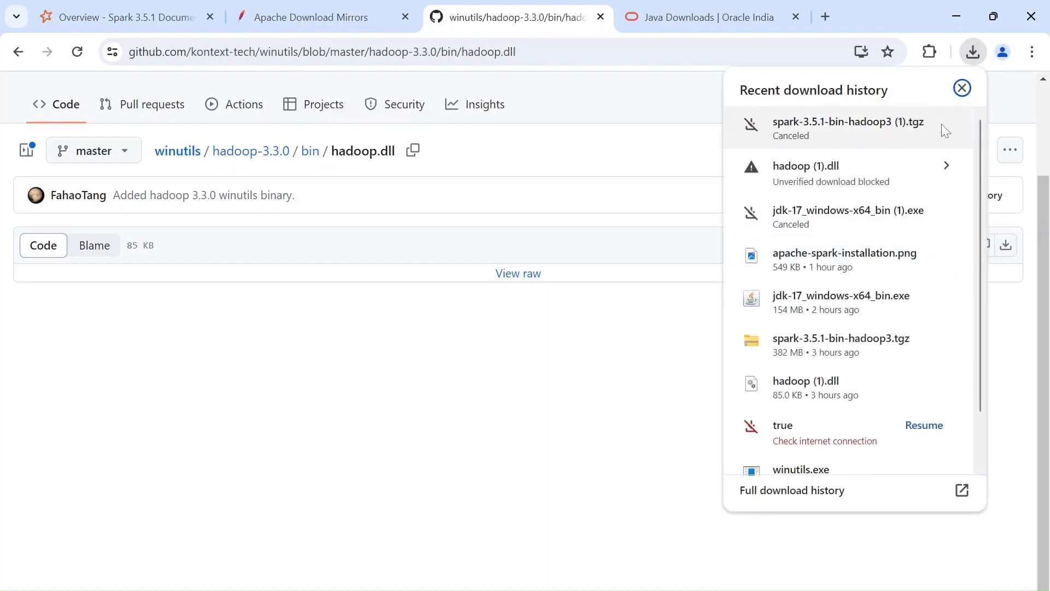
- Download winutils.exe from the same bin folder
scroll(up, 3)
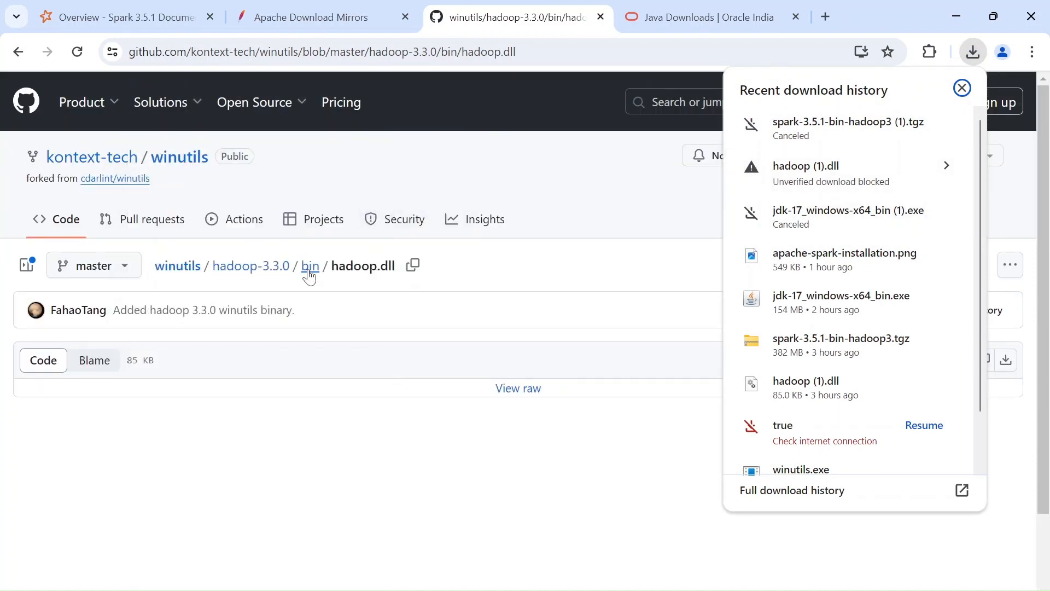
click(310, 265)
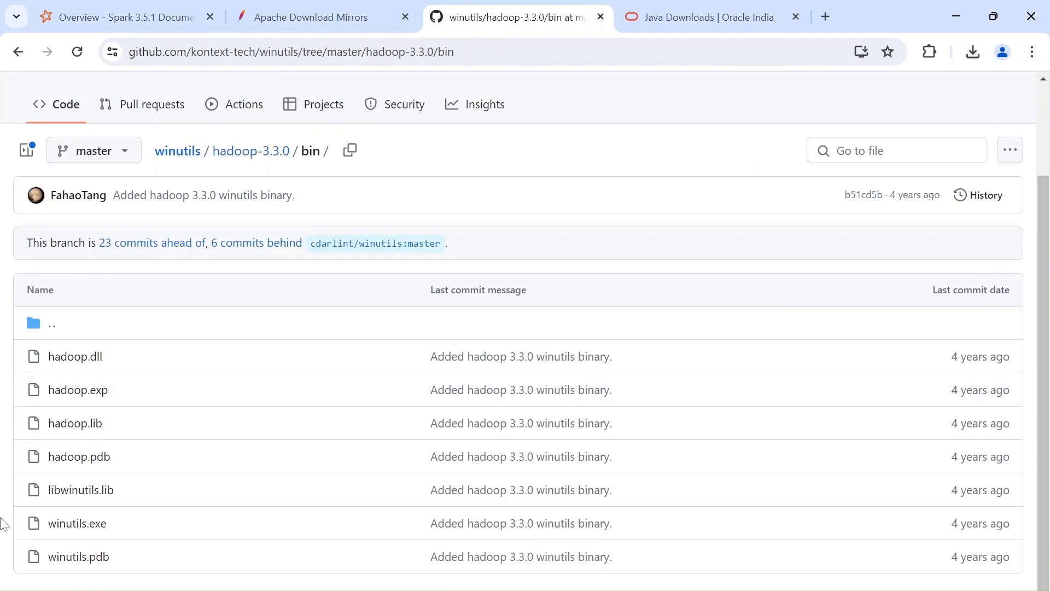
click(77, 523)
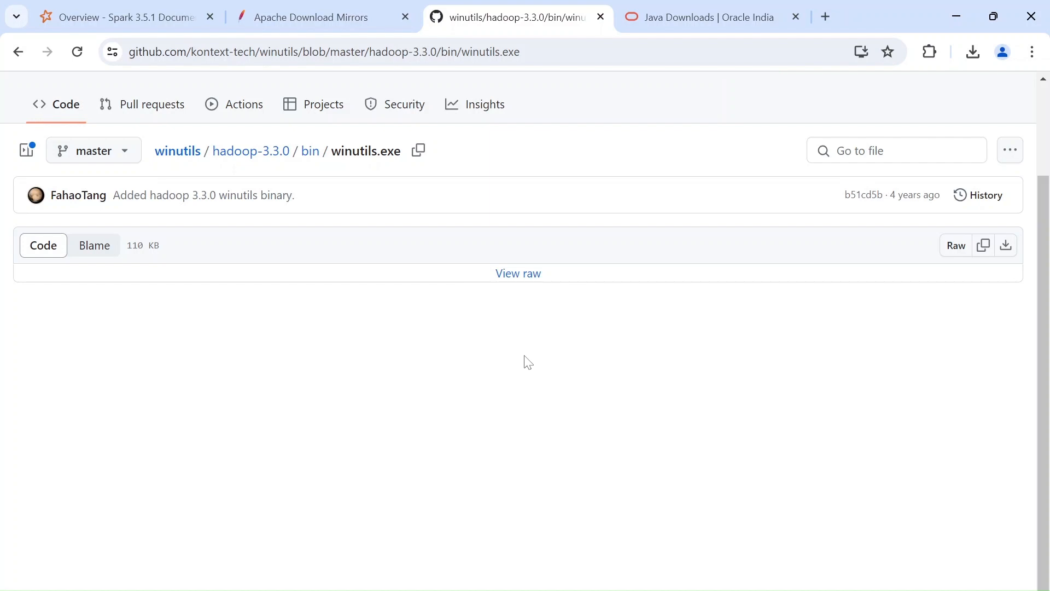
mouse_move(1006, 245)
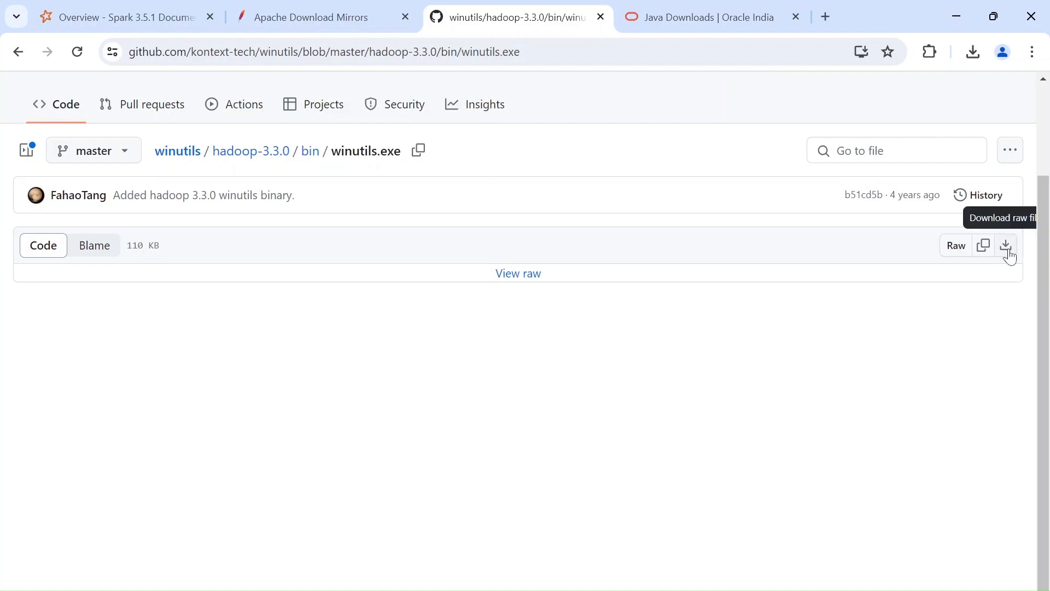
click(1005, 245)
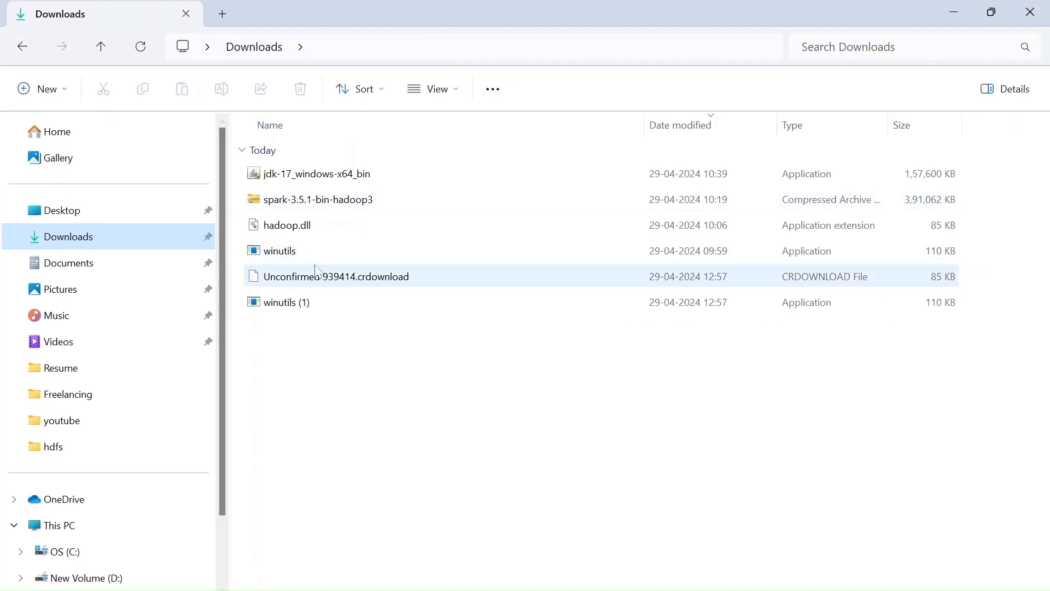
- Select the unfinished .crdownload file in Downloads for deletion
click(278, 302)
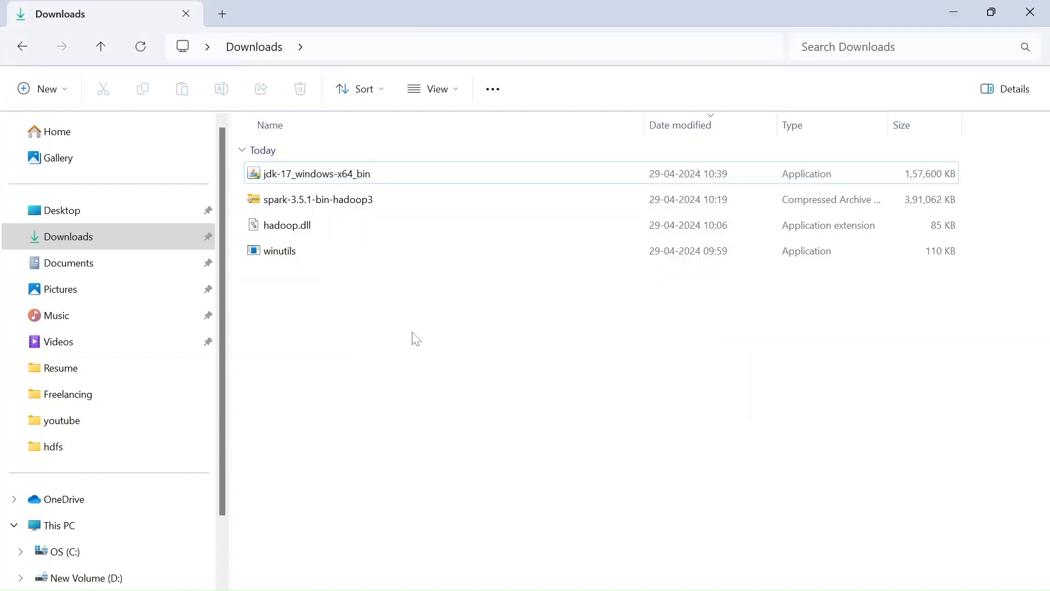
mouse_move(310, 312)
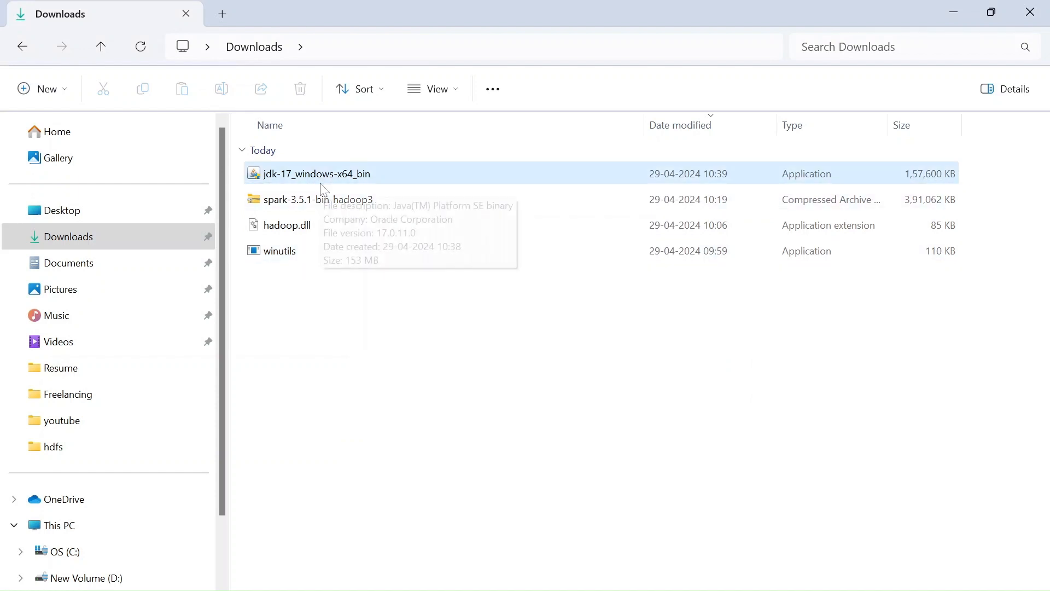
mouse_move(308, 205)
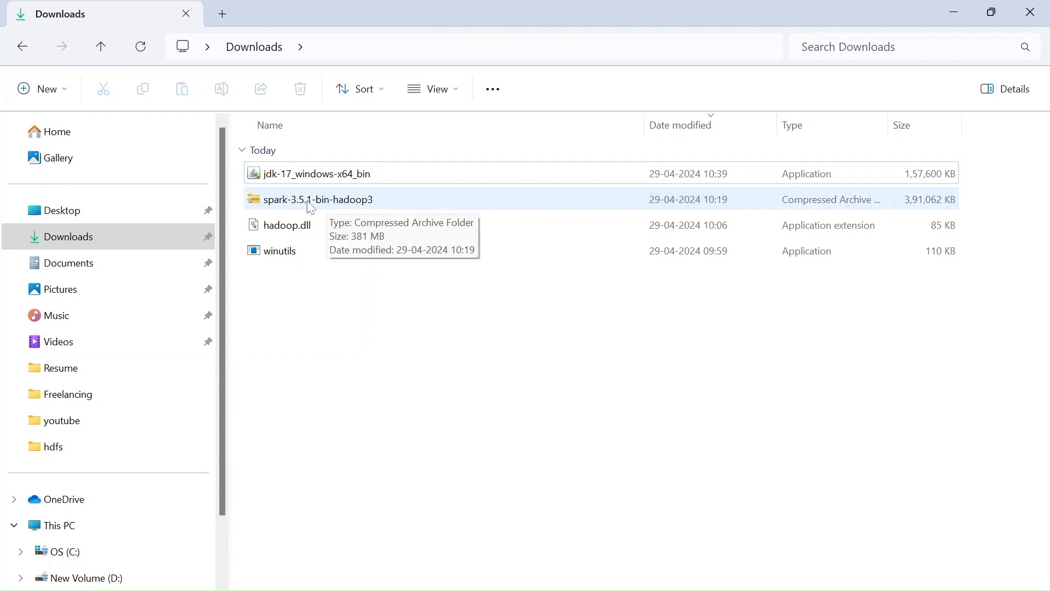
mouse_move(383, 203)
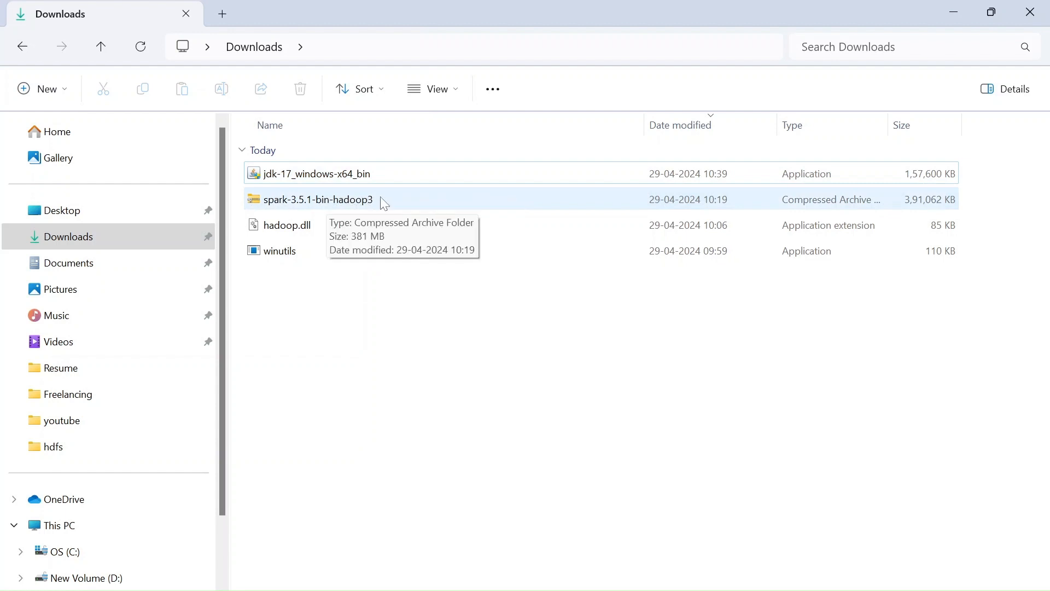
mouse_move(309, 231)
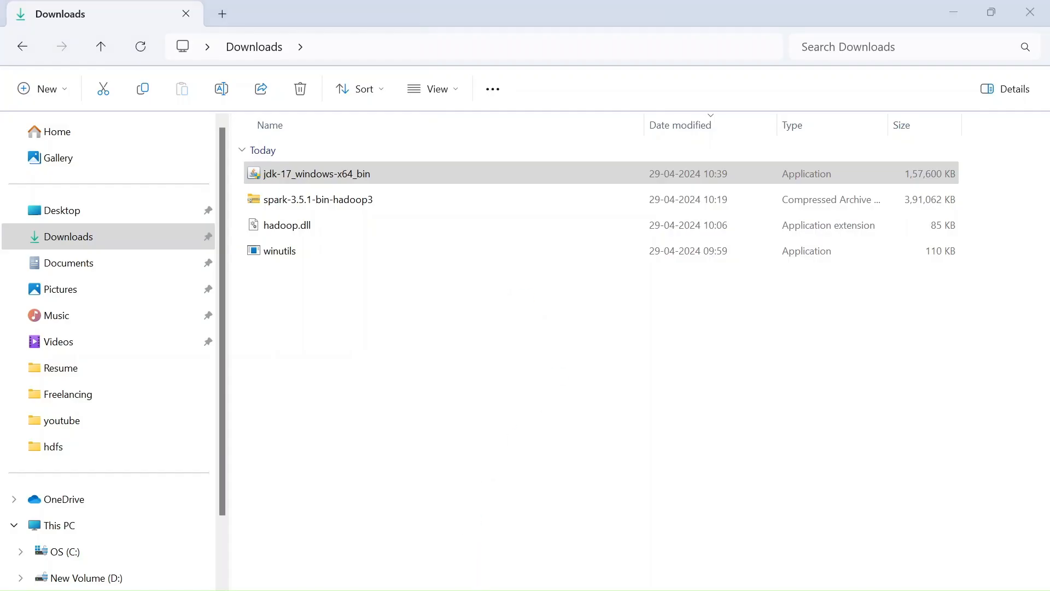
- Install JDK 17.0.11 to the default C:\Program Files\Java\jdk-17 folder and close the installer
double_click(314, 174)
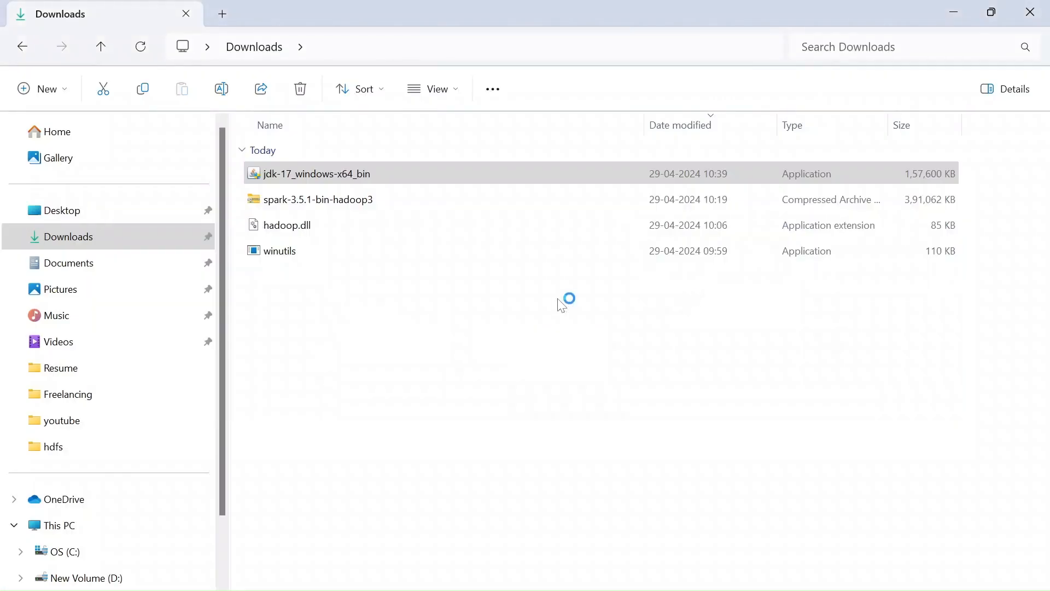
double_click(315, 174)
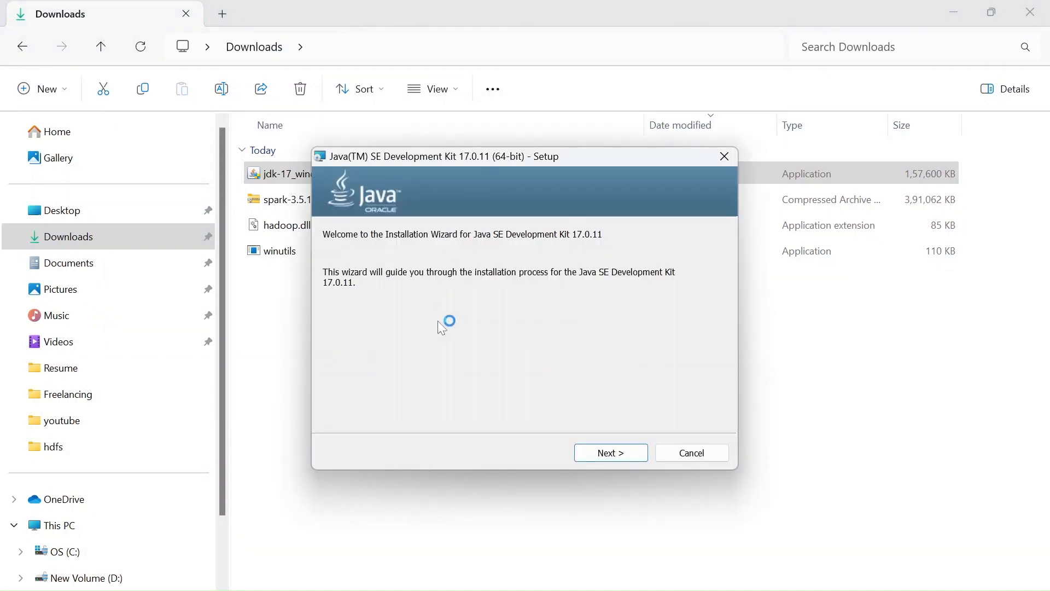
click(609, 452)
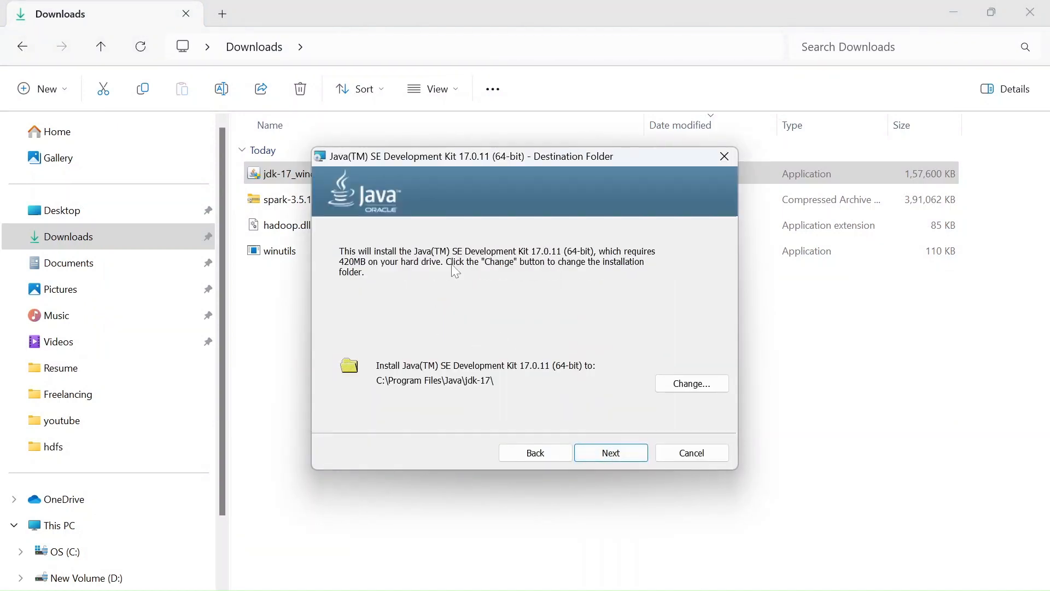
mouse_move(416, 368)
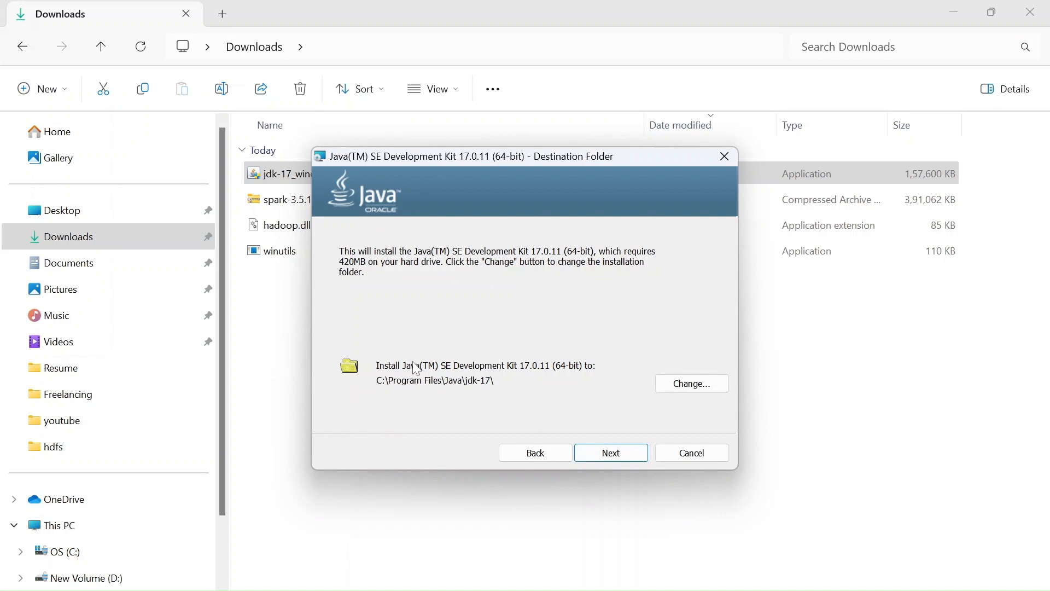
mouse_move(434, 390)
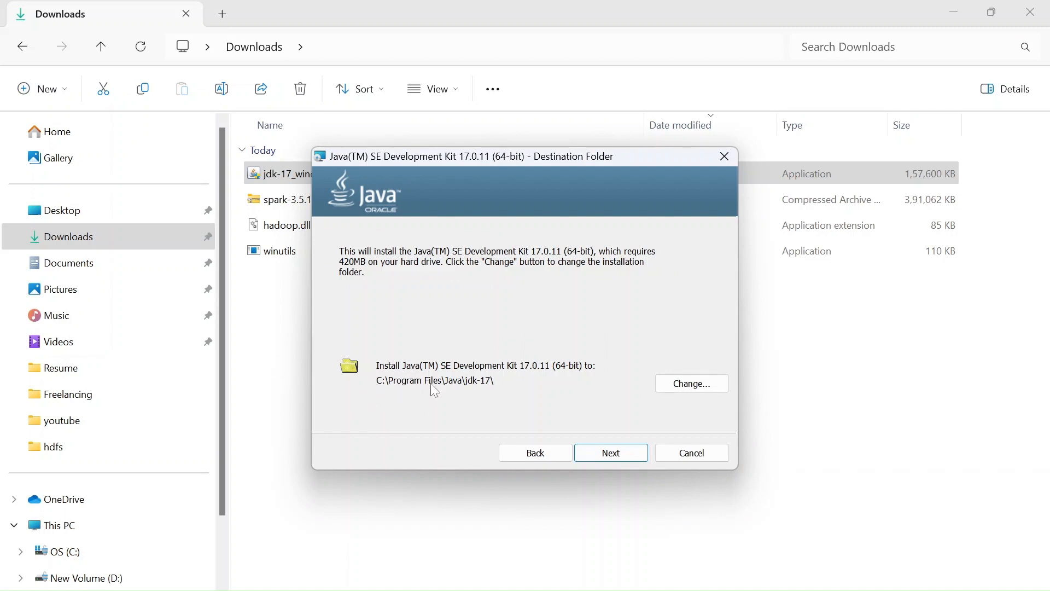
mouse_move(396, 389)
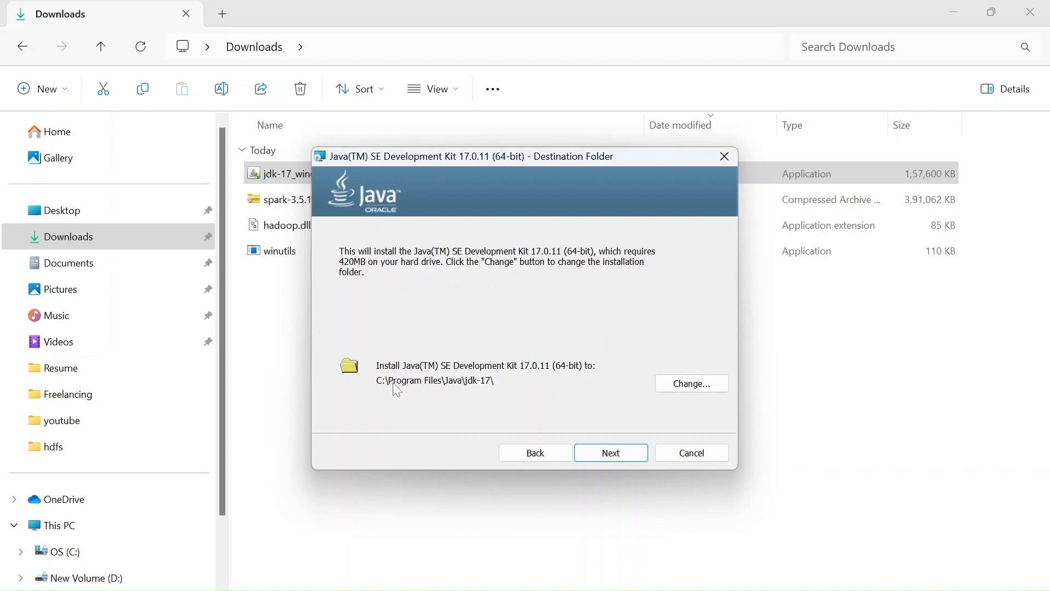
mouse_move(467, 392)
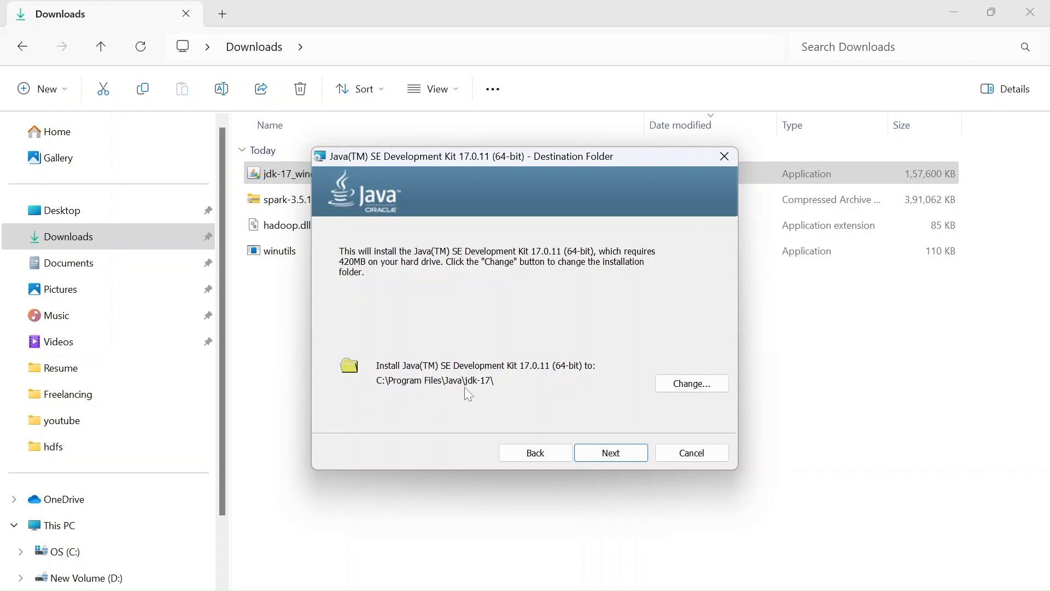
mouse_move(508, 390)
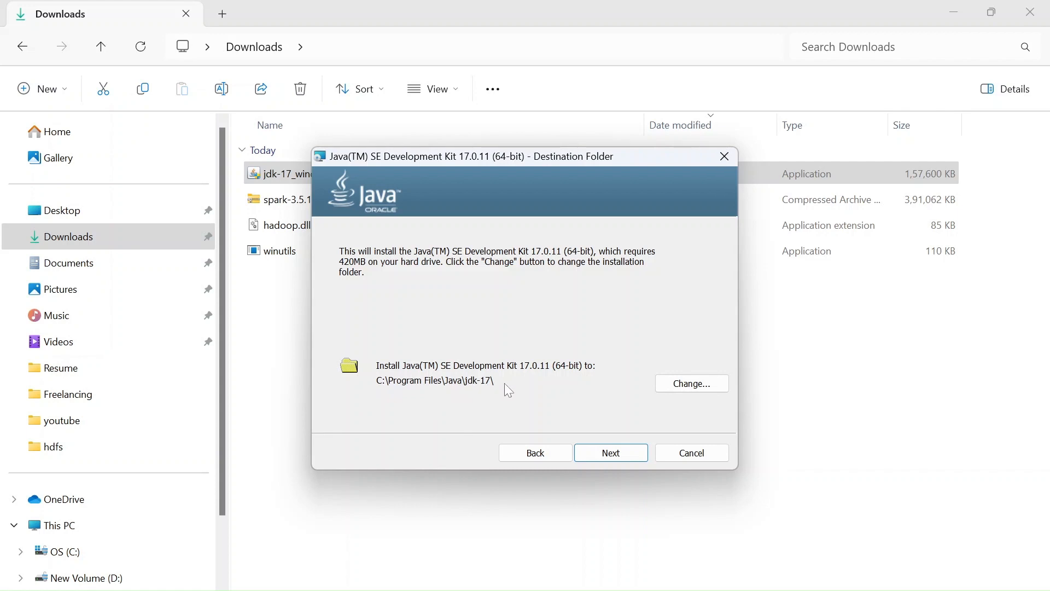
mouse_move(636, 372)
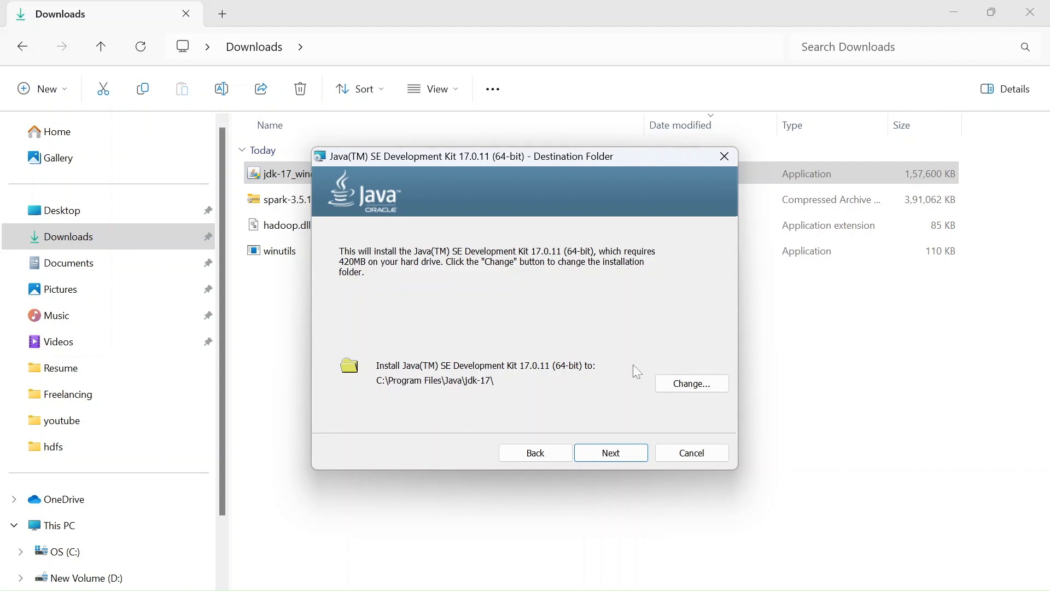
mouse_move(610, 452)
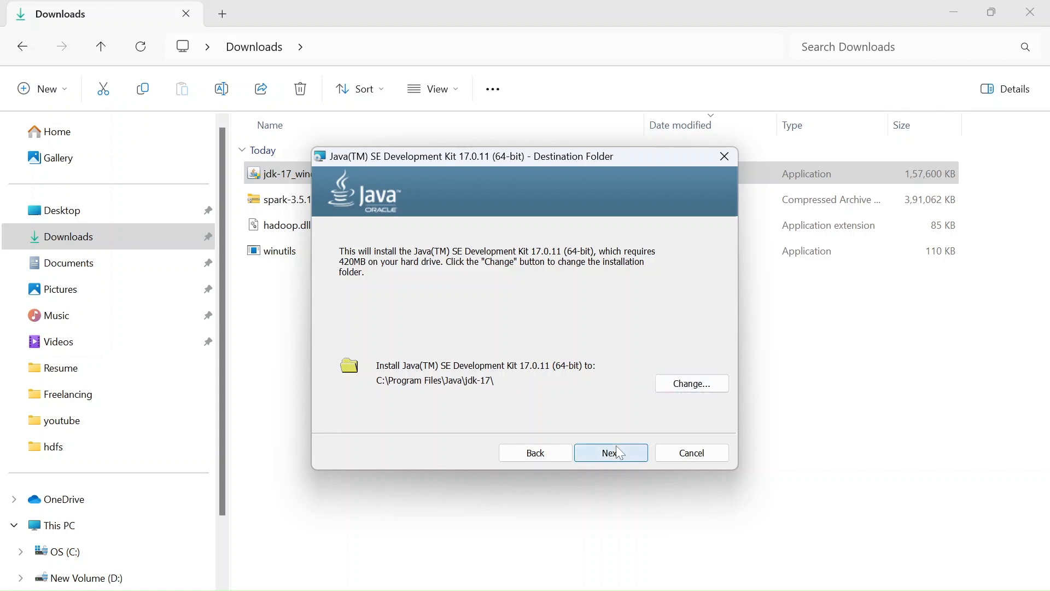
click(610, 451)
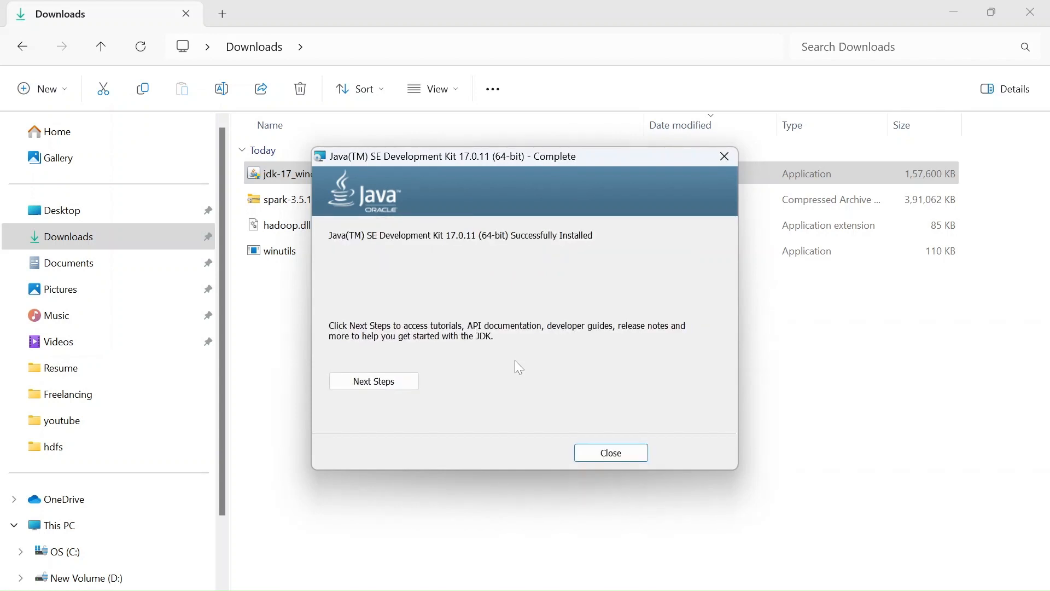
mouse_move(569, 380)
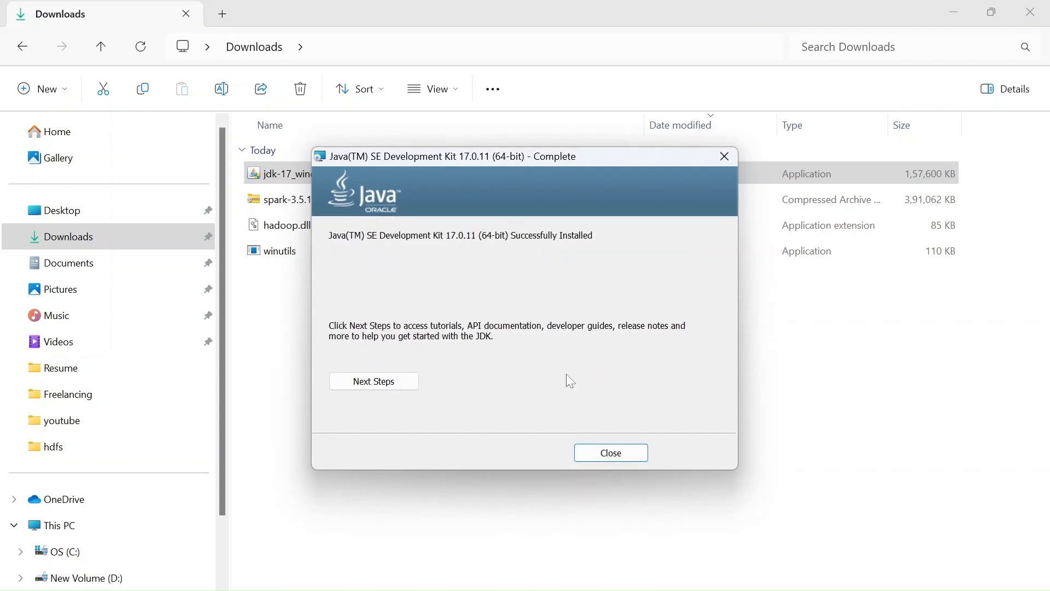
mouse_move(596, 449)
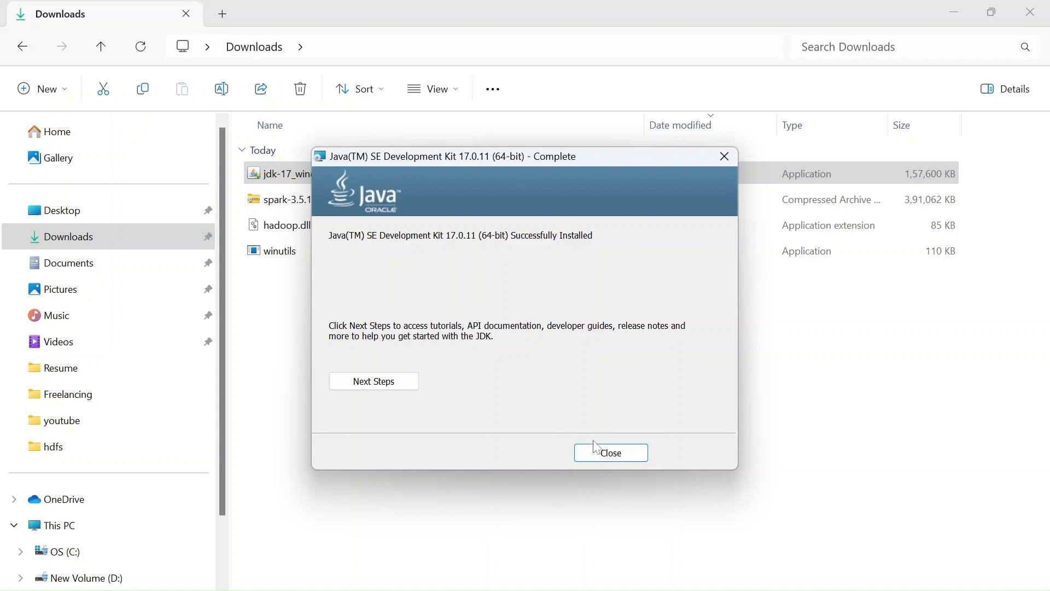
click(609, 452)
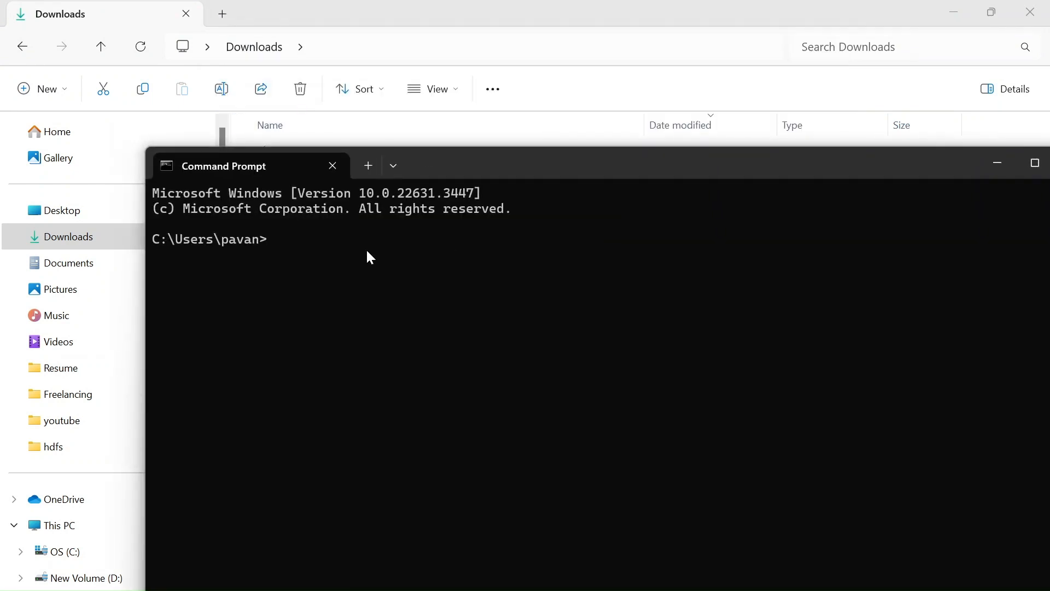
- Run java --version to confirm Java 17.0.11 LTS is installed
text(j)
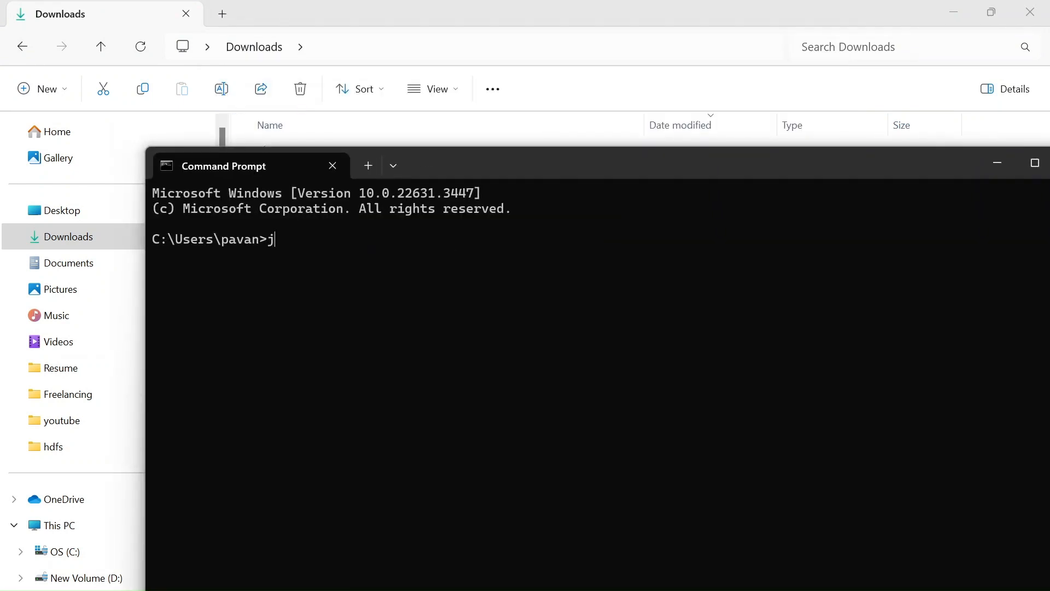
text(ava --version)
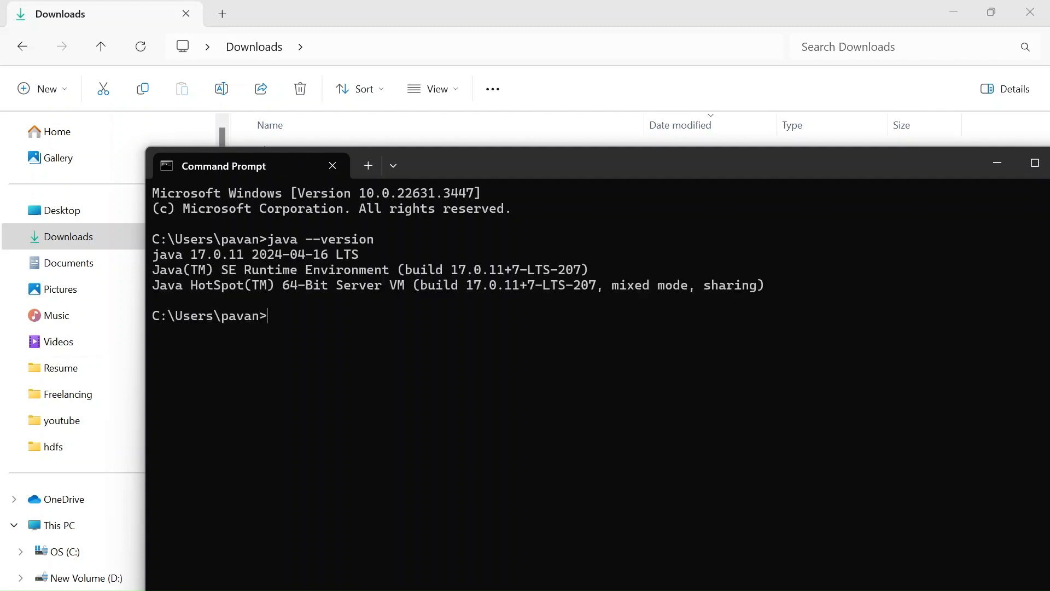
mouse_move(906, 161)
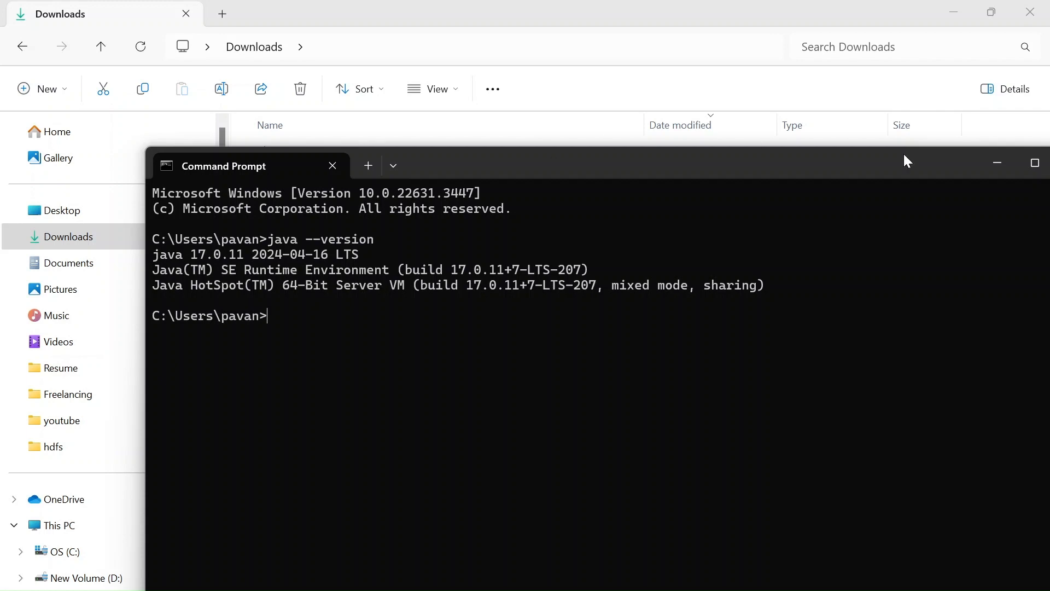
mouse_move(997, 163)
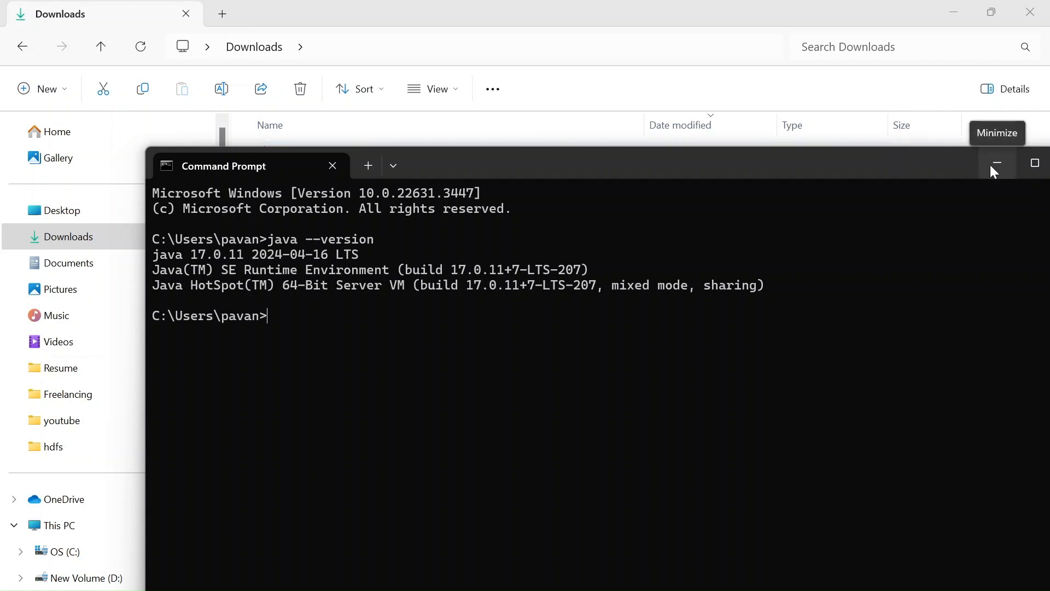
- Extract spark-3.5.1-bin-hadoop3.tgz into its suggested folder in Downloads
click(997, 163)
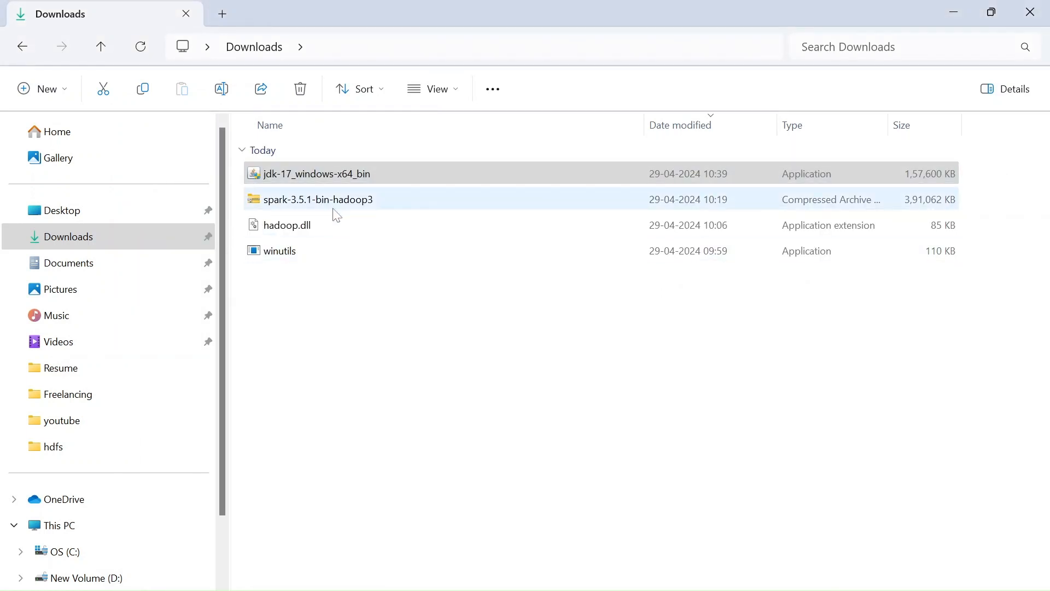
click(317, 199)
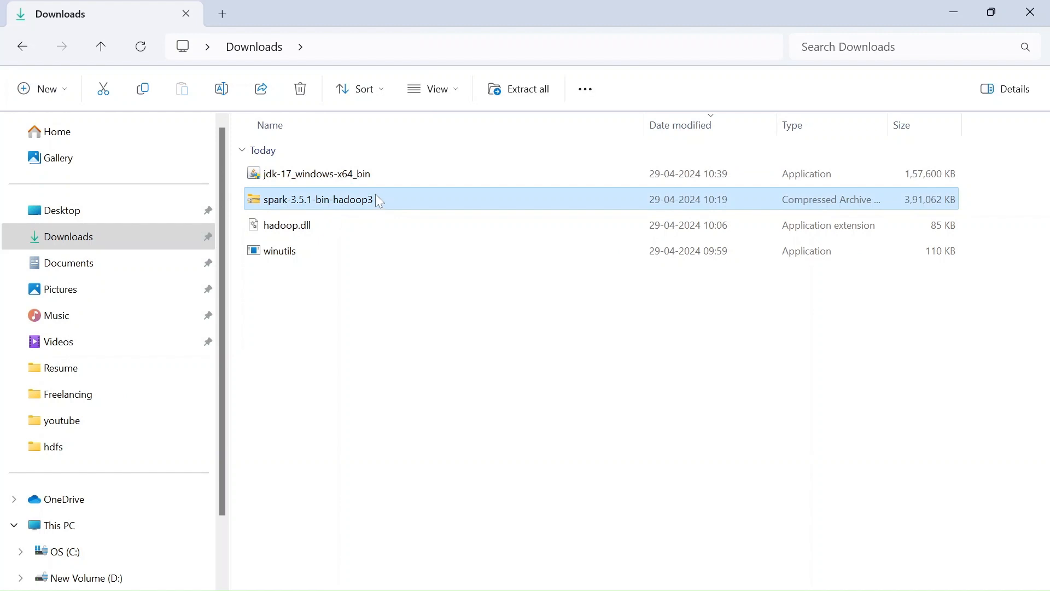
right_click(318, 199)
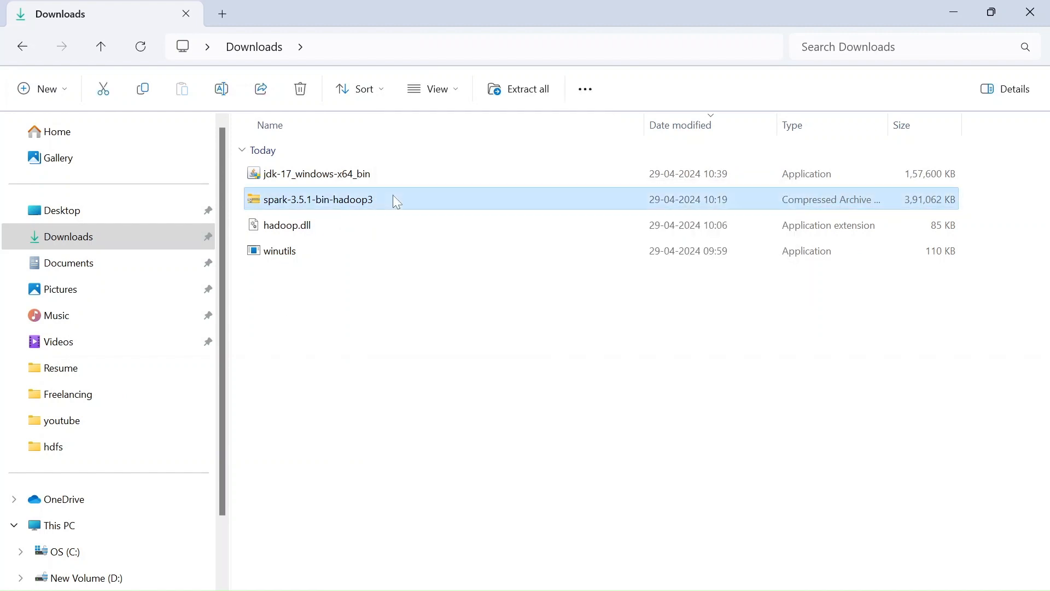
right_click(318, 199)
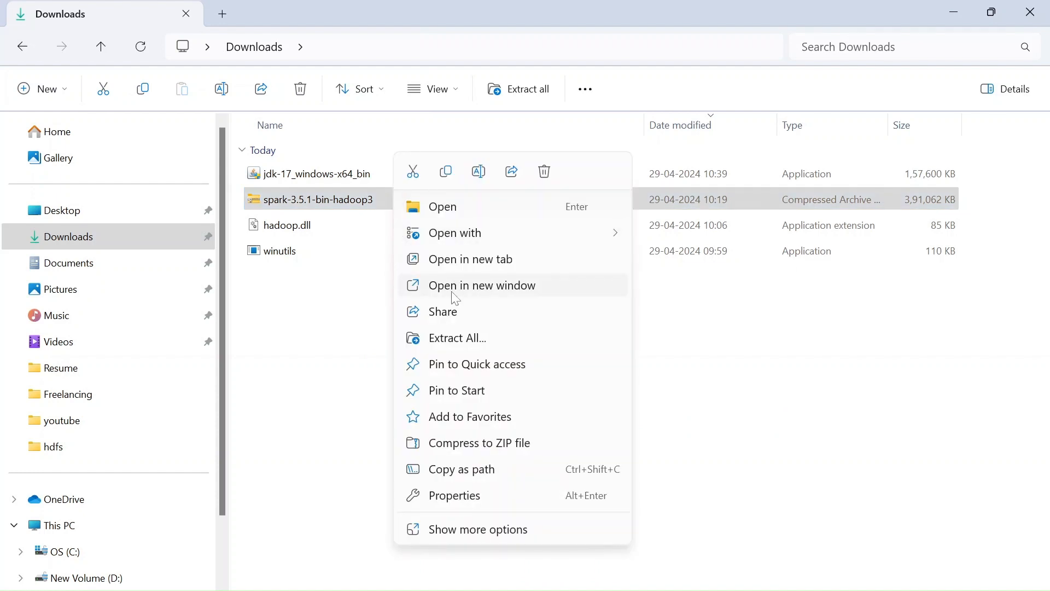
mouse_move(439, 347)
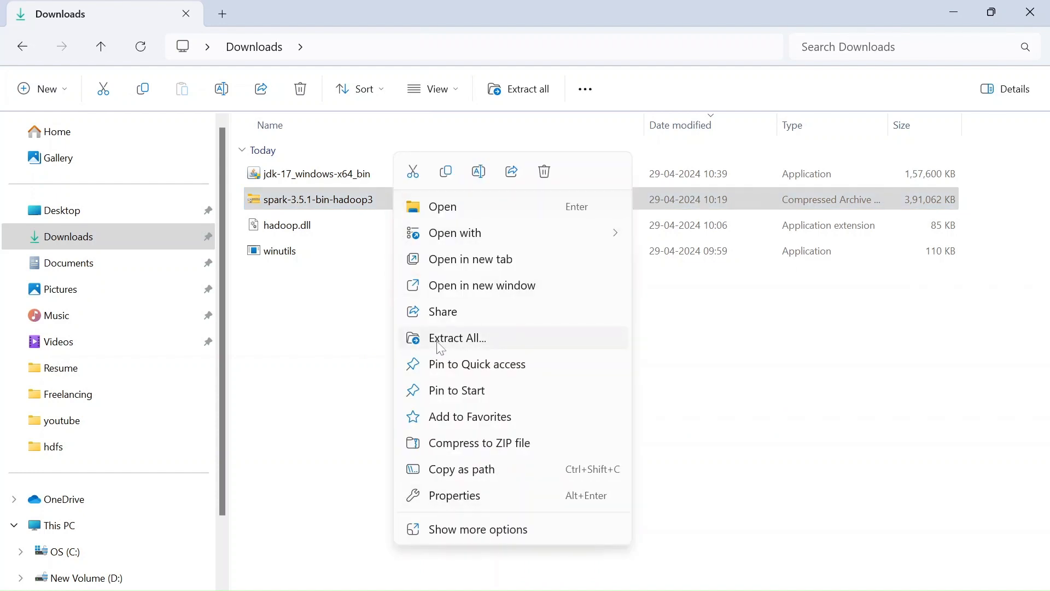
click(457, 338)
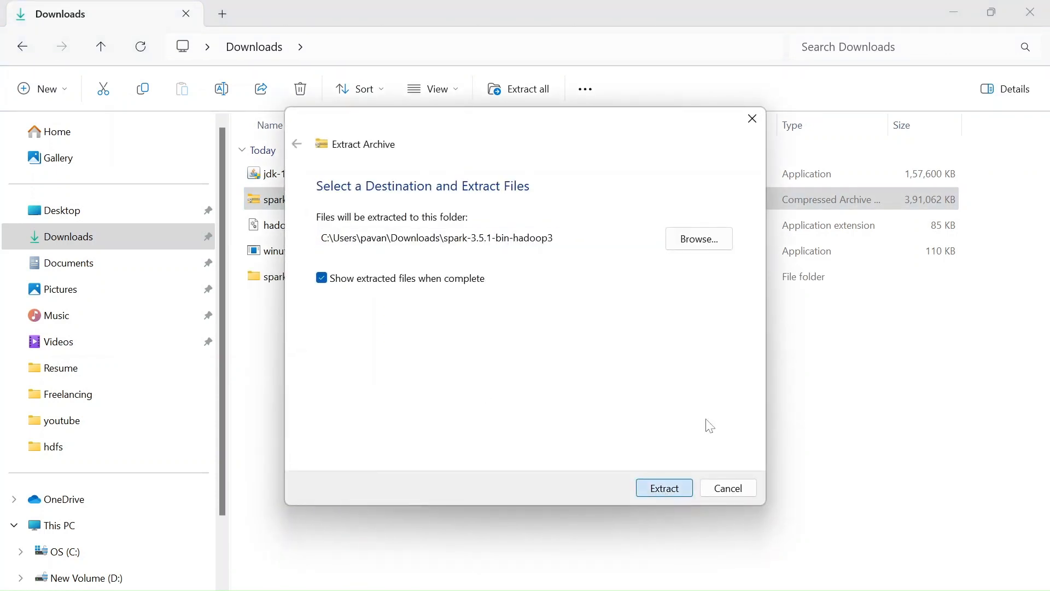
click(664, 488)
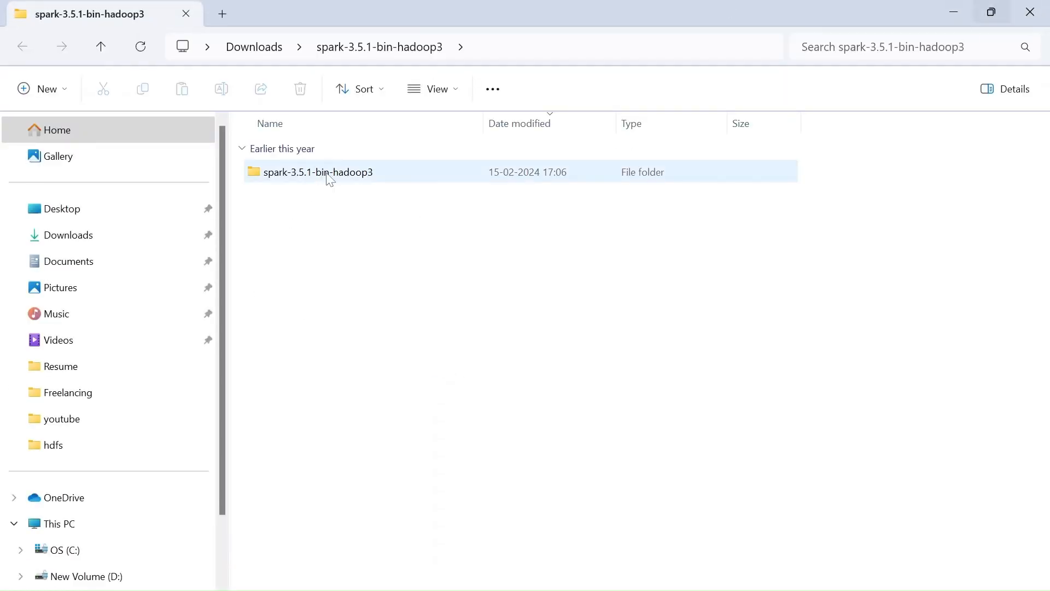
click(101, 46)
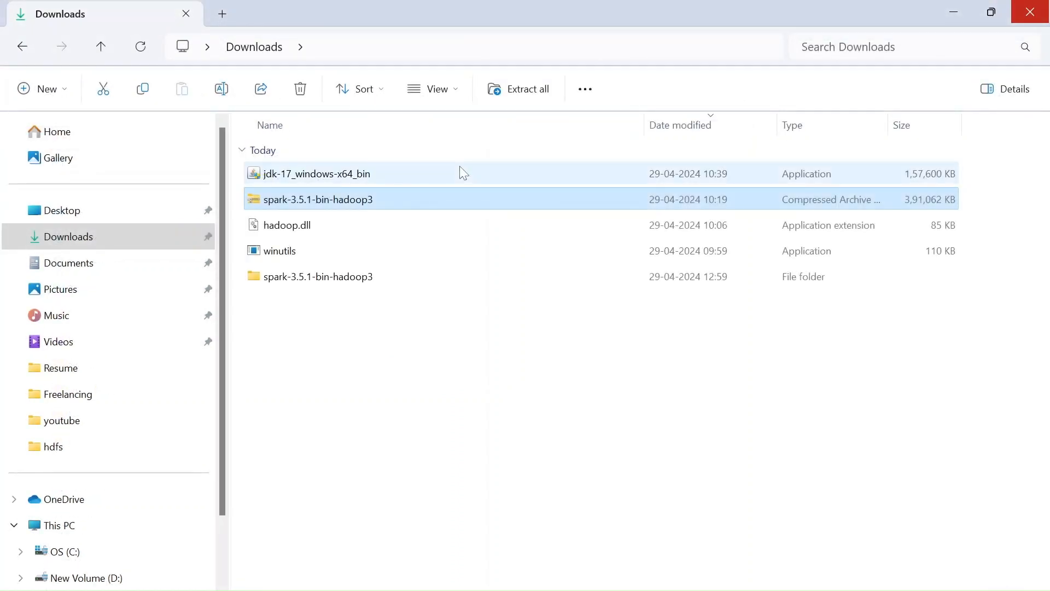
mouse_move(299, 228)
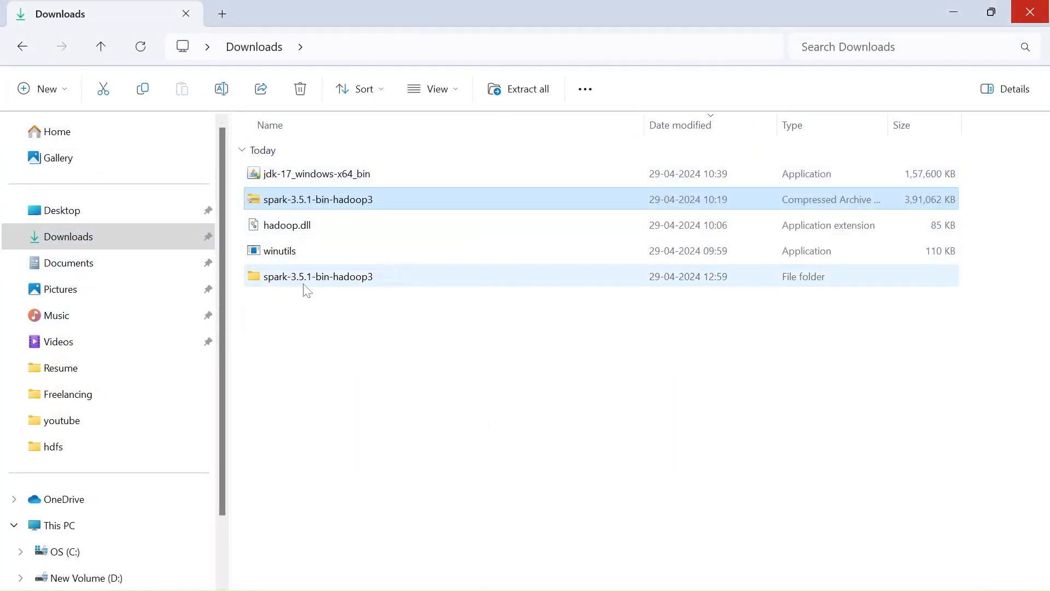
mouse_move(355, 287)
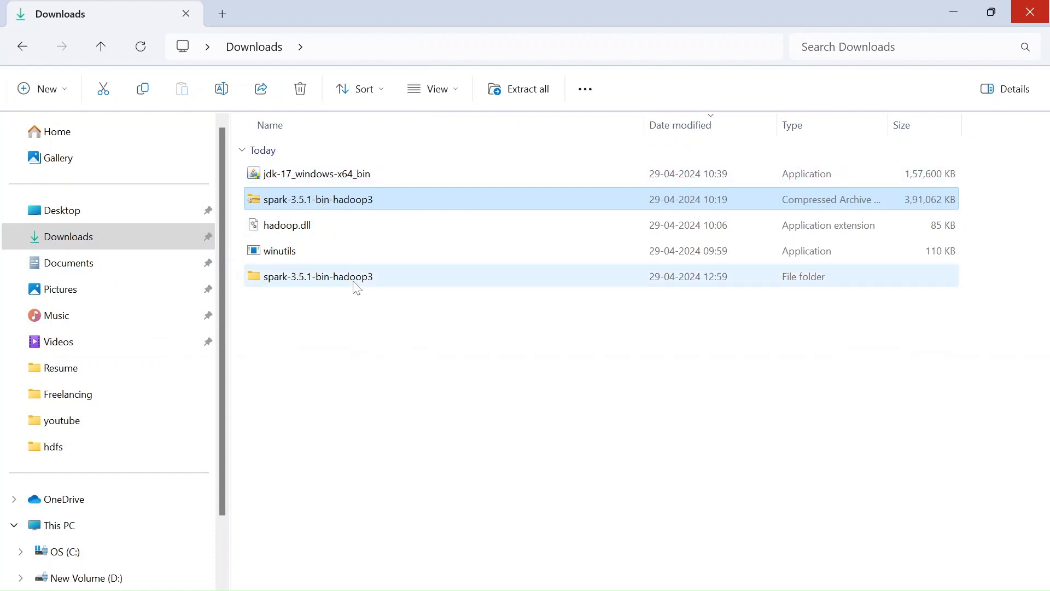
double_click(317, 276)
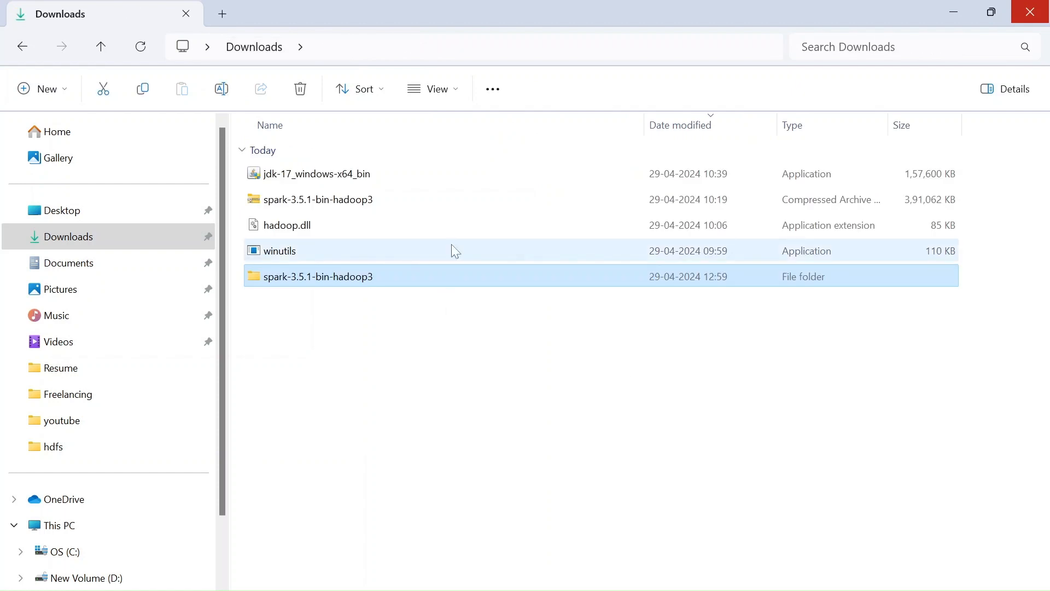
- Create SPARK and HADOOP folders at the root of the C: drive
scroll(down, 3)
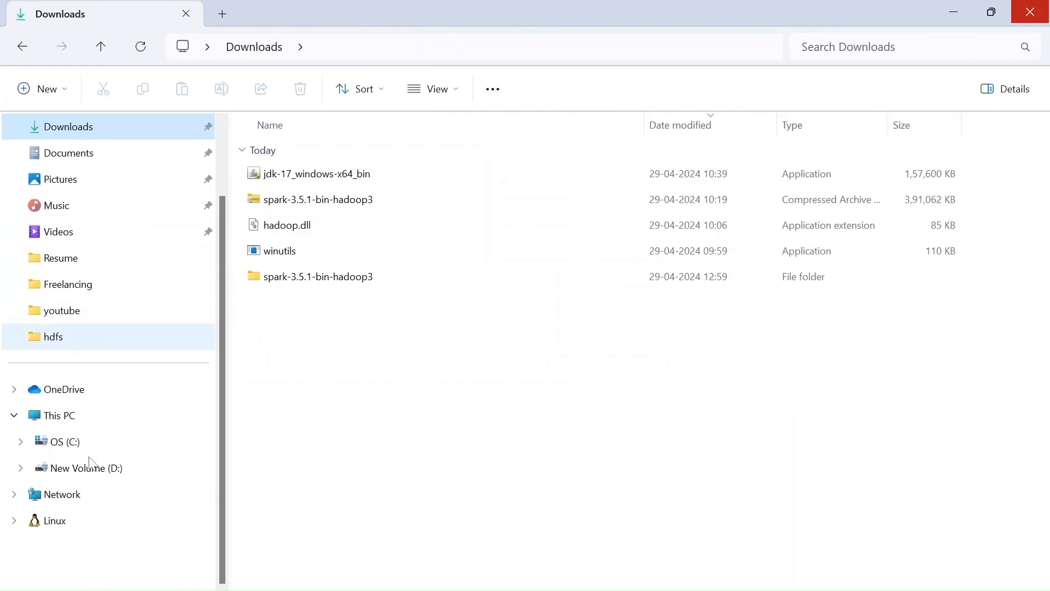
mouse_move(72, 494)
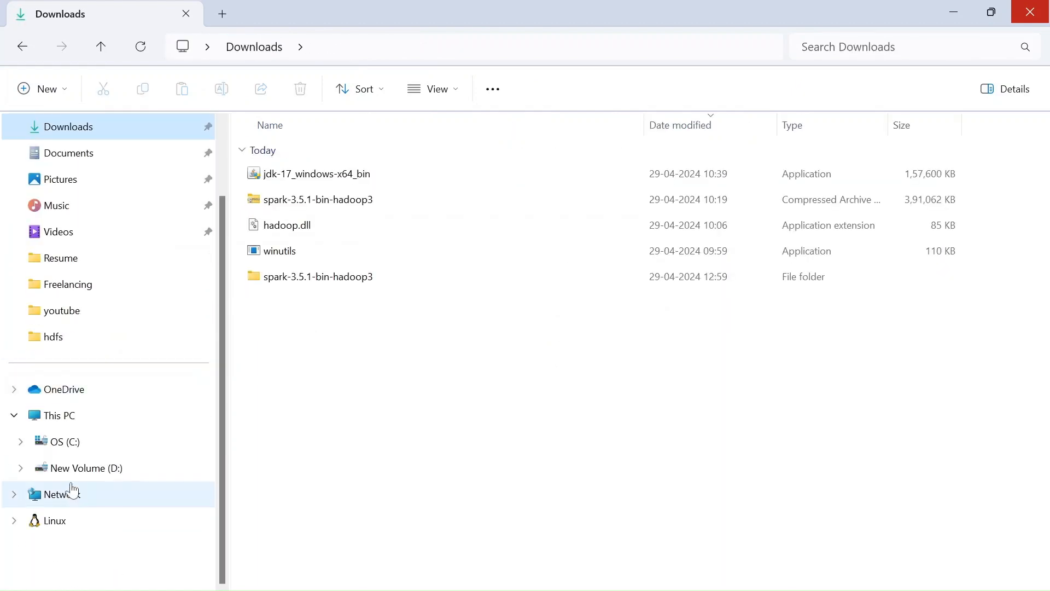
click(65, 441)
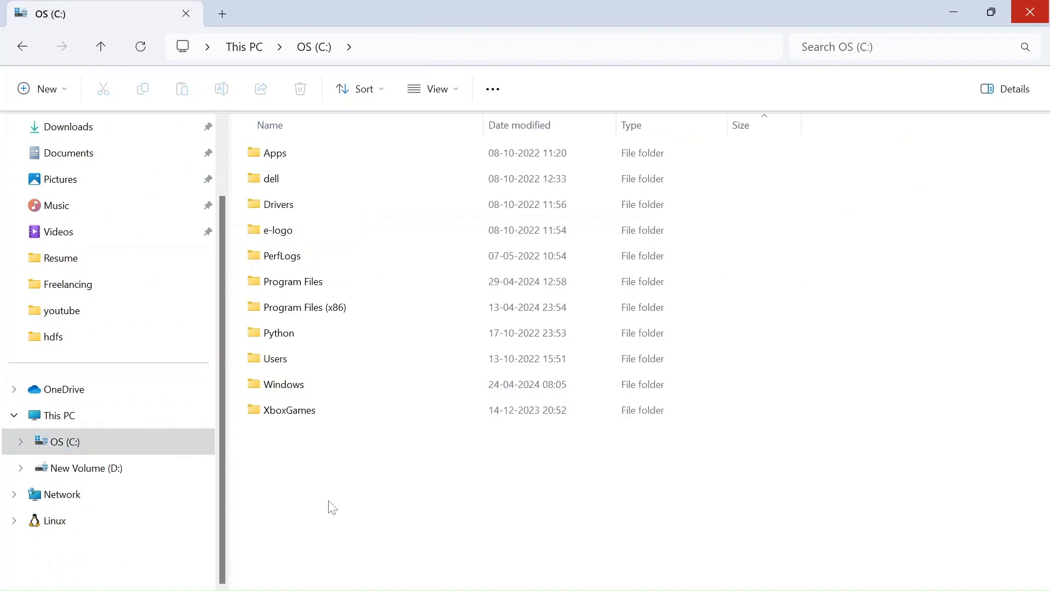
right_click(331, 504)
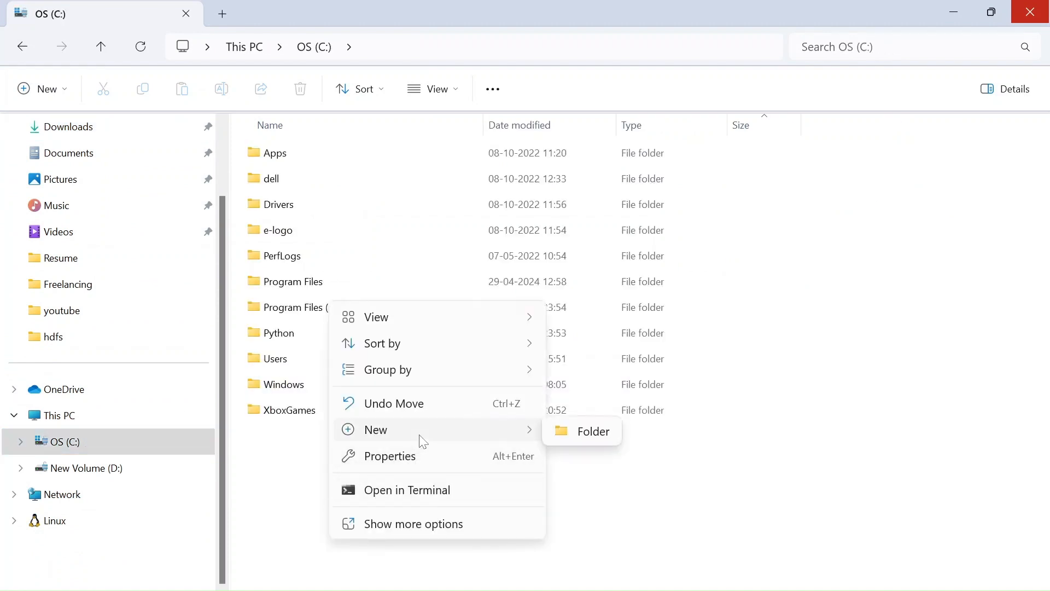
click(592, 431)
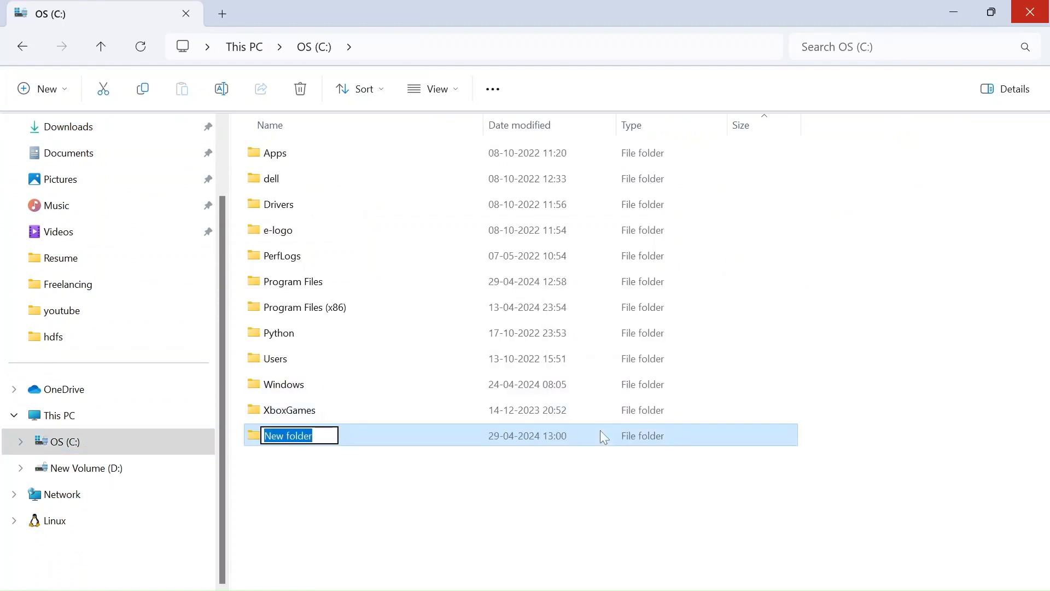
text(SPAE)
text(HADOOP)
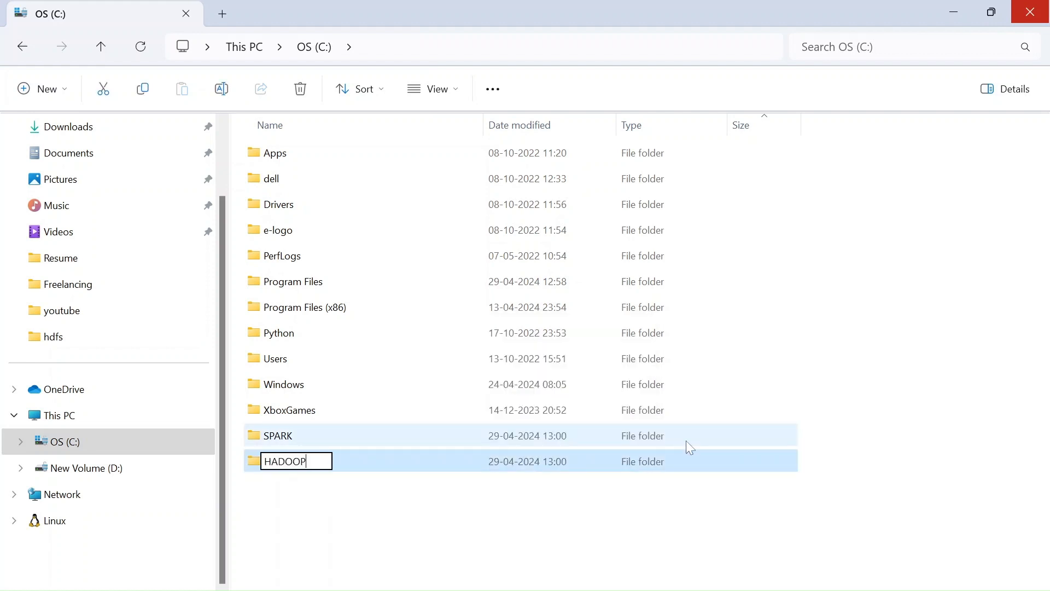
key(Return)
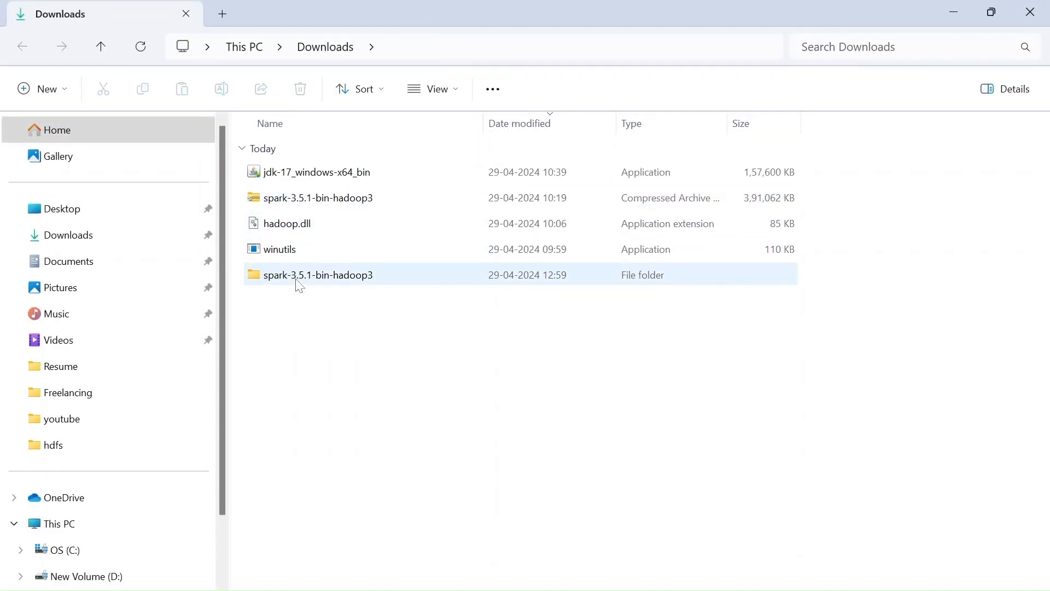
mouse_move(325, 276)
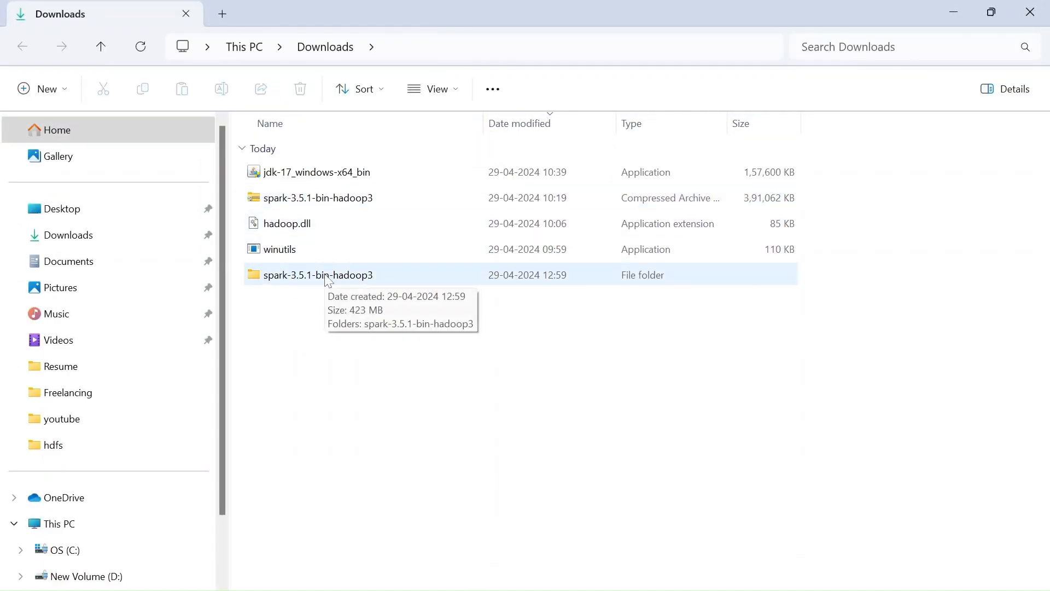
- Cut all extracted Spark 3.5.1 files and open C:\SPARK to receive them
double_click(318, 275)
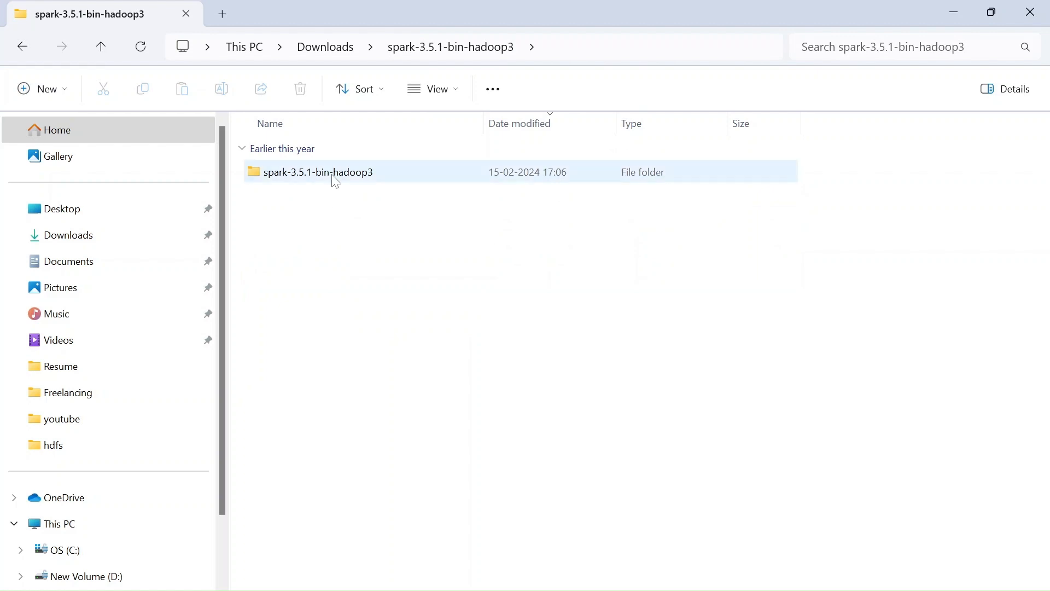
double_click(317, 171)
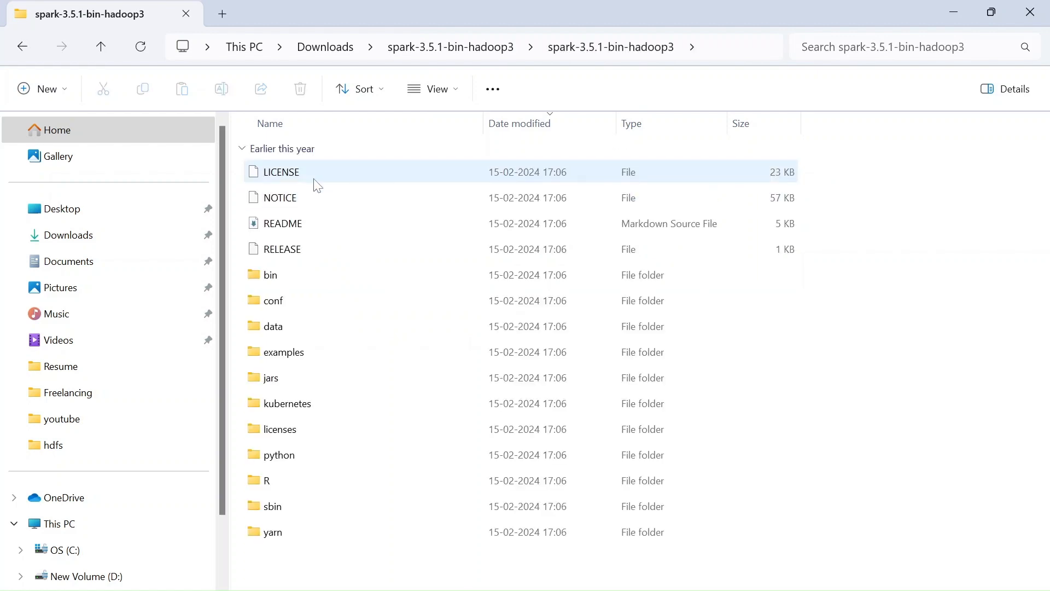
mouse_move(309, 178)
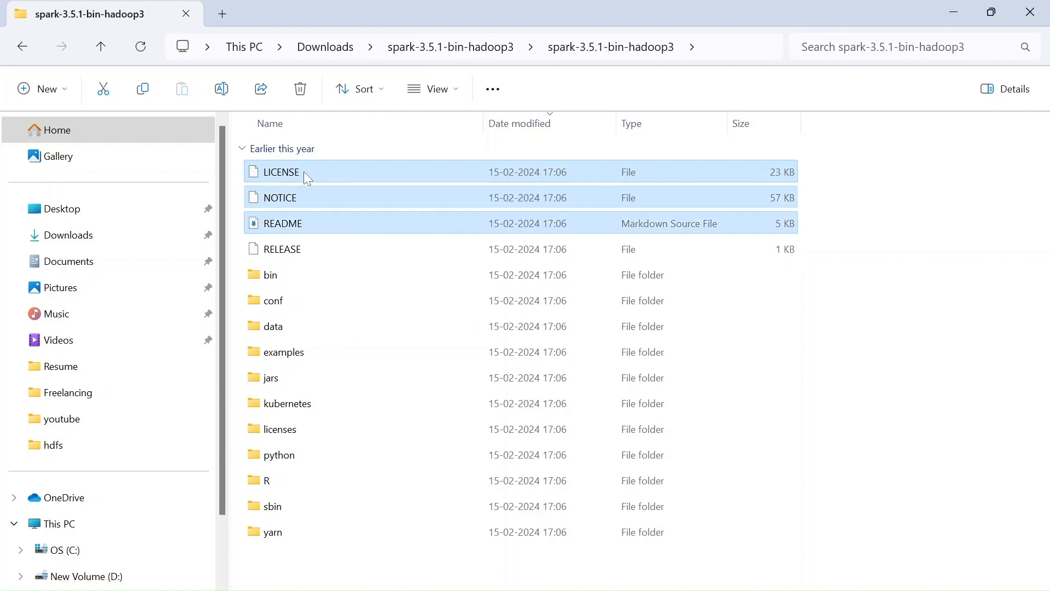
key(ctrl+a)
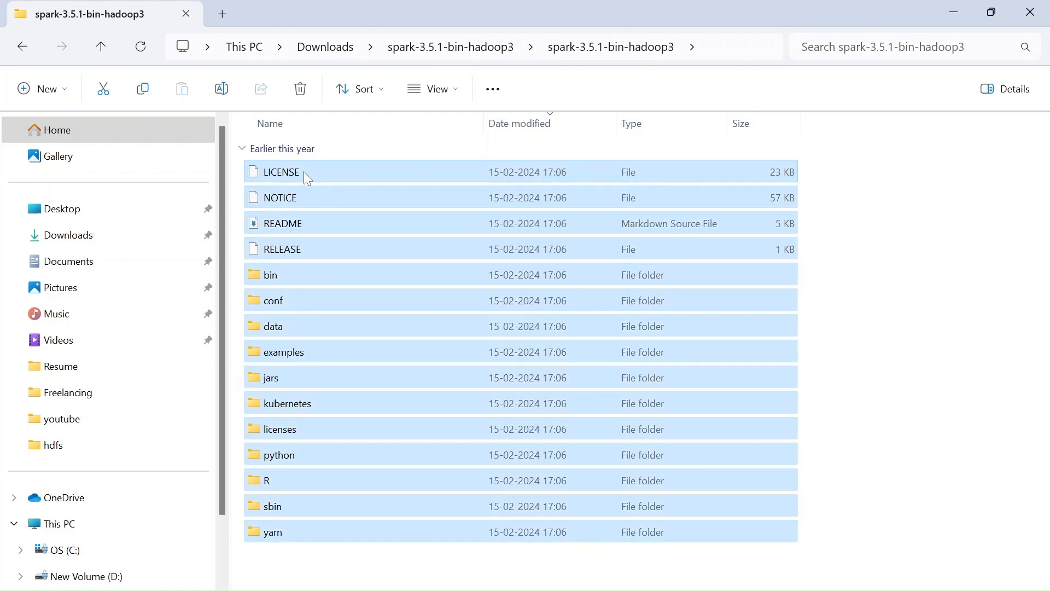
right_click(281, 171)
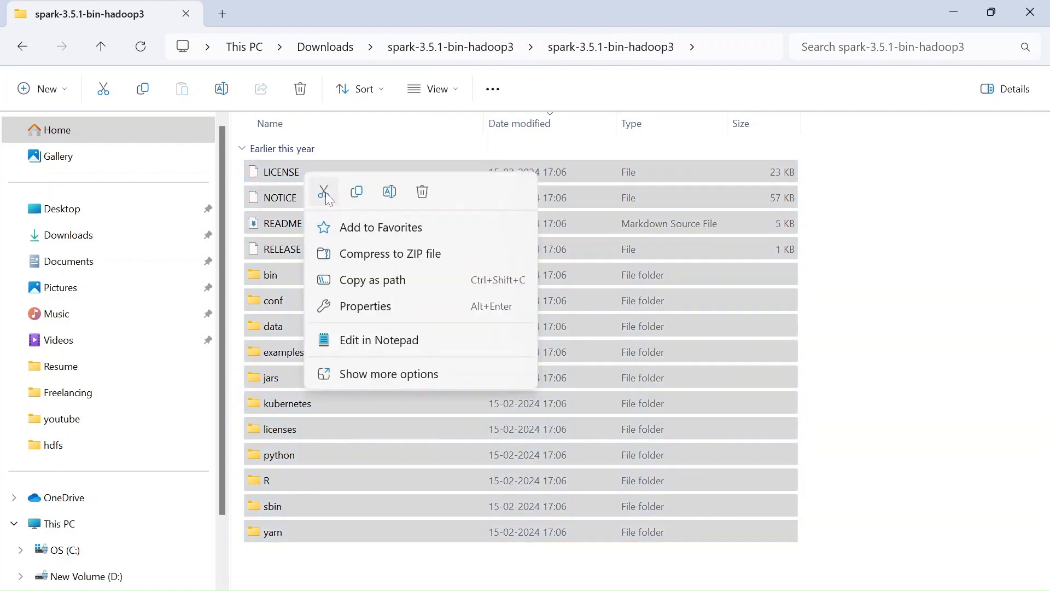
mouse_move(356, 193)
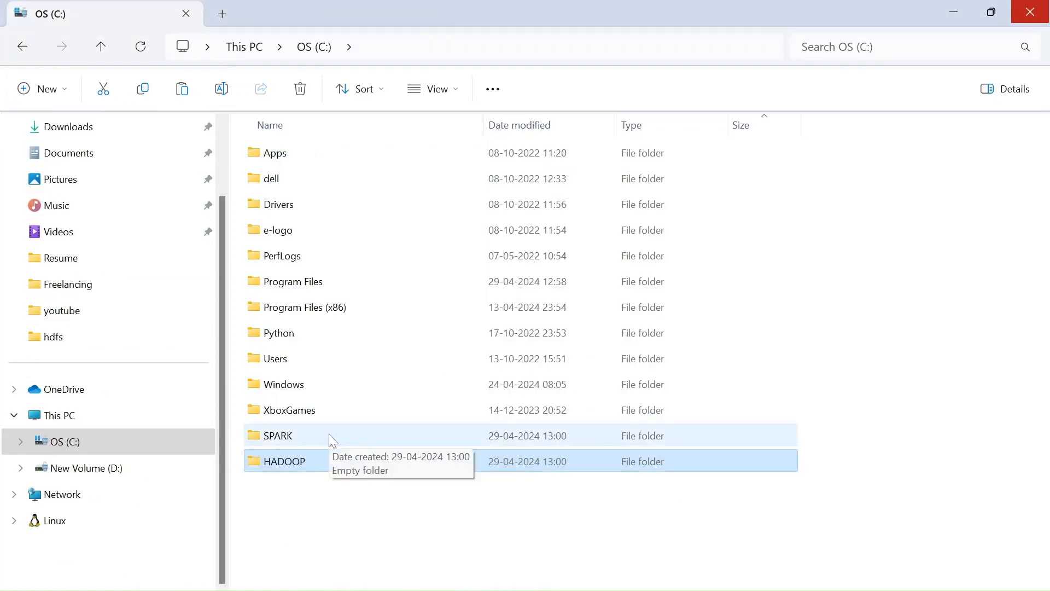
double_click(277, 435)
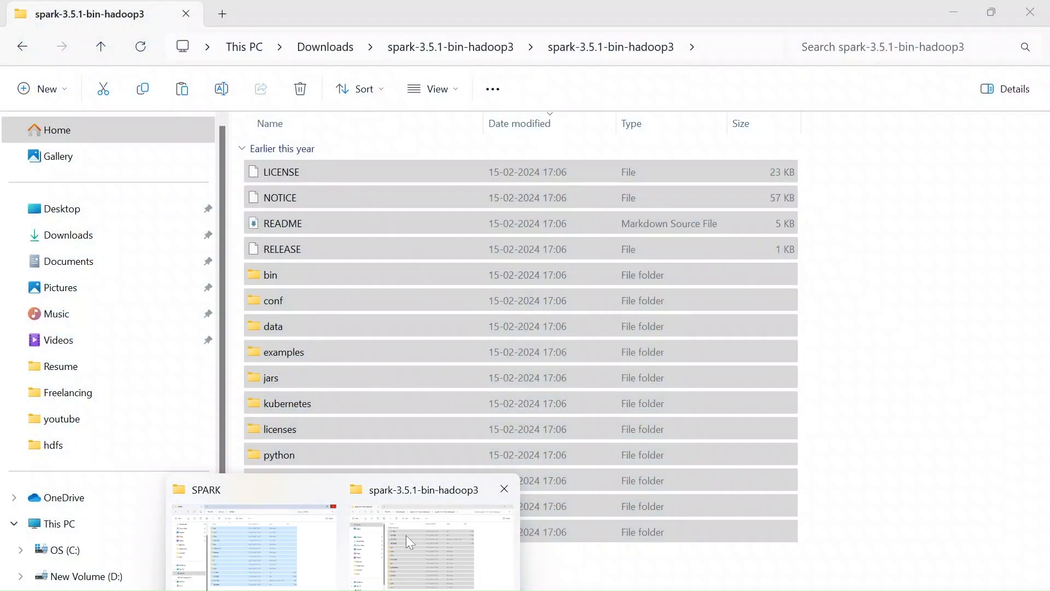
- Copy hadoop.dll and winutils together from the Downloads folder
click(431, 546)
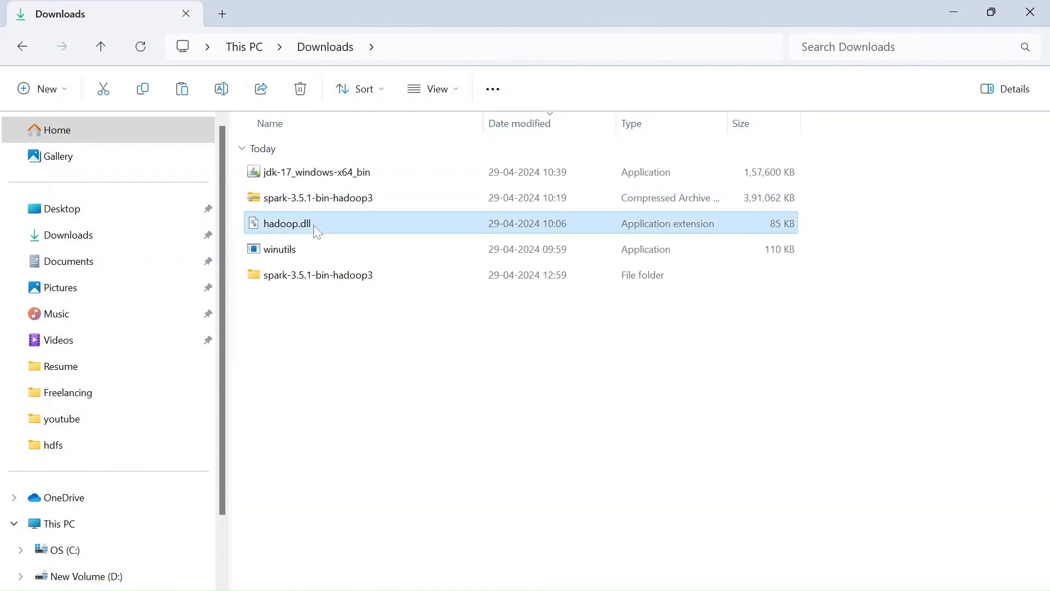
click(280, 250)
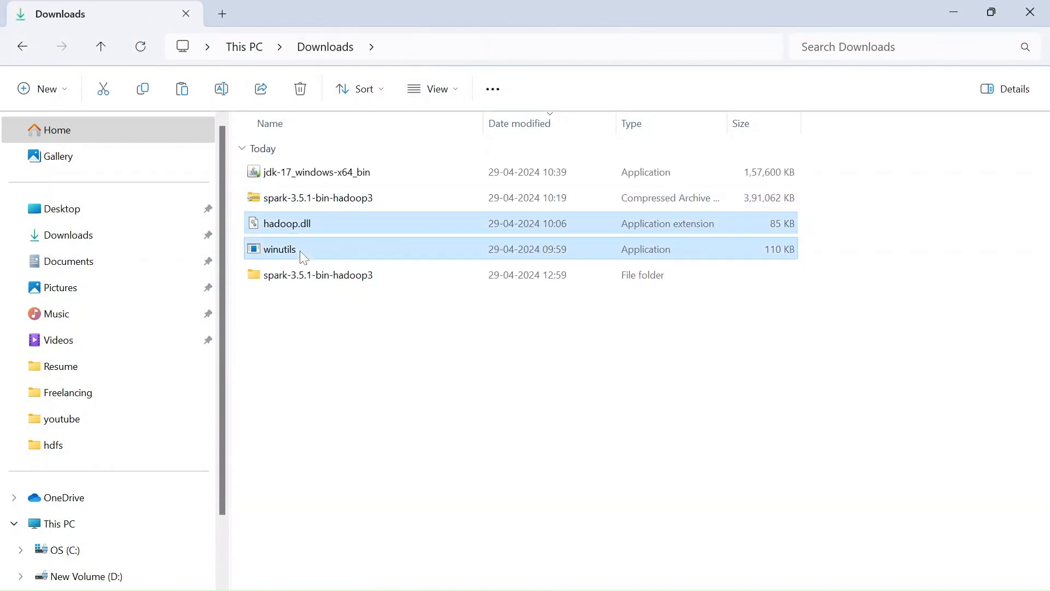
right_click(278, 248)
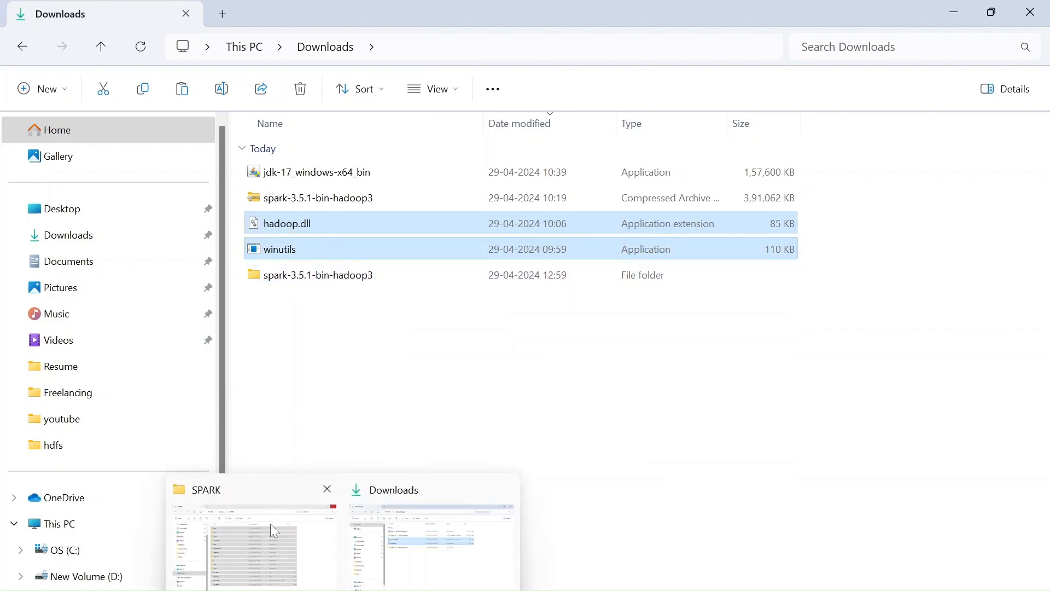
- Switch to the C: drive window and go into the still-empty HADOOP folder
click(252, 543)
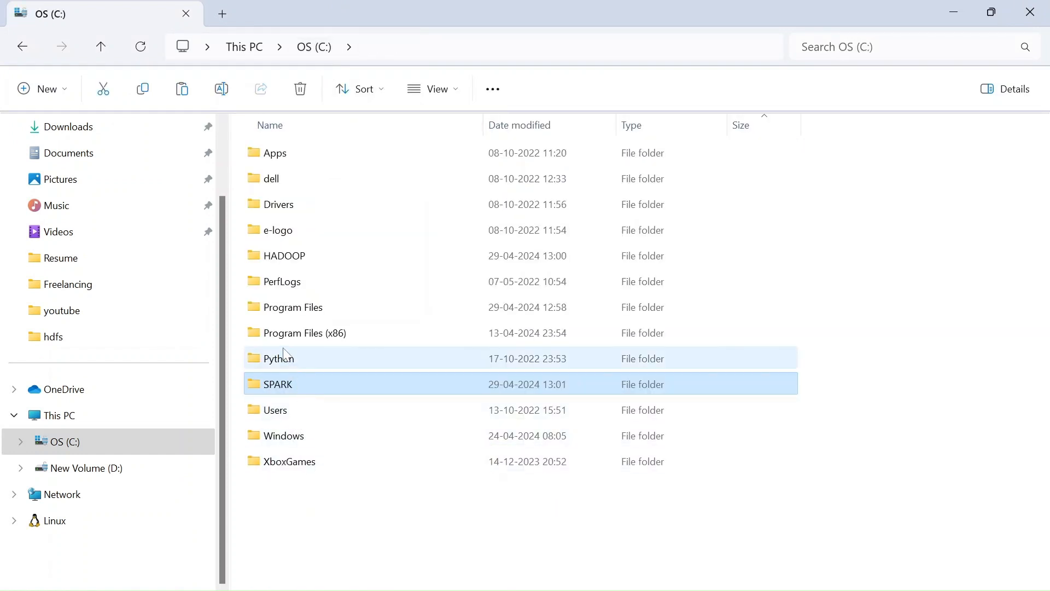
double_click(284, 255)
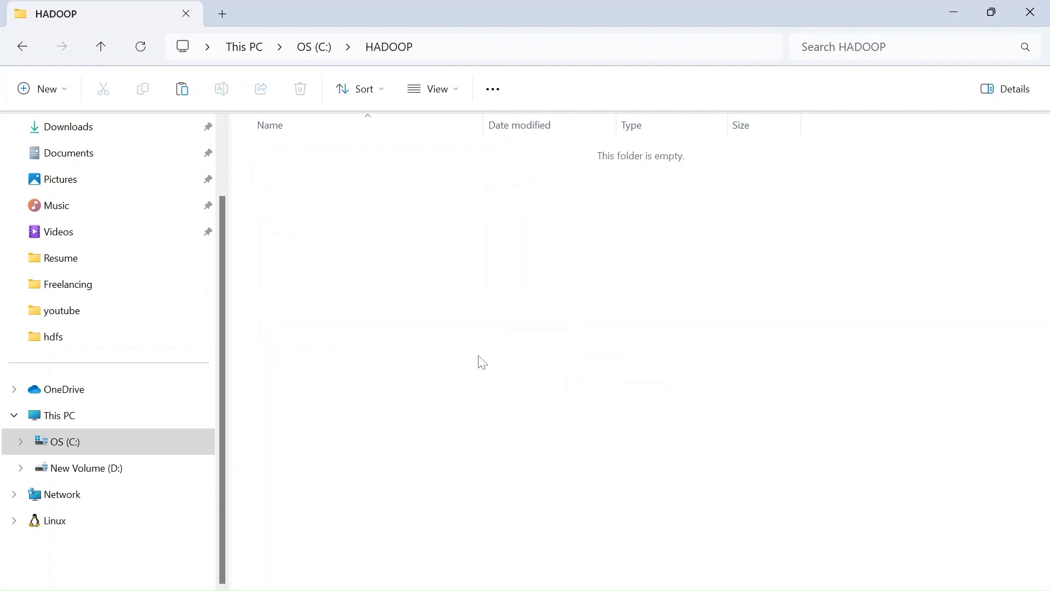
right_click(482, 362)
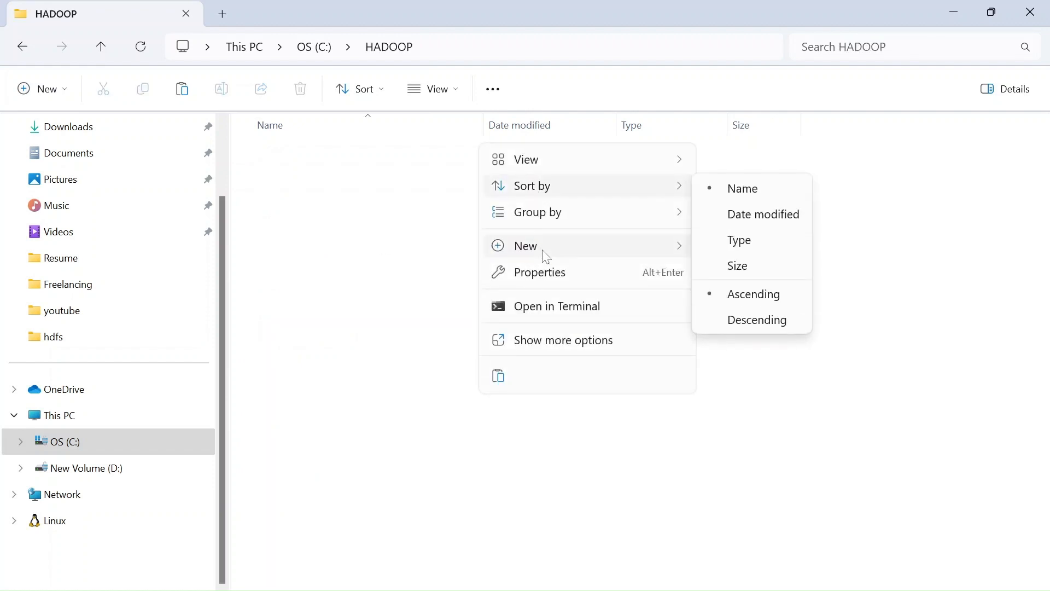
mouse_move(395, 354)
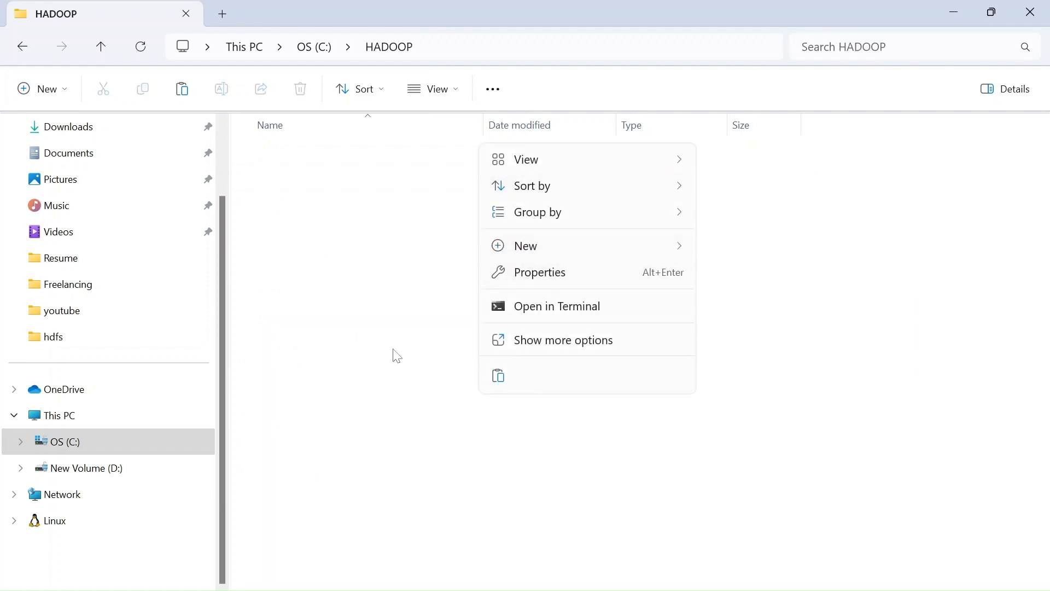
click(360, 324)
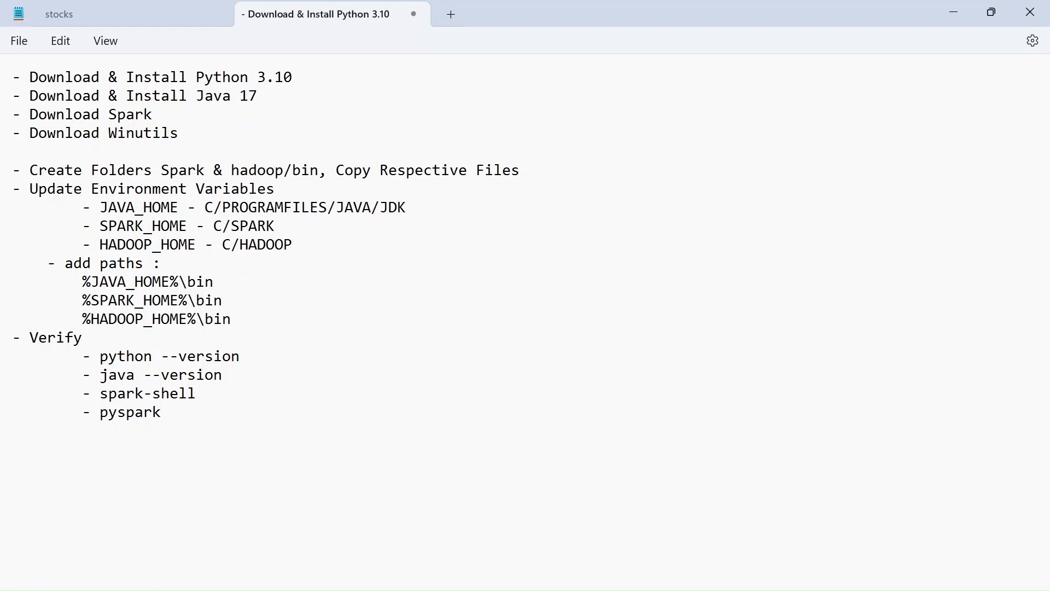
- Search Windows for 'env' and launch 'Edit environment variables for your account'
triple_click(268, 169)
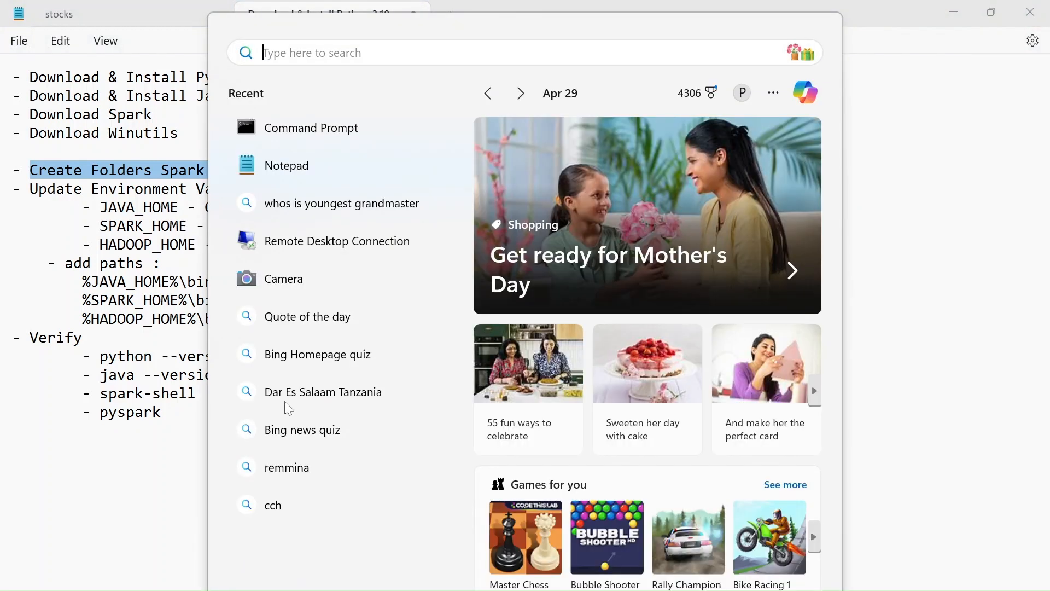
text(env)
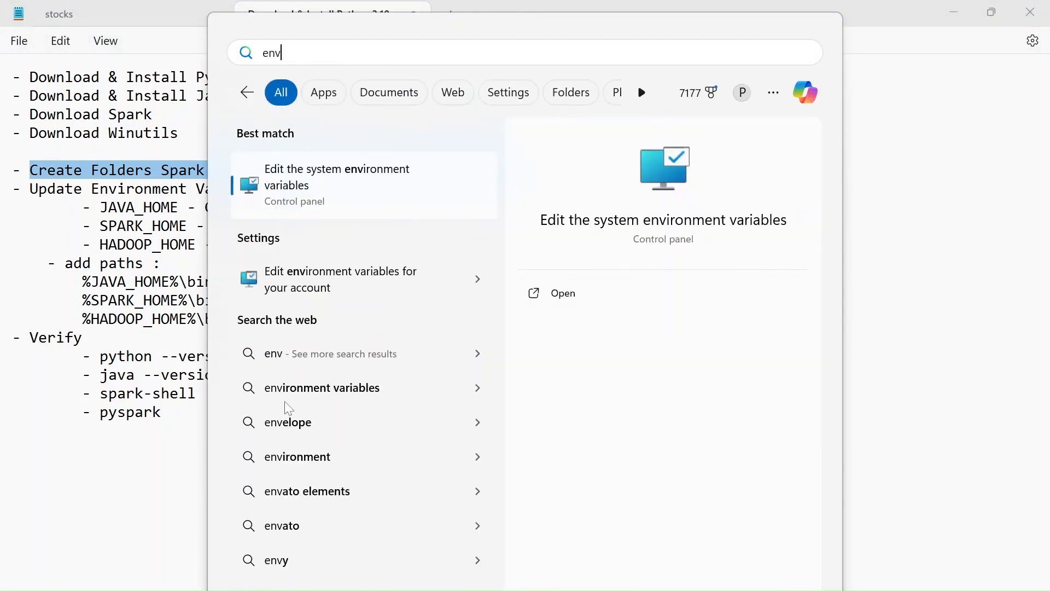
mouse_move(340, 281)
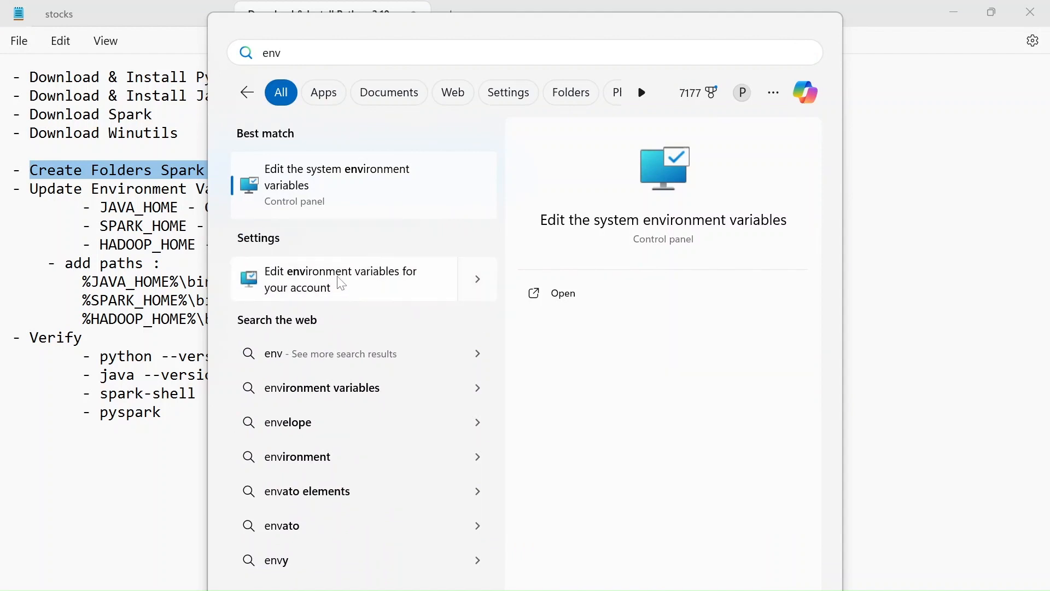
mouse_move(269, 282)
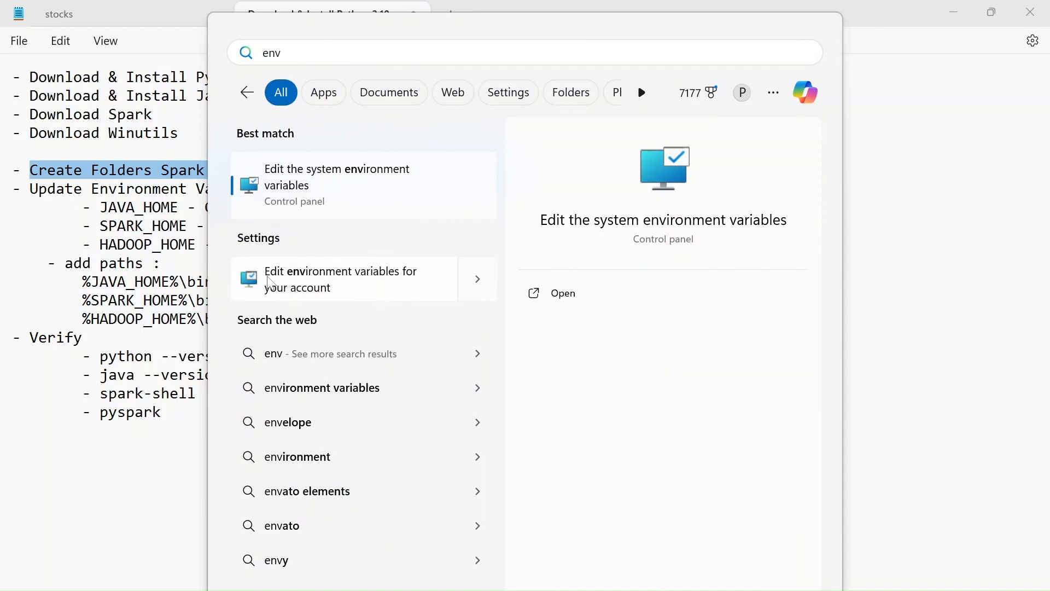
click(336, 184)
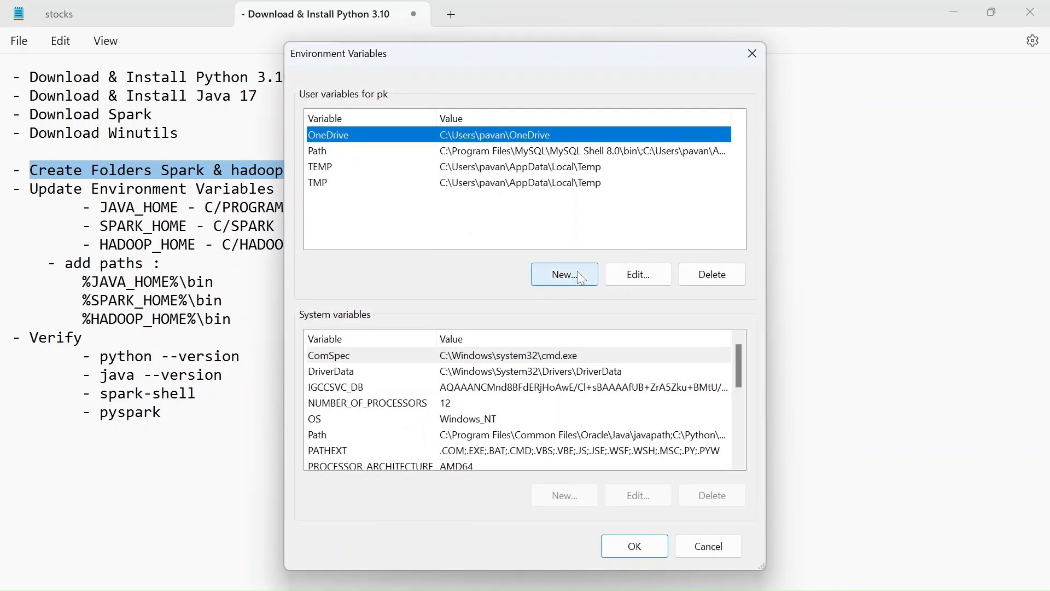
- Create user variable JAVA_HOME with value C:\Program Files\Java\jdk-17 taken from Explorer's jdk-17 folder
click(563, 273)
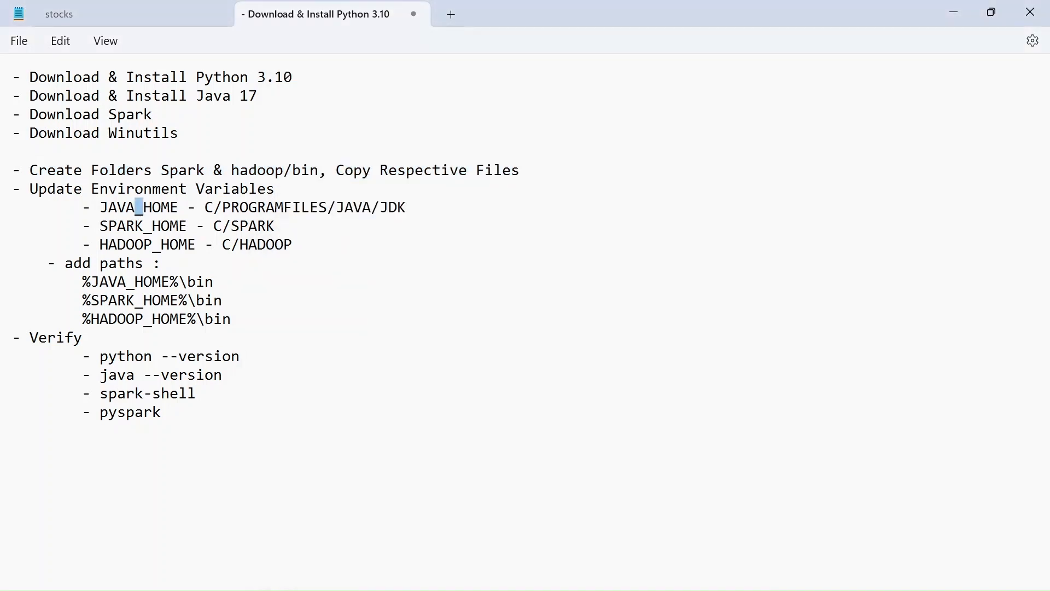
double_click(138, 207)
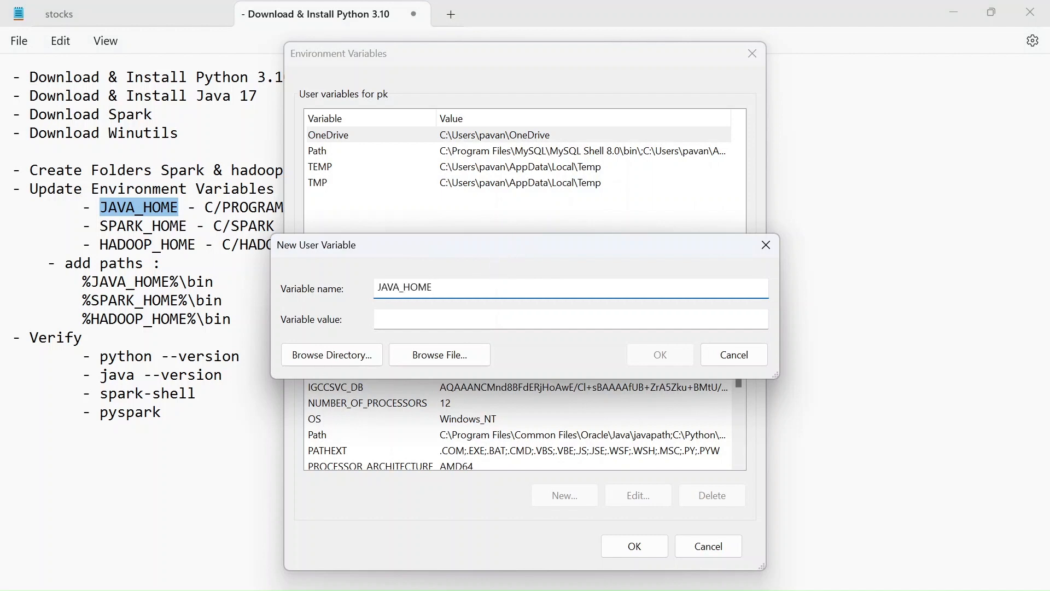
mouse_move(285, 550)
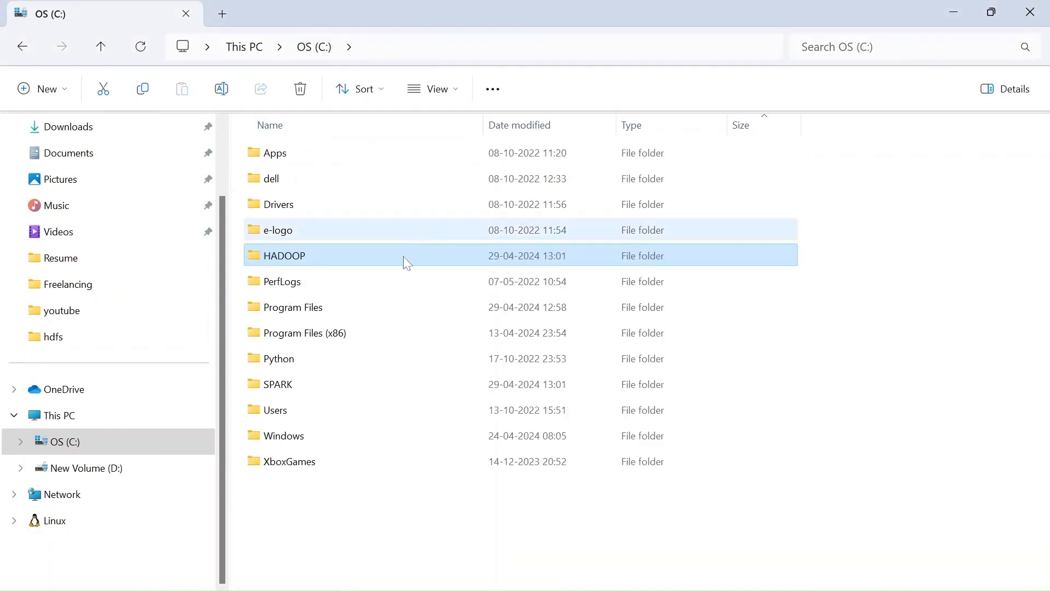
mouse_move(281, 402)
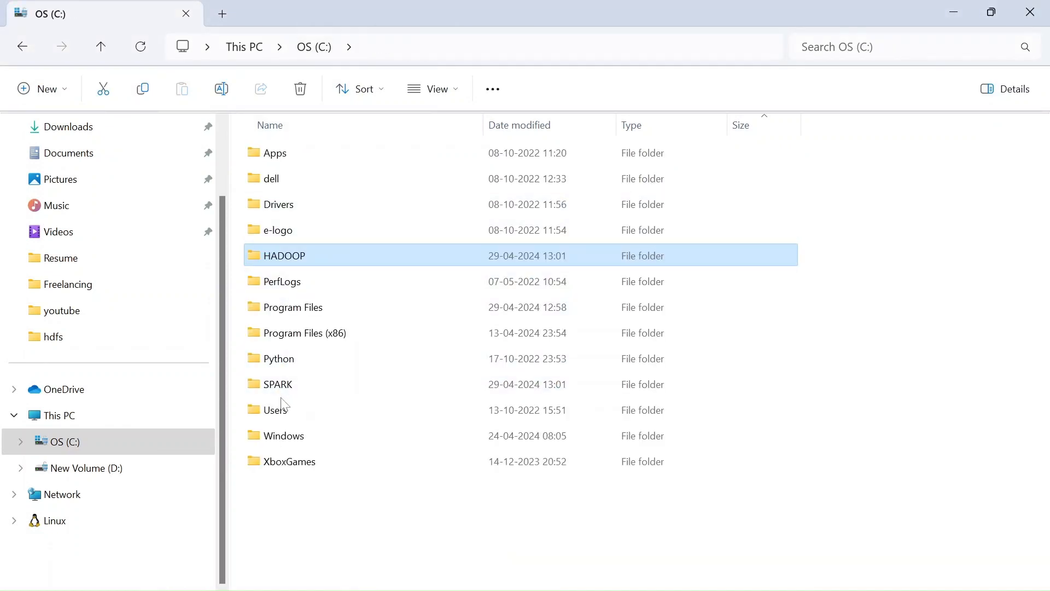
click(294, 306)
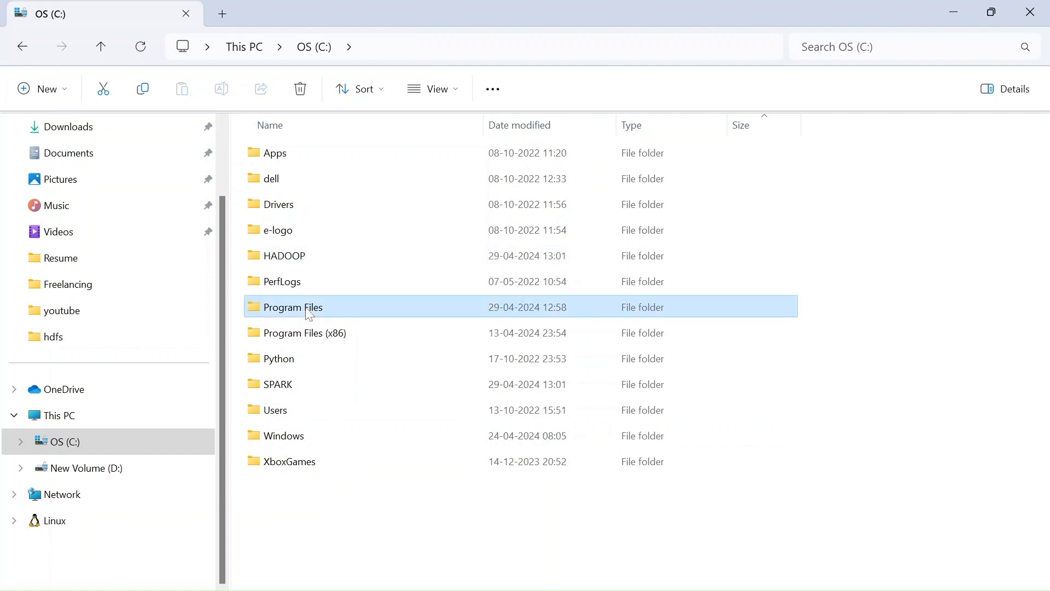
double_click(291, 306)
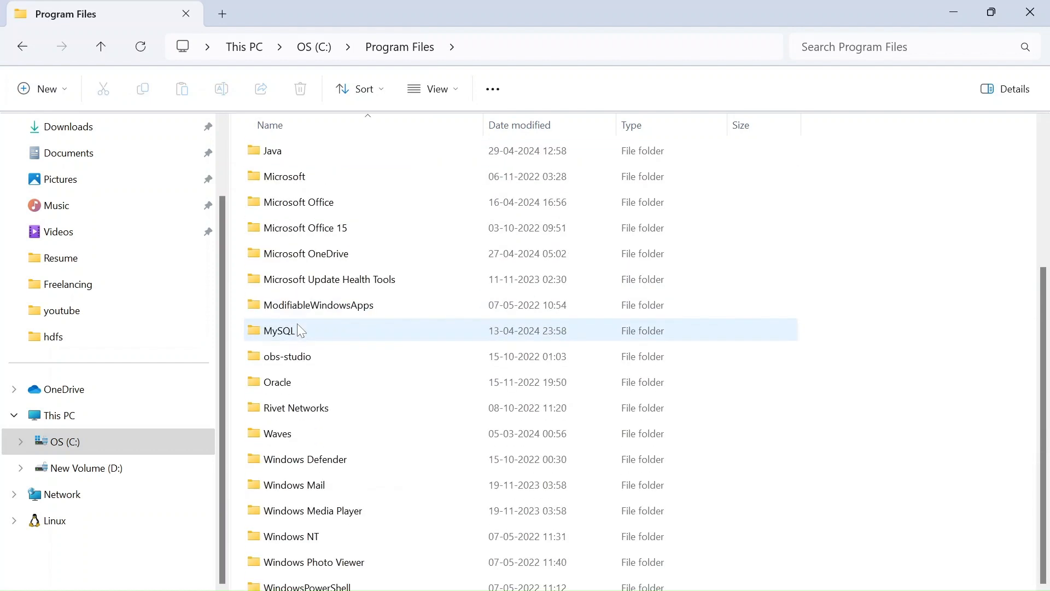
mouse_move(296, 400)
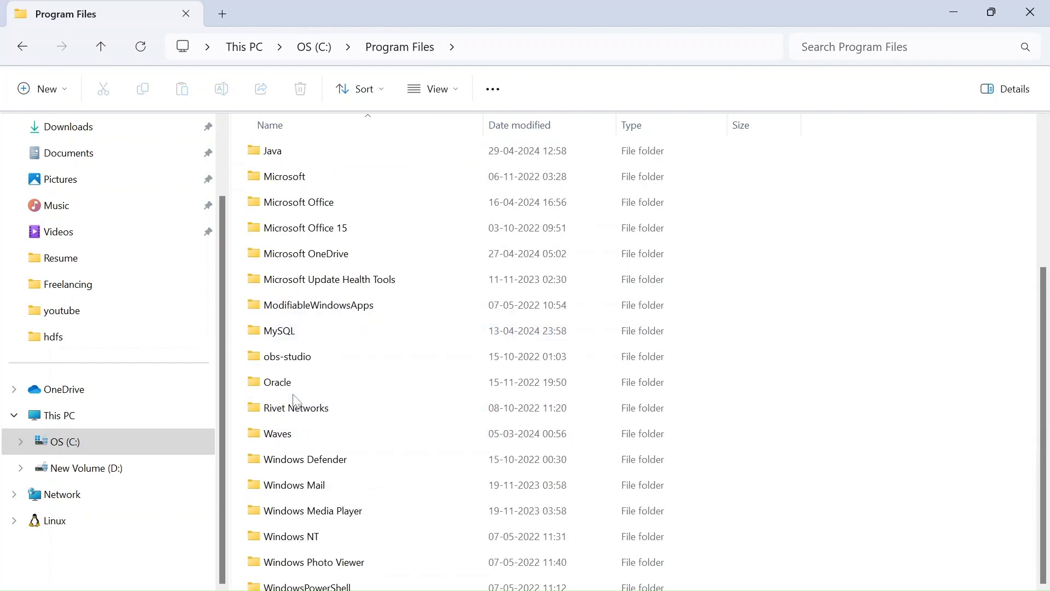
double_click(272, 150)
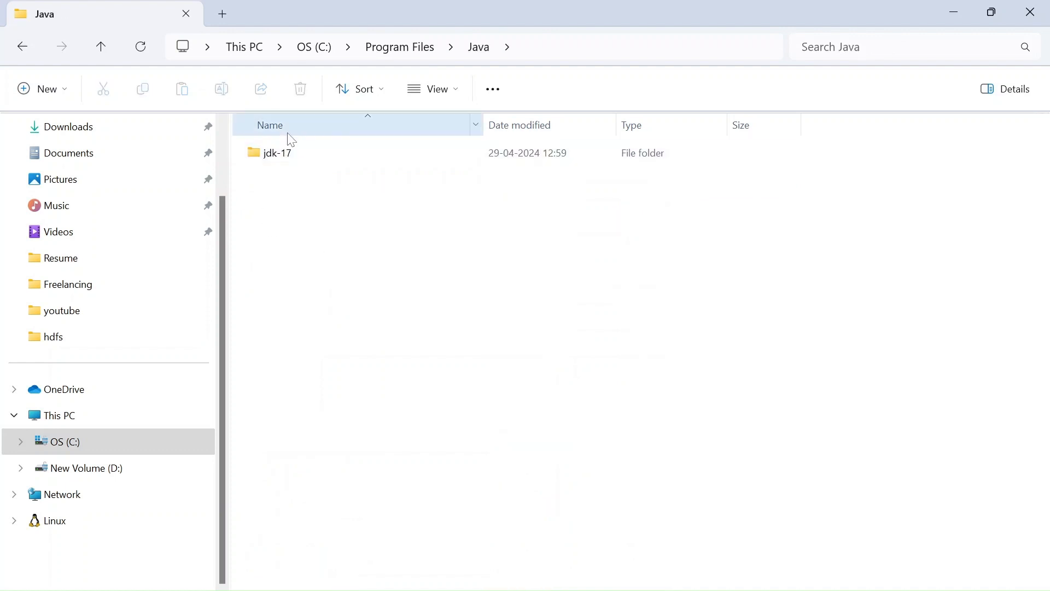
double_click(277, 152)
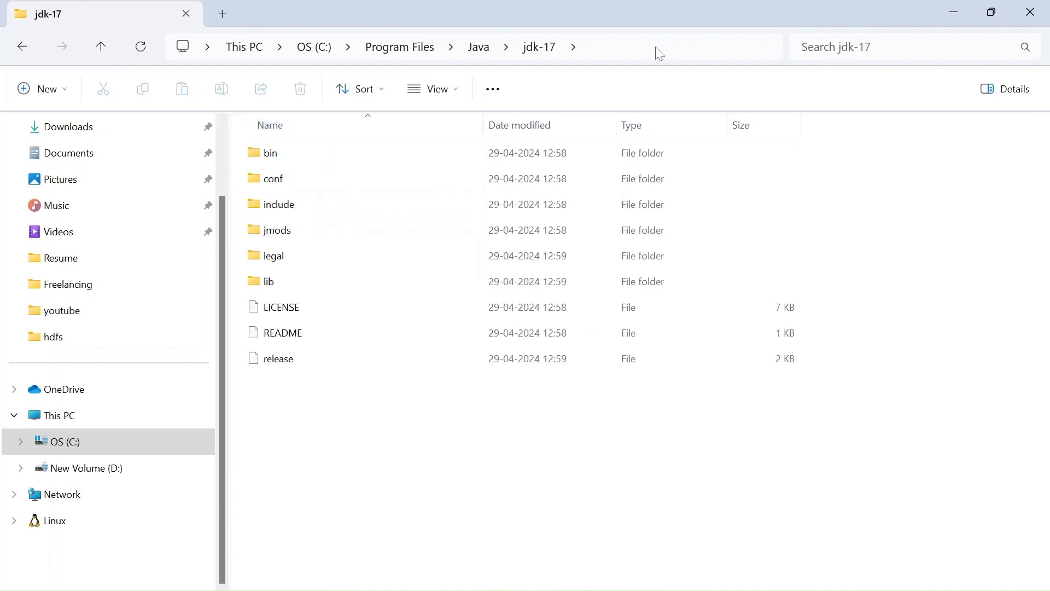
key(Alt+Tab)
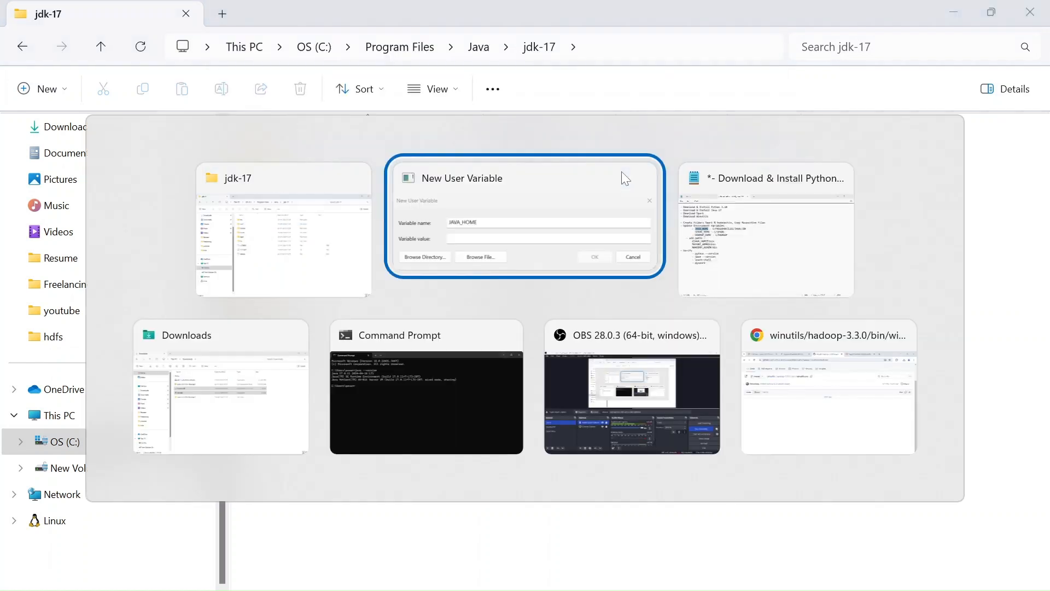
click(524, 217)
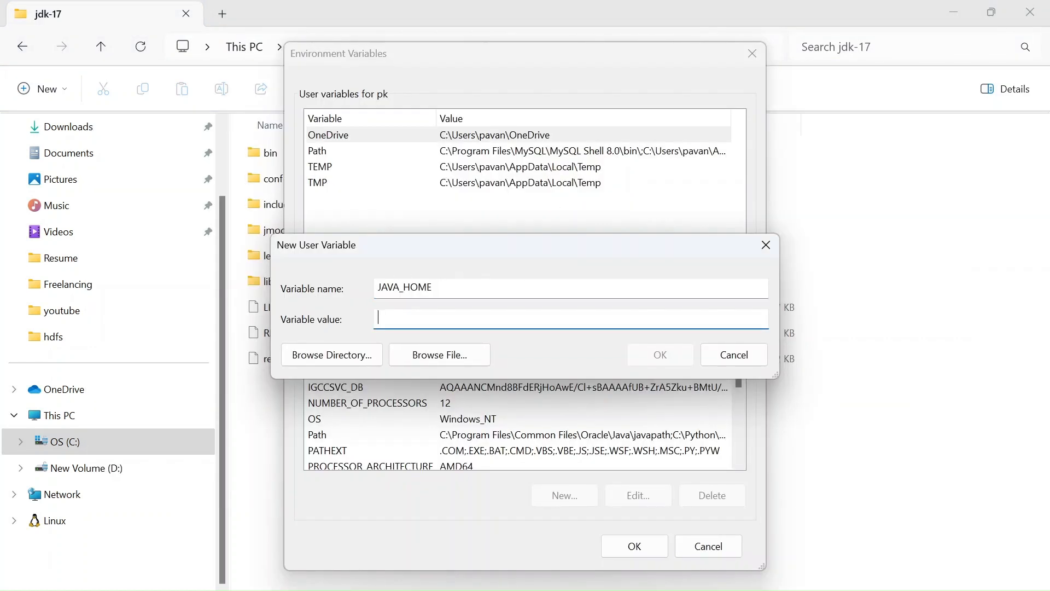
click(658, 354)
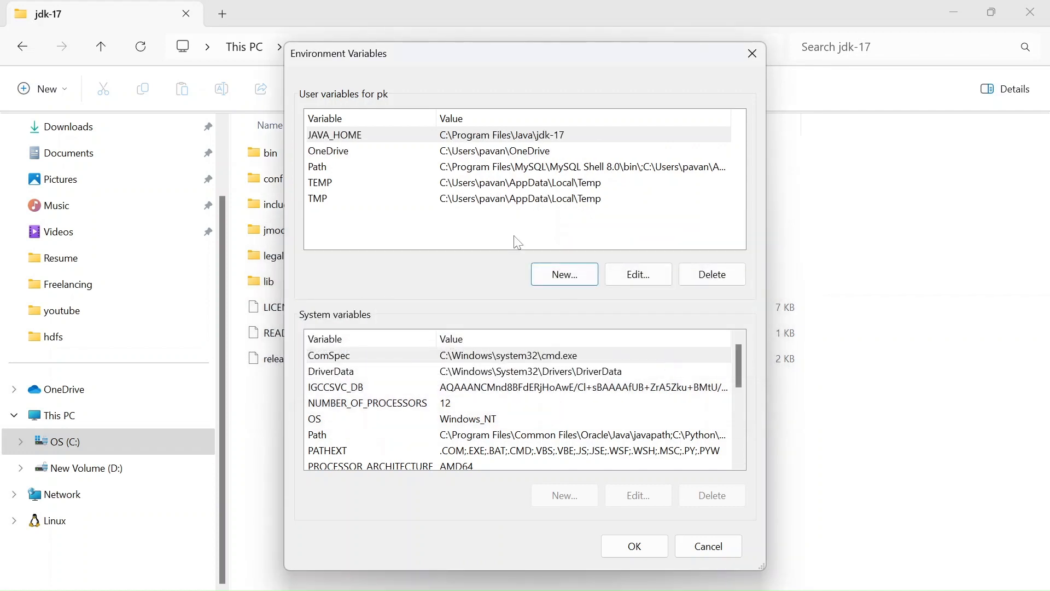
click(563, 274)
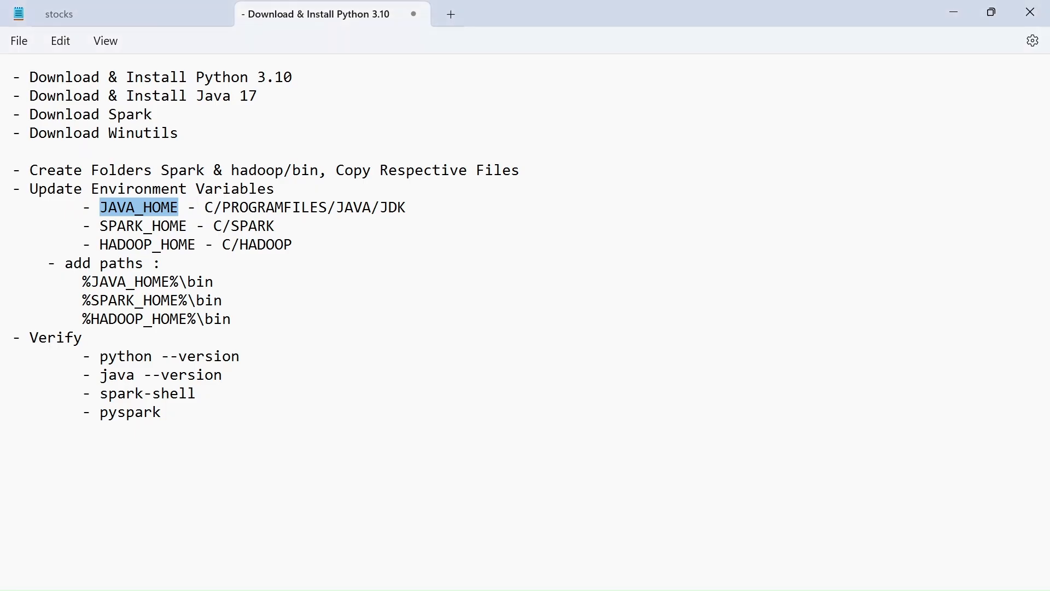
- Create user variable SPARK_HOME with value C:\SPARK
double_click(142, 225)
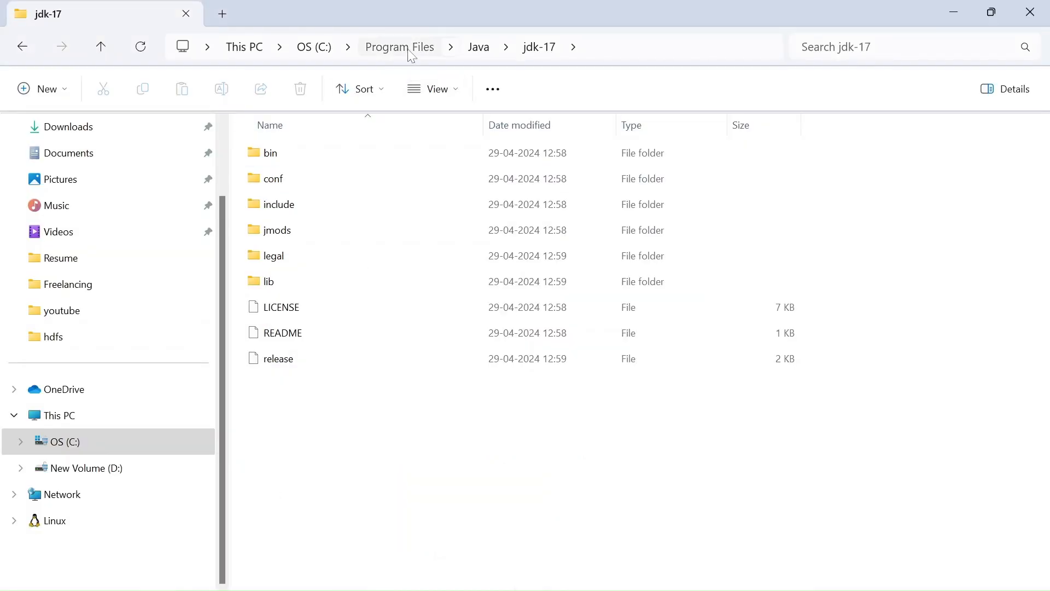
click(313, 47)
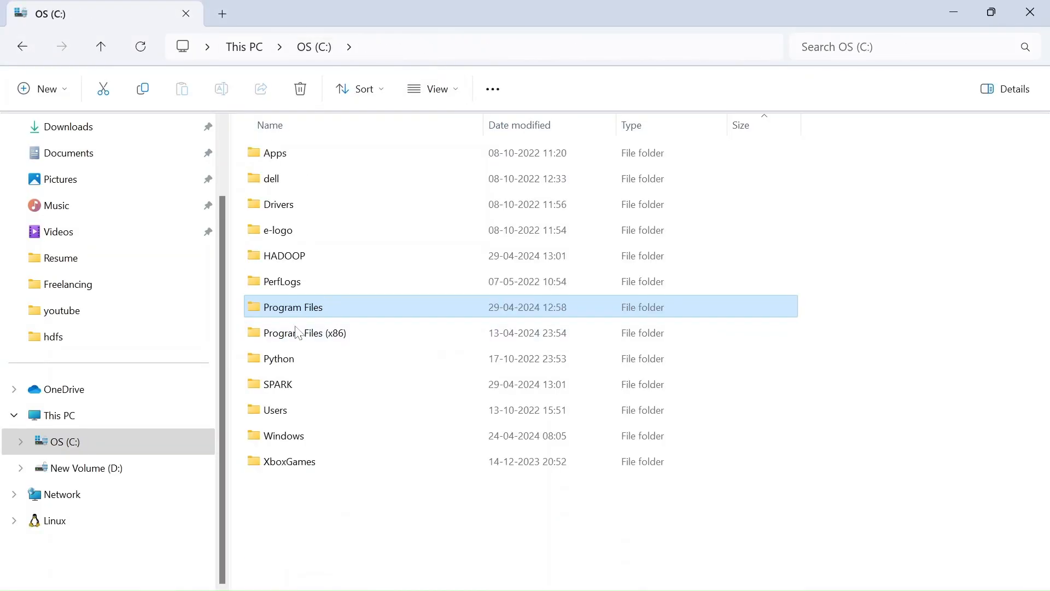
double_click(277, 383)
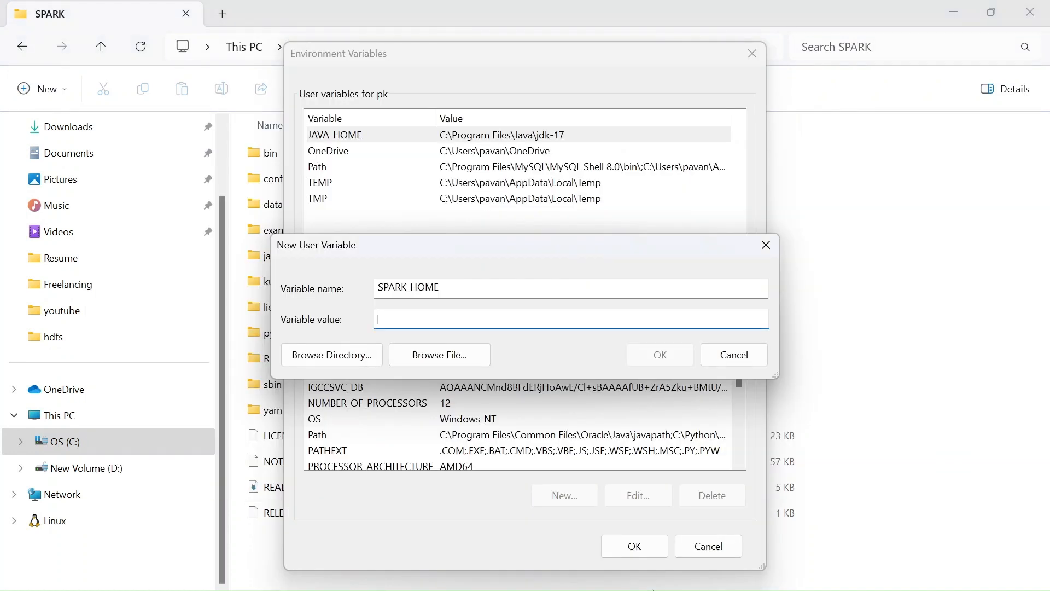
text(C:\SPARK)
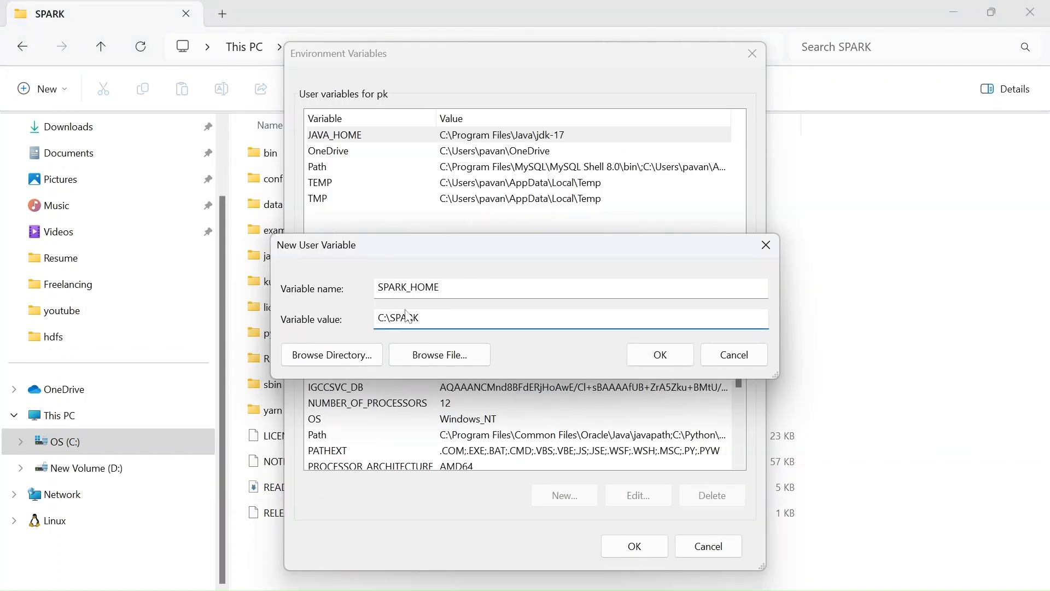
click(658, 355)
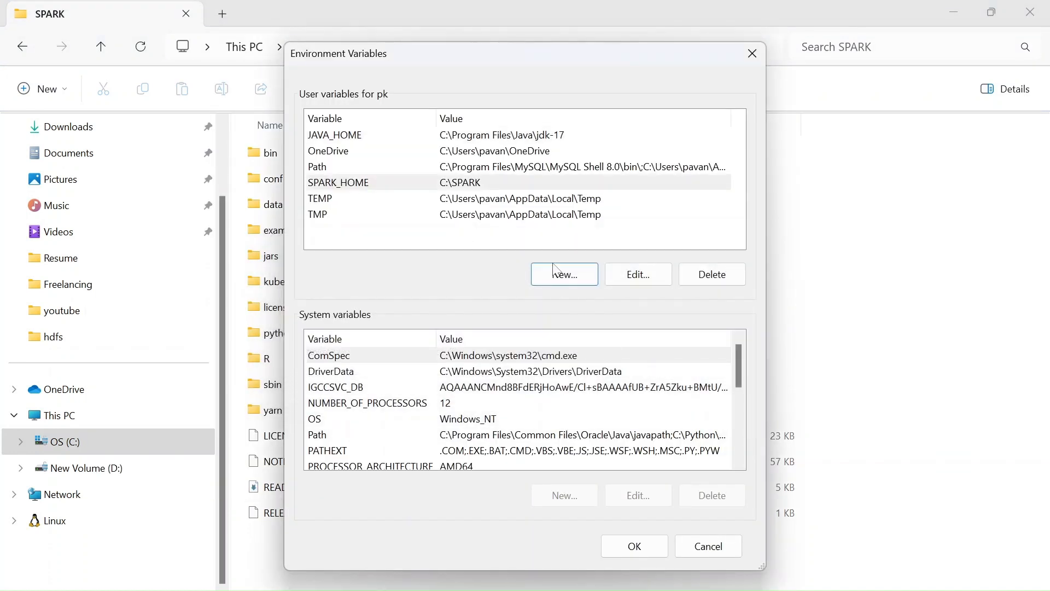
click(564, 273)
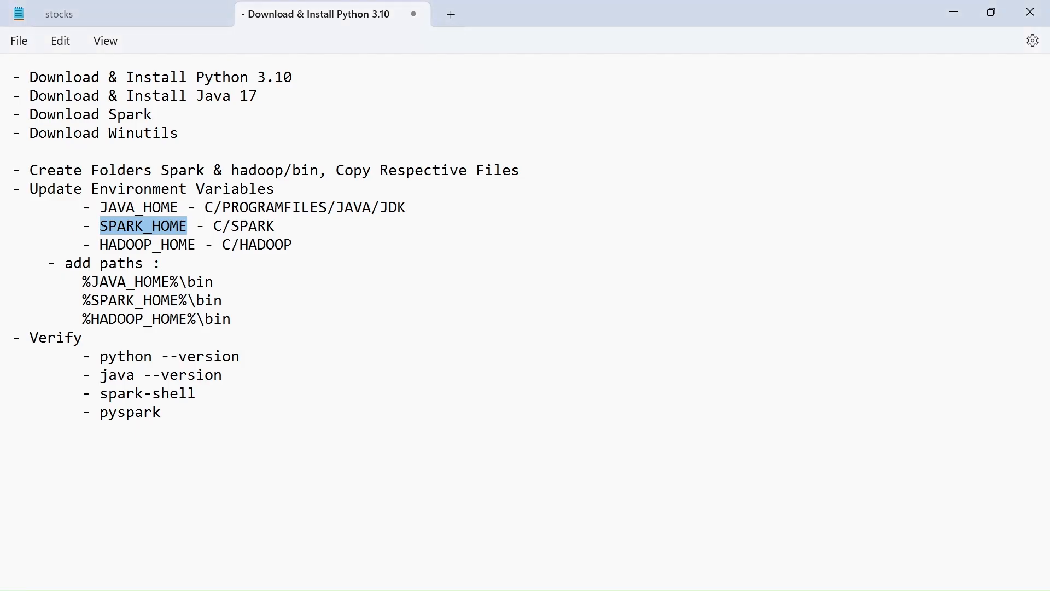
- Browse to C:\HADOOP in File Explorer, showing hadoop.dll and winutils
double_click(146, 244)
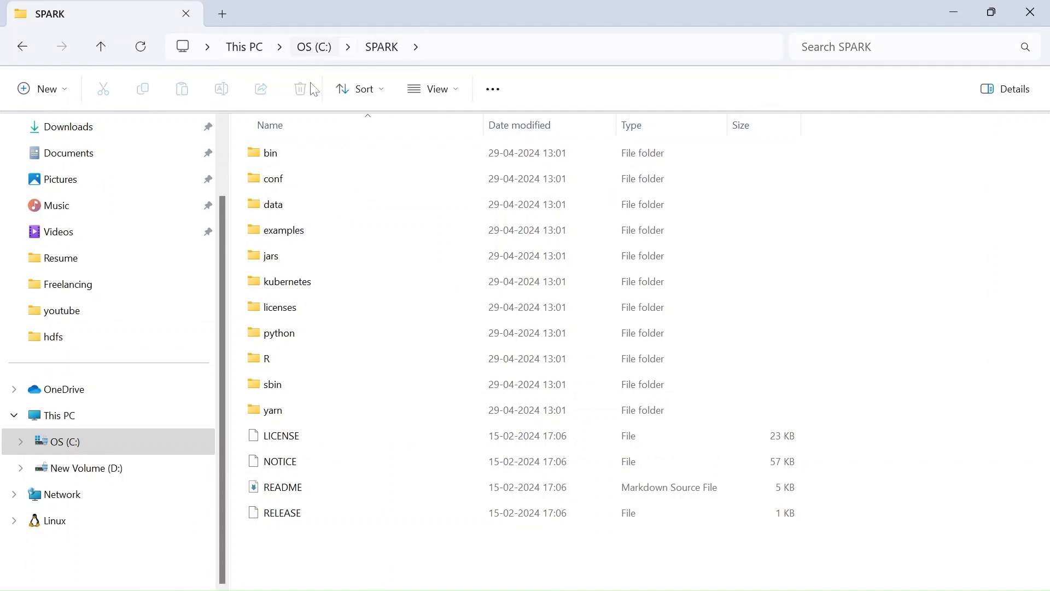
mouse_move(309, 58)
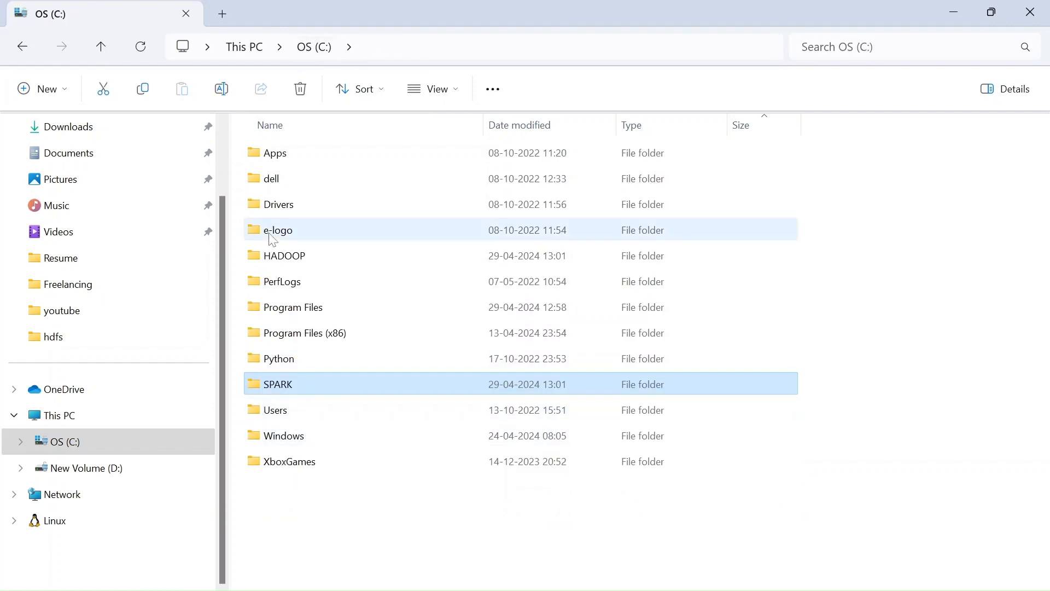
double_click(284, 255)
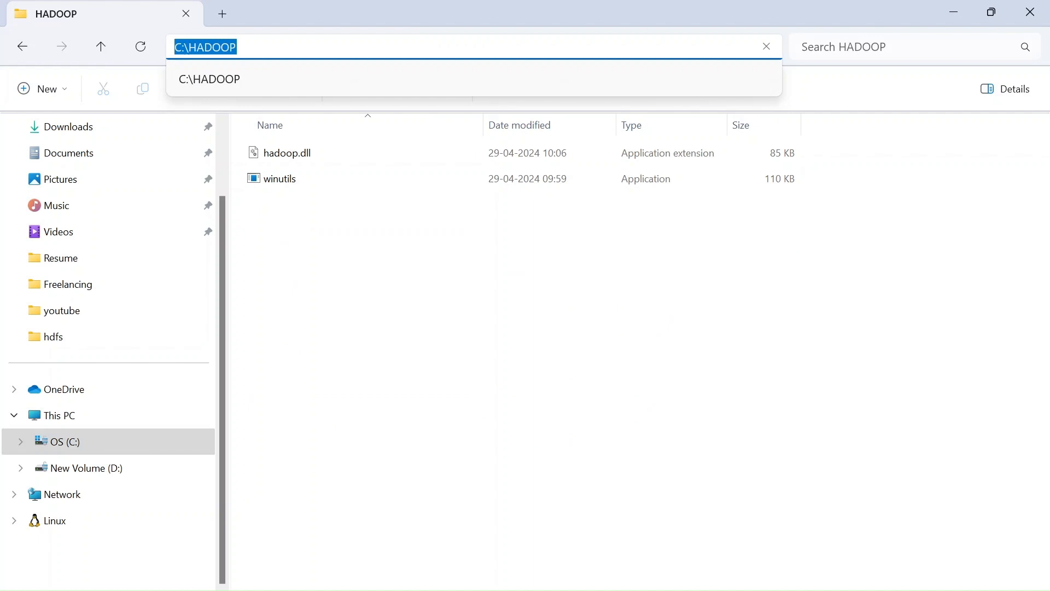
mouse_move(487, 381)
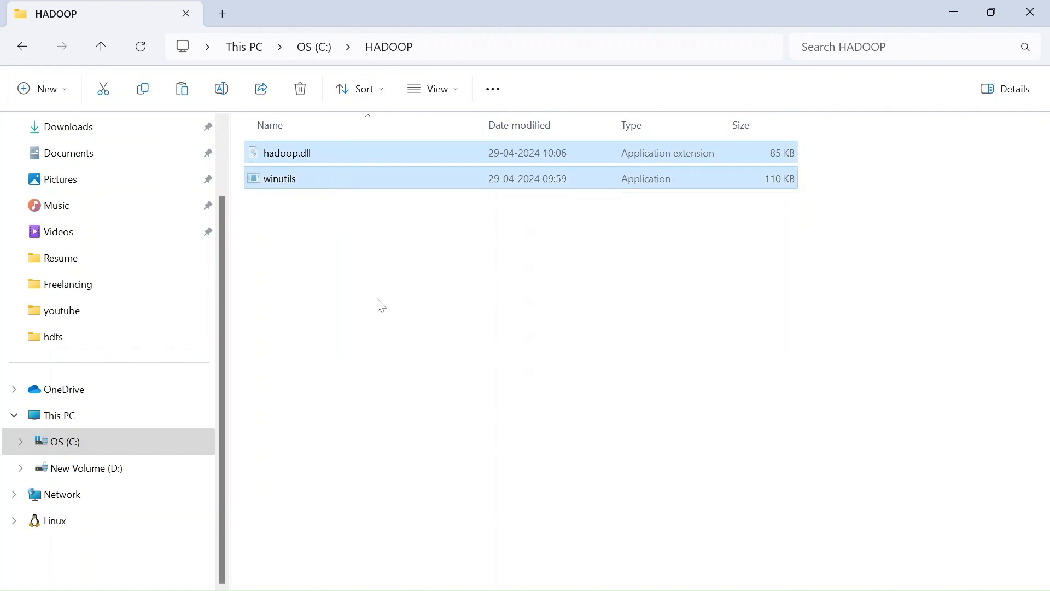
- Create a new folder named bin inside C:\HADOOP
right_click(375, 303)
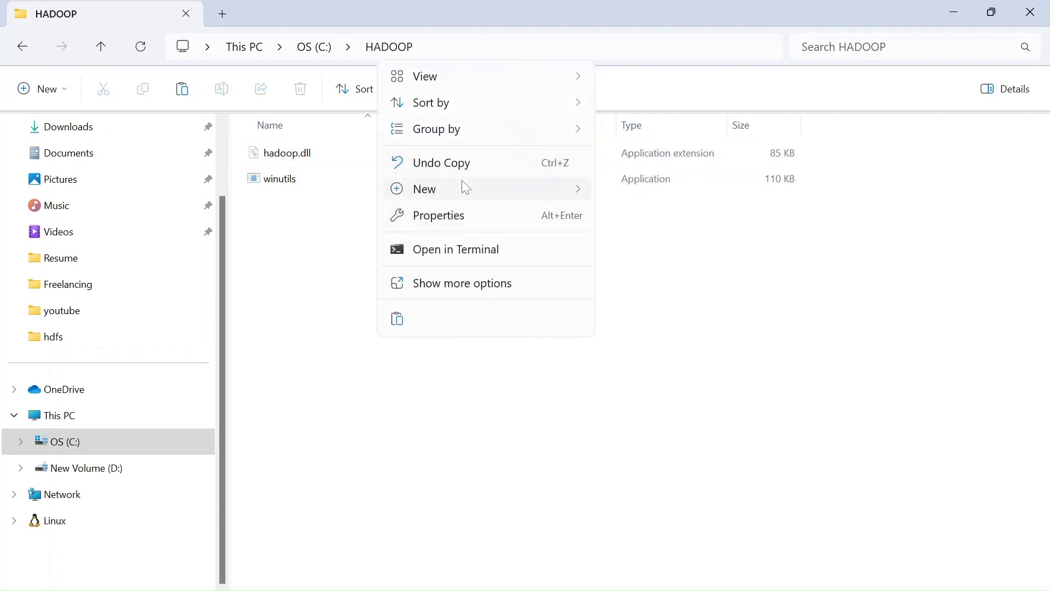
click(424, 188)
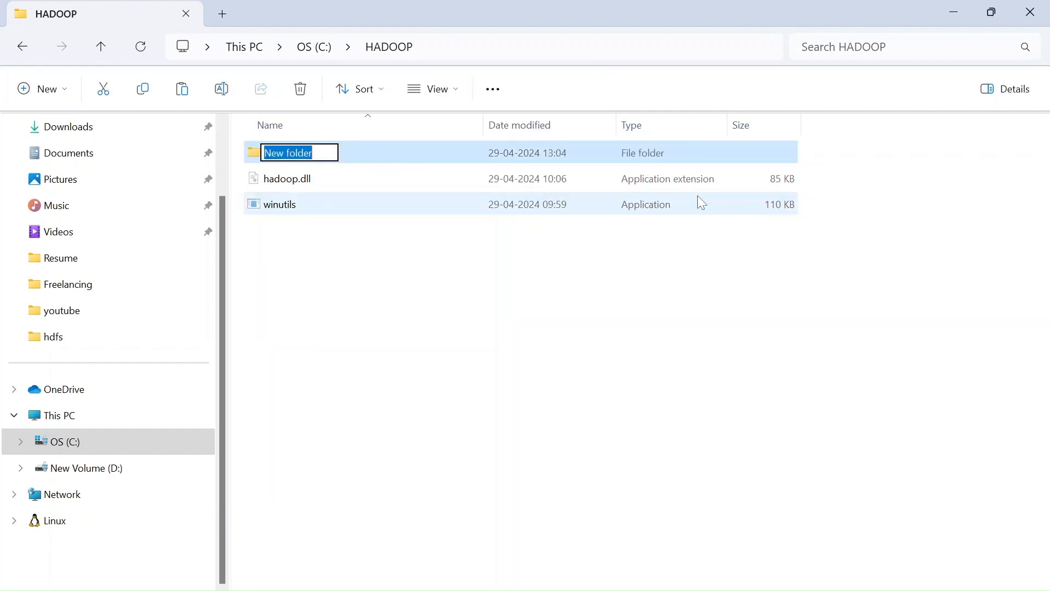
text(bin)
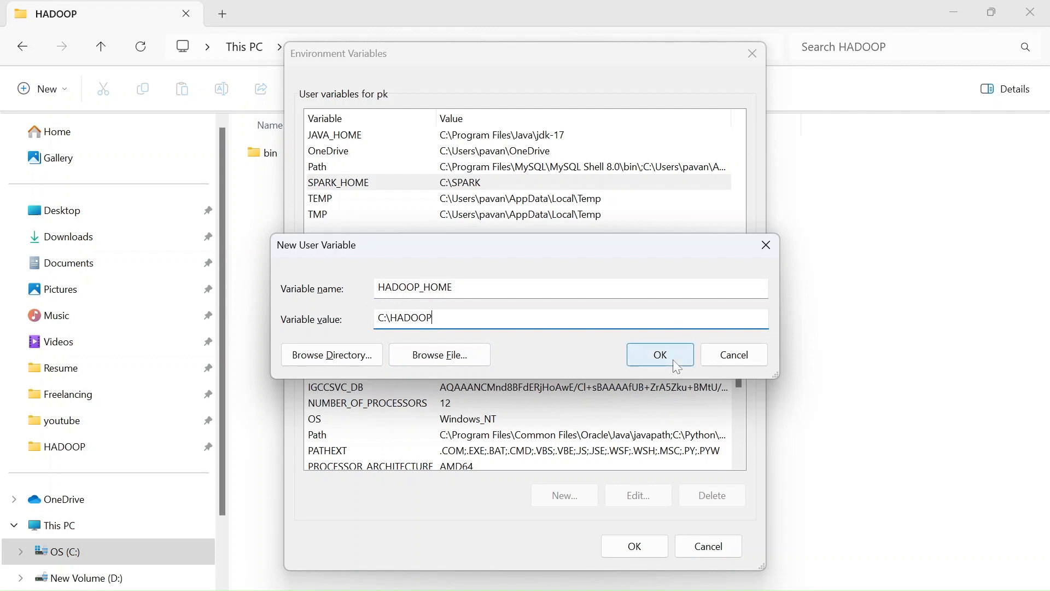
- Save HADOOP_HOME as C:\HADOOP and add %JAVA_HOME%\bin, %SPARK_HOME%\bin, %HADOOP_HOME%\bin to the user Path
click(658, 355)
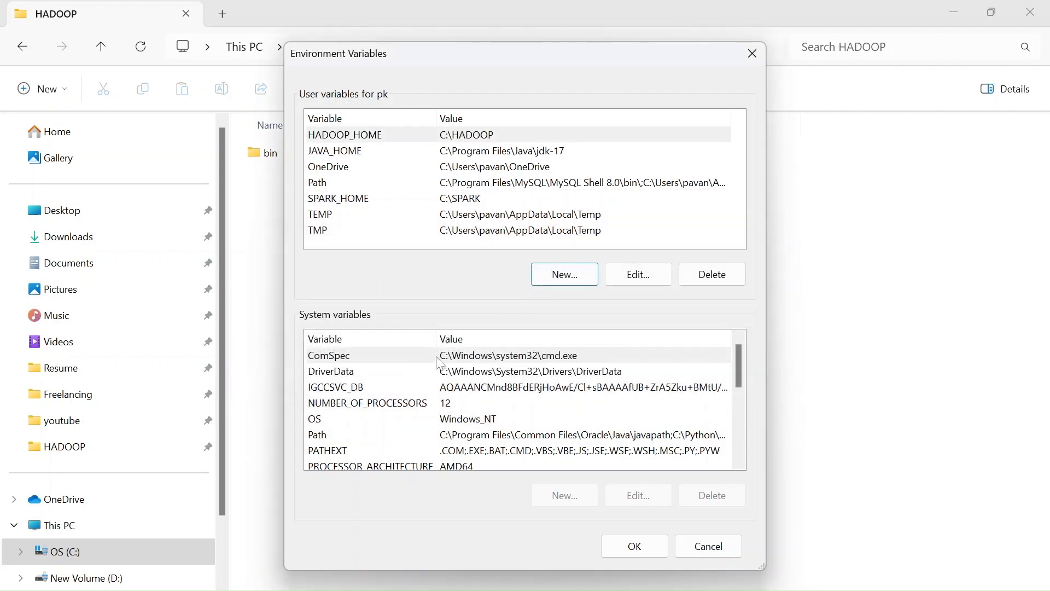
mouse_move(337, 186)
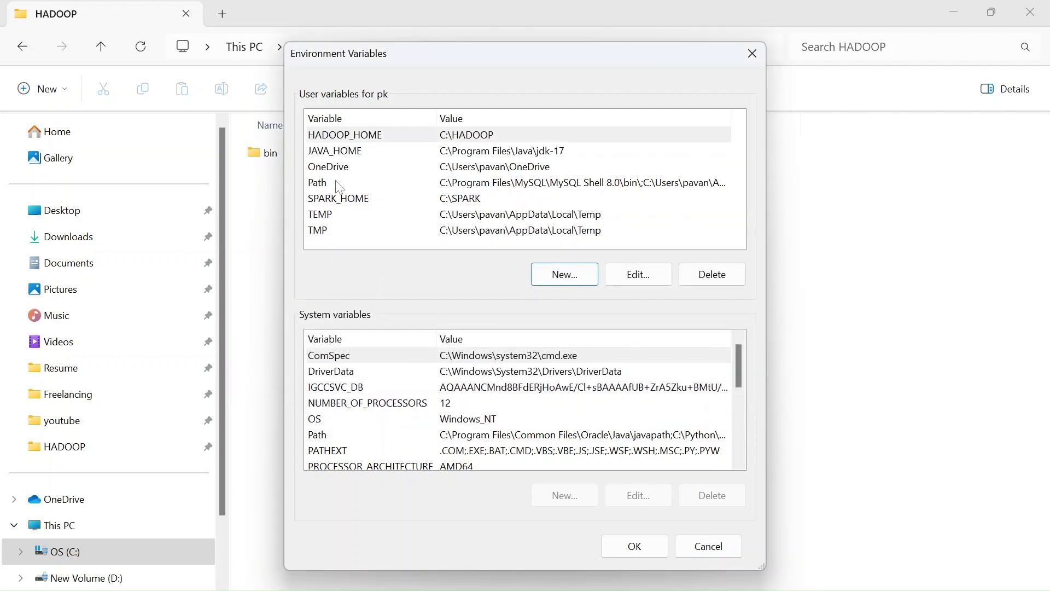
click(636, 273)
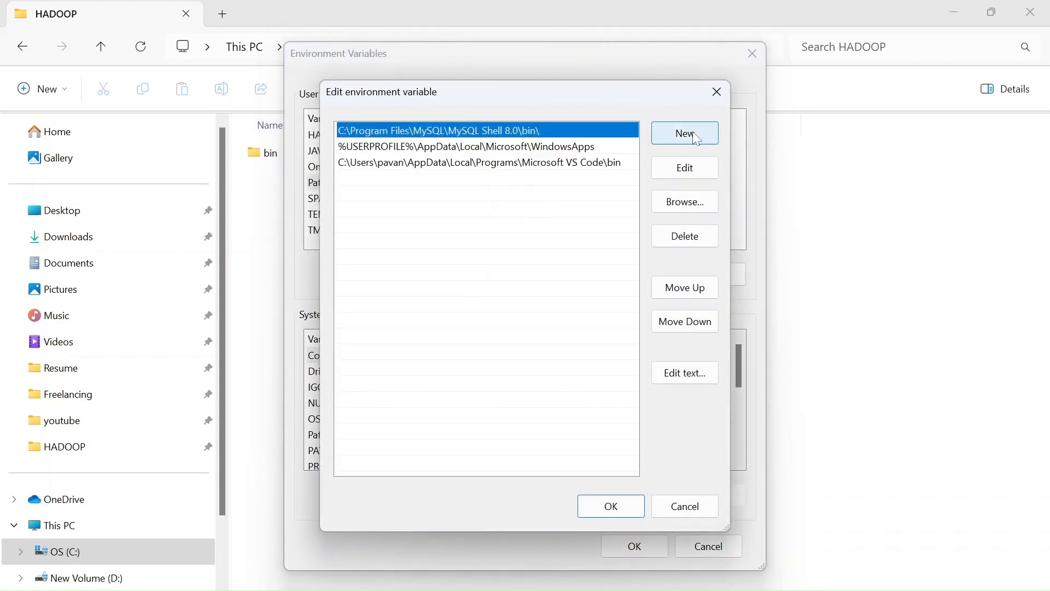
click(684, 132)
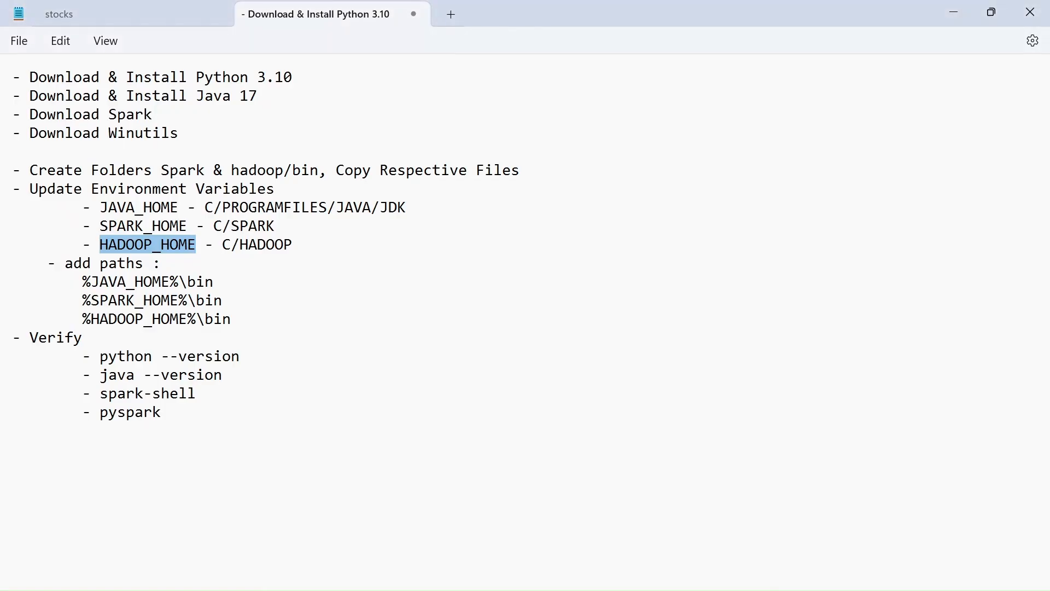
double_click(148, 281)
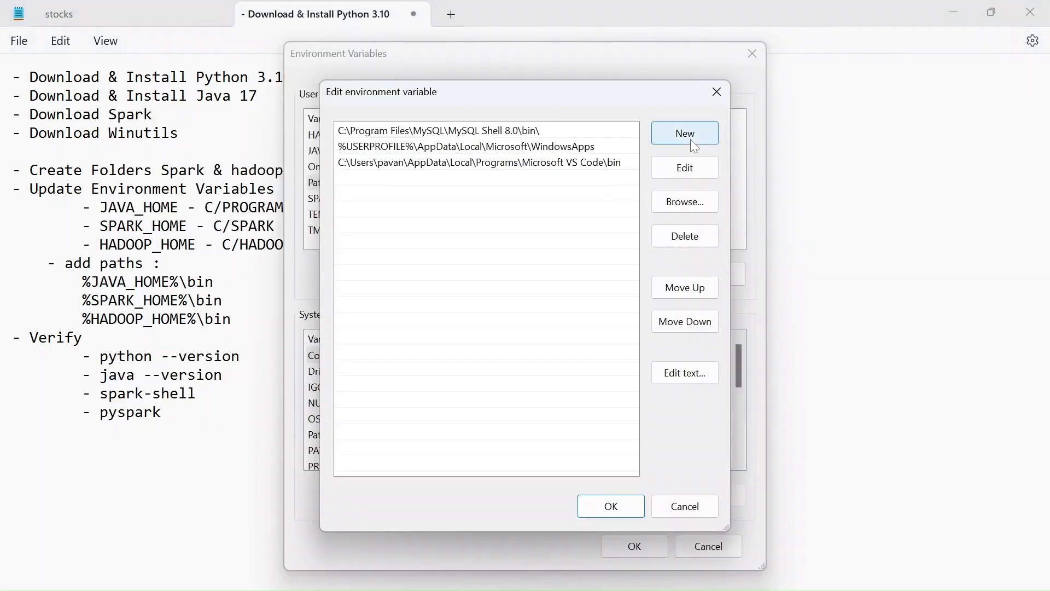
key(alt+tab)
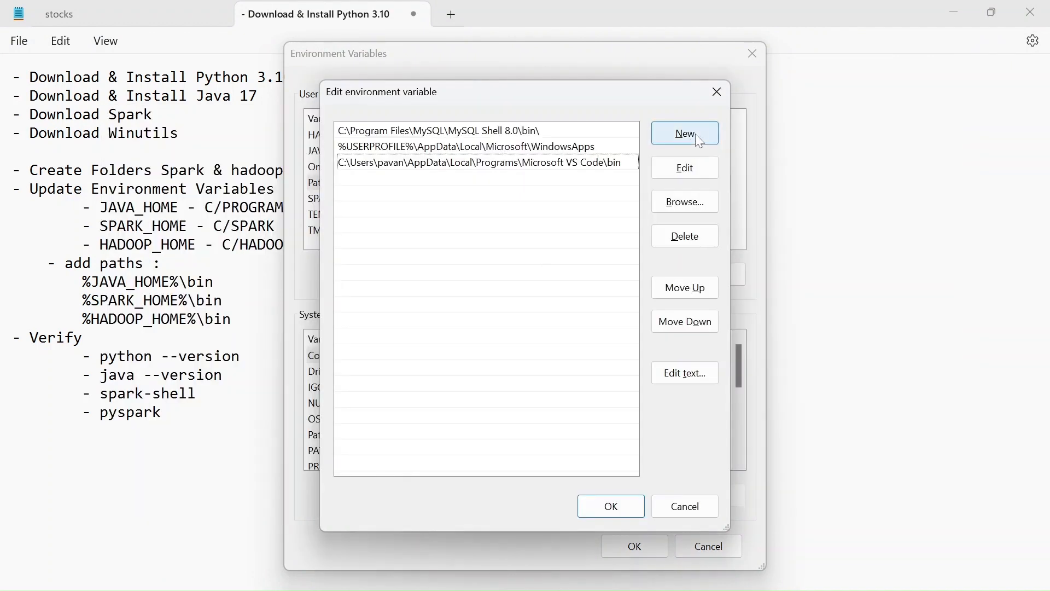
click(685, 133)
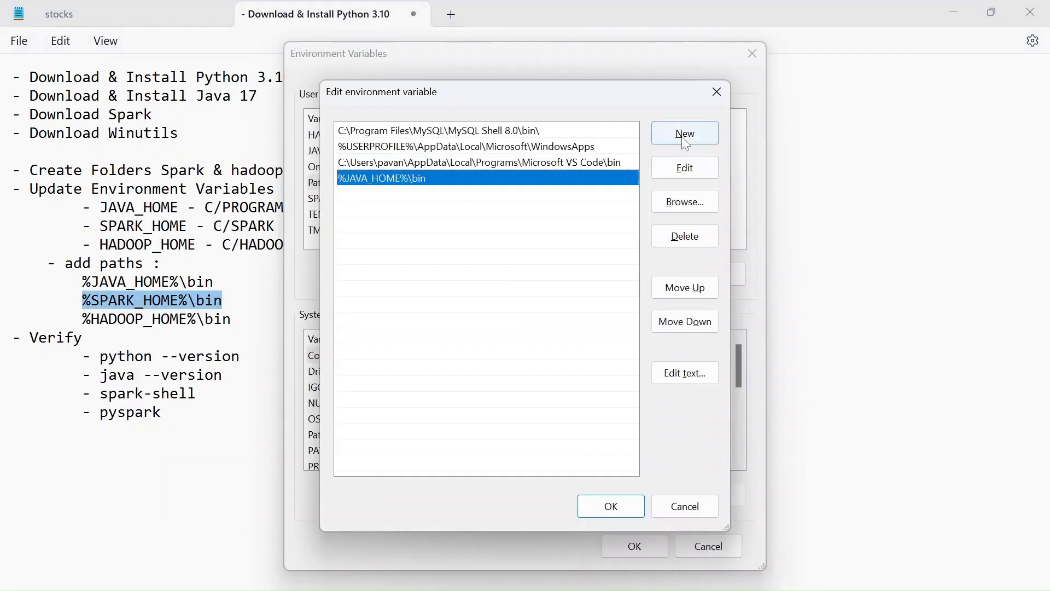
click(684, 132)
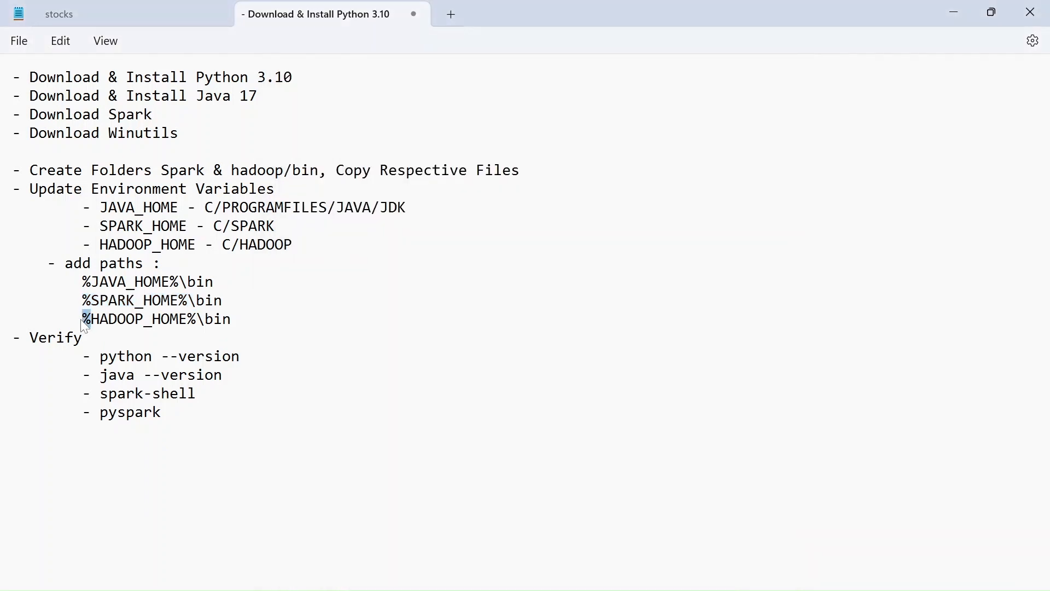
click(231, 318)
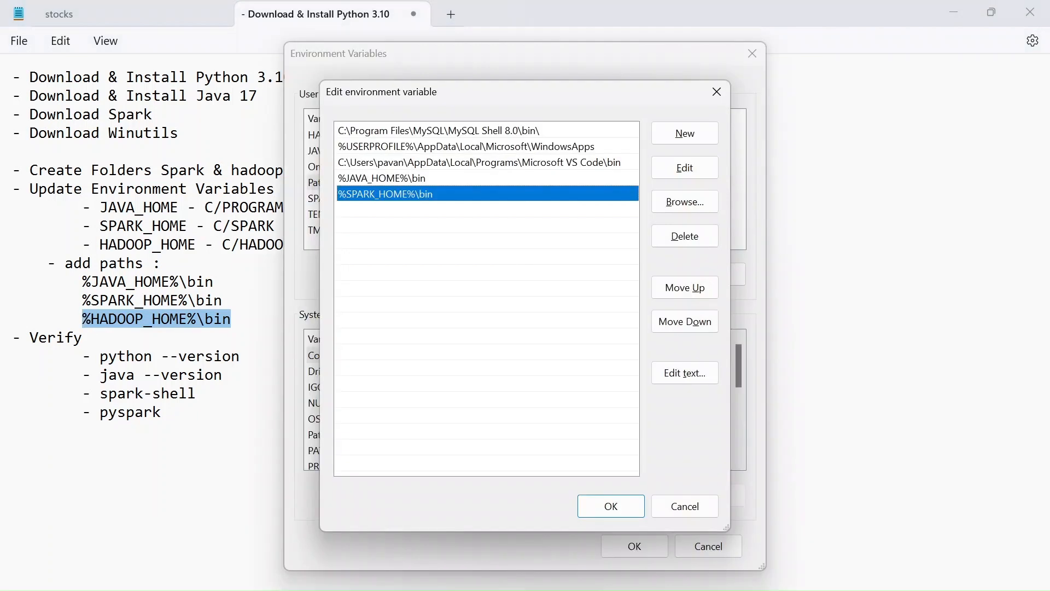
click(684, 132)
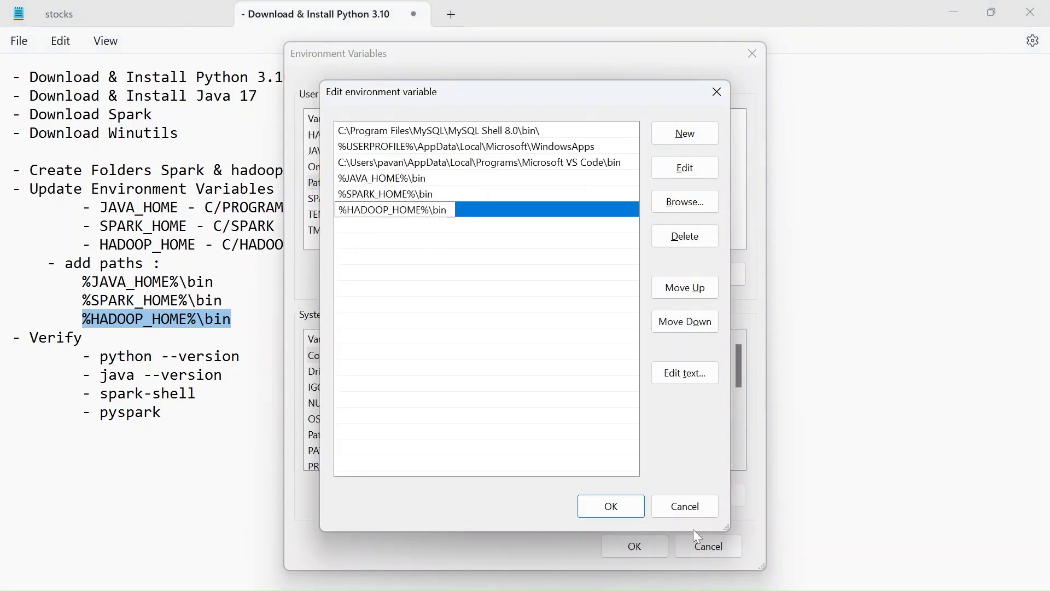
click(610, 505)
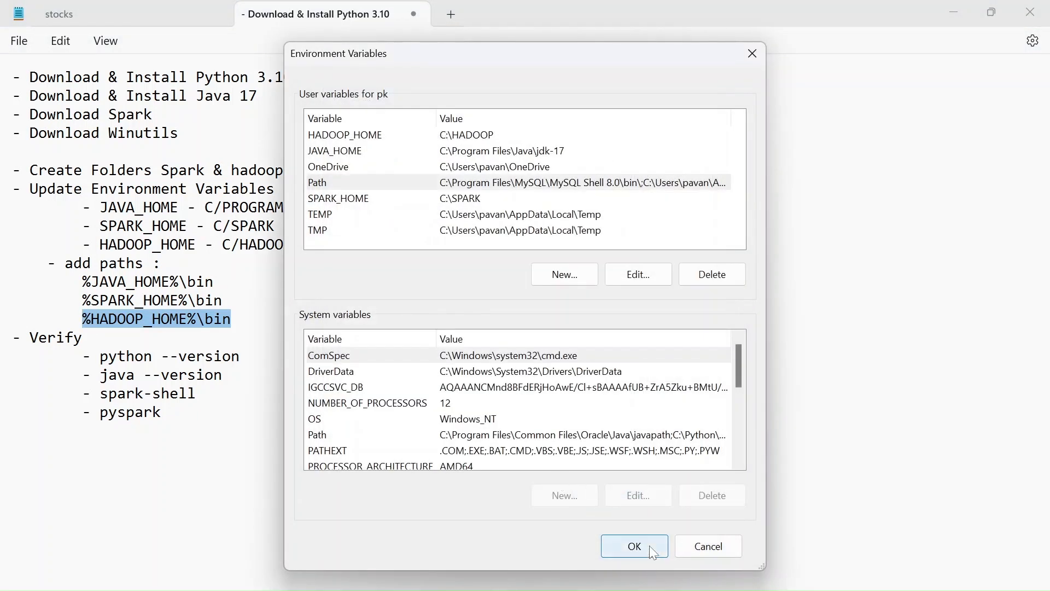
- Close Environment Variables and check java --version and python --version in Command Prompt
click(633, 545)
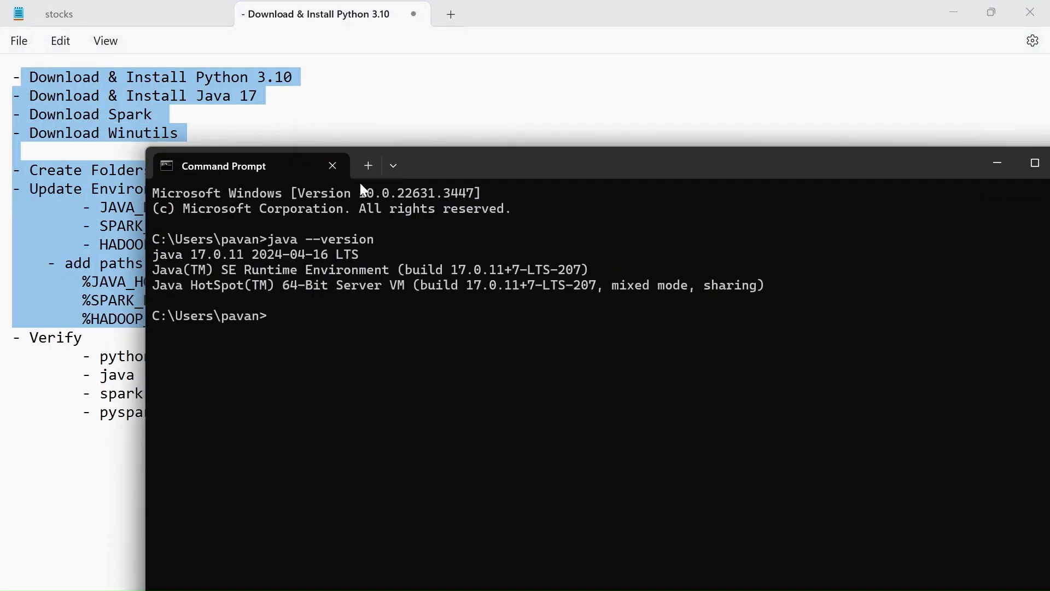
drag(223, 165, 401, 127)
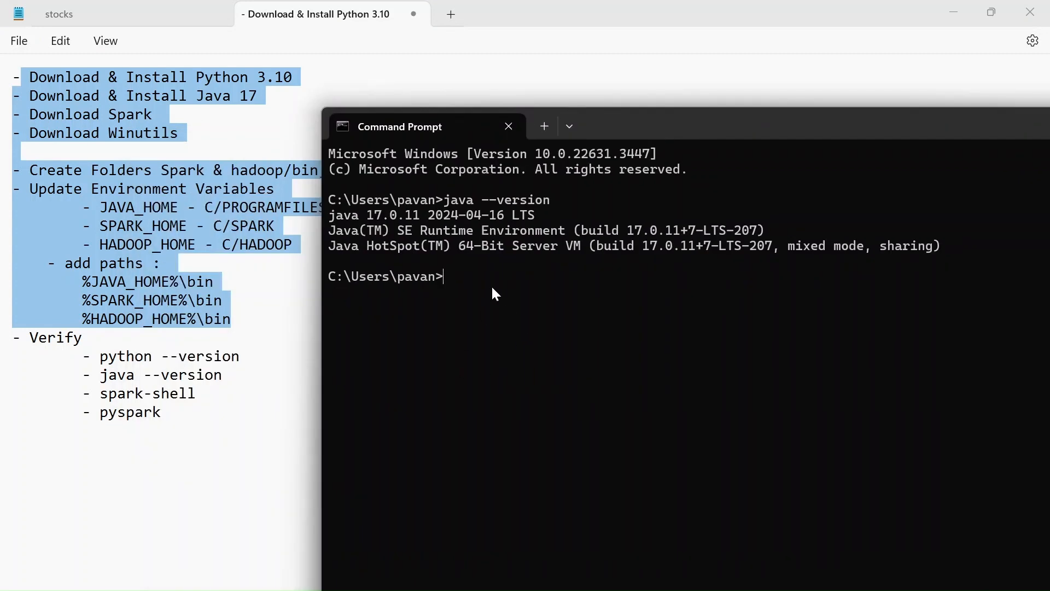
mouse_move(502, 319)
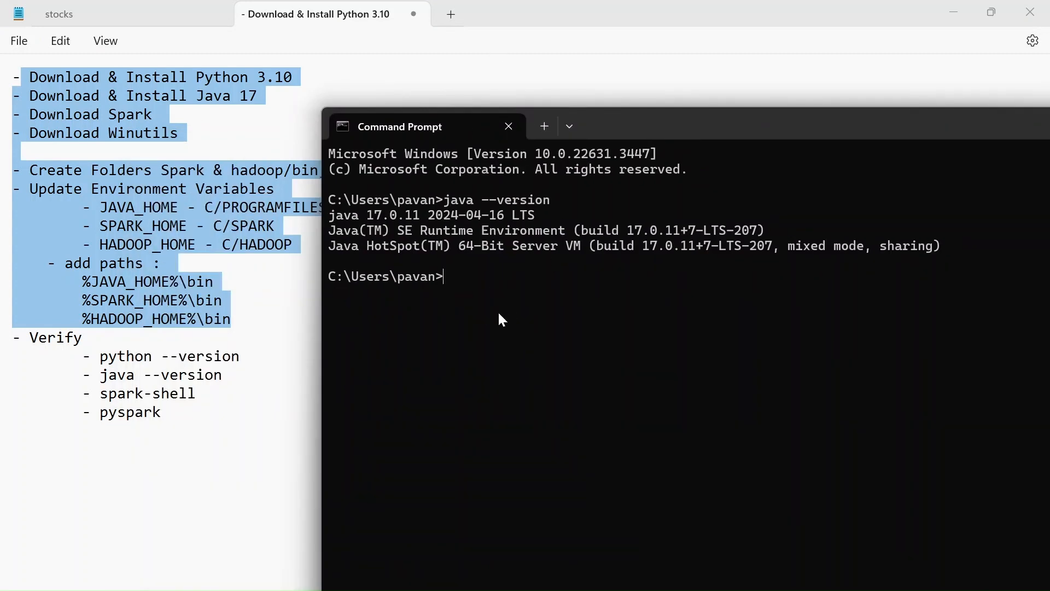
text(python --version)
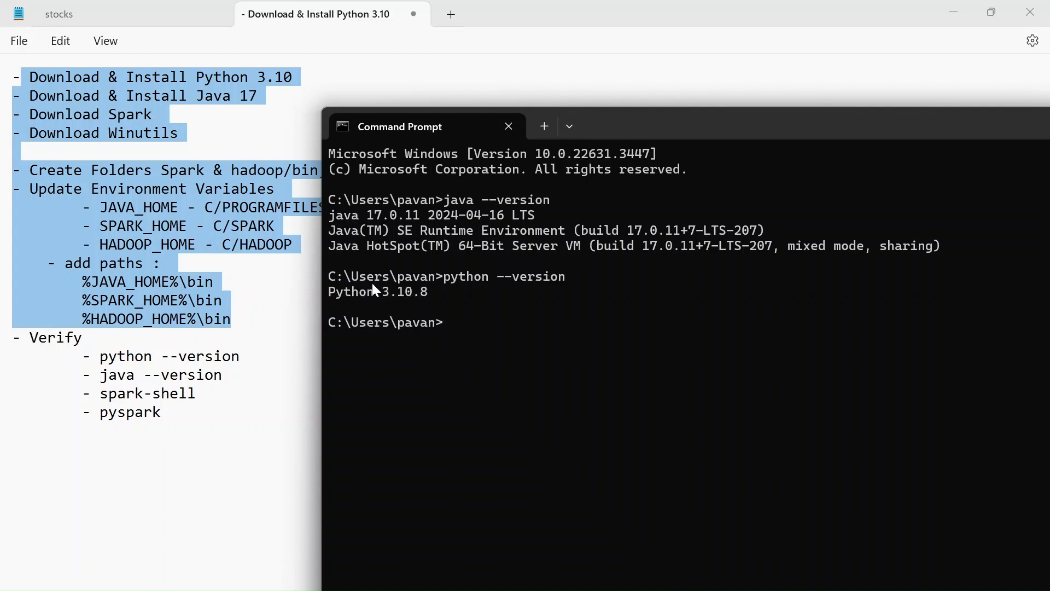
- Run a mistyped spark-shell command, which comes back as not recognized
click(507, 126)
text(spa)
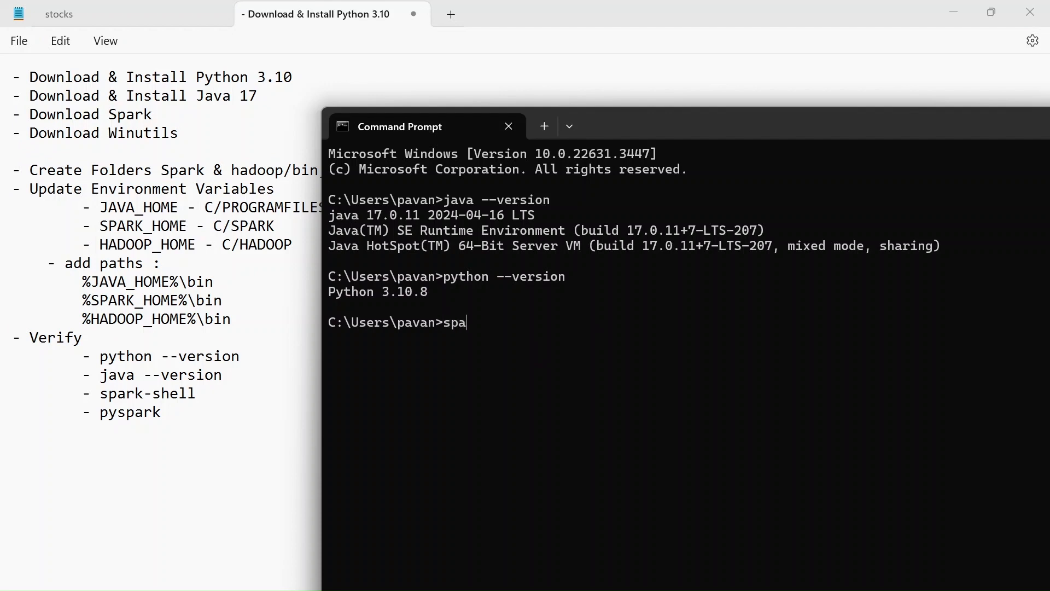
text(rk-sj)
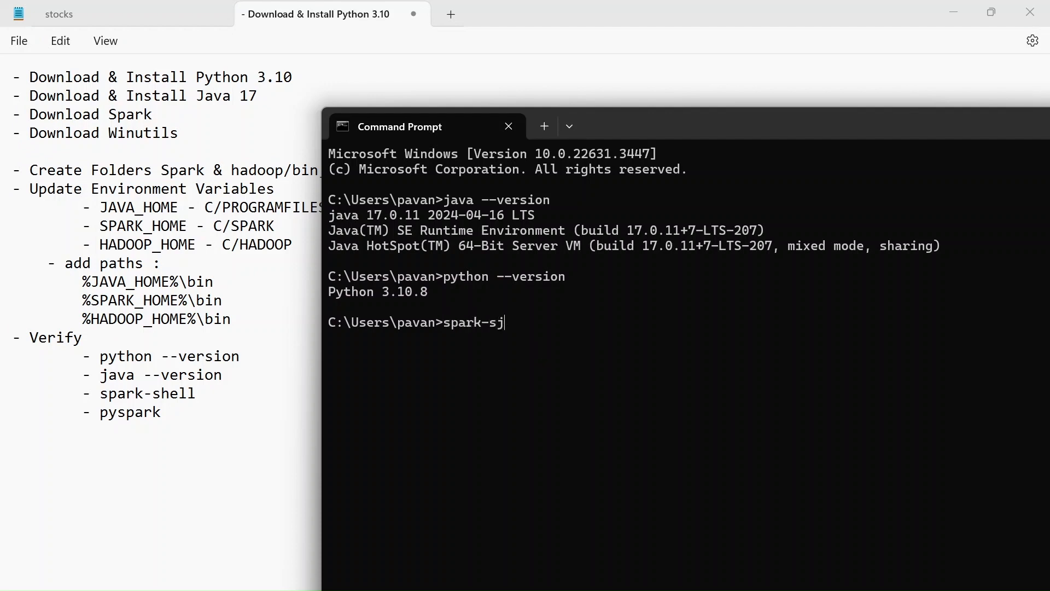
text(hell)
key(Return)
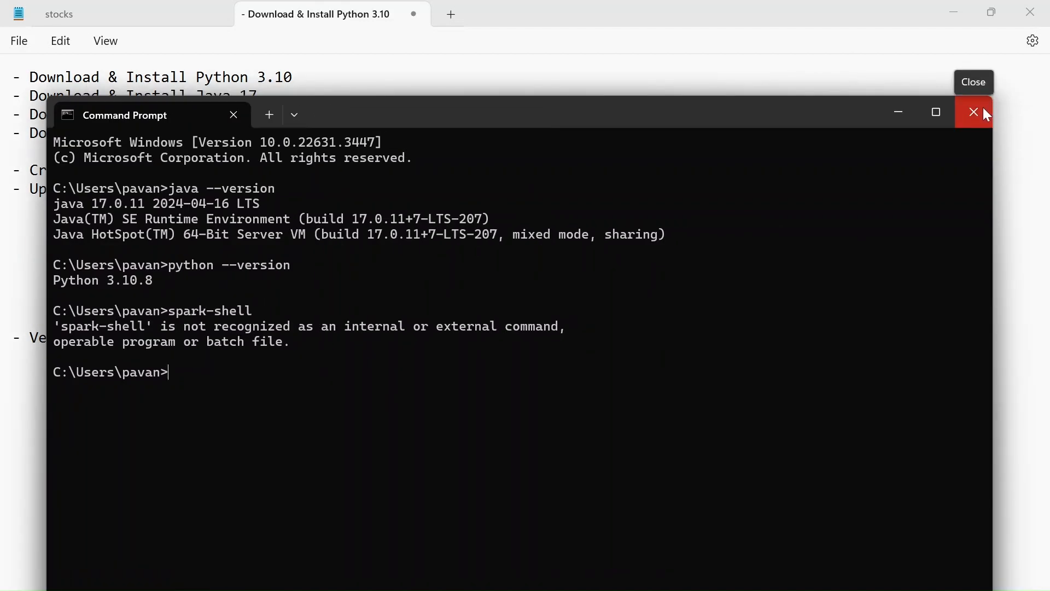
- In a fresh Command Prompt run spark-shell and allow Java network access, reaching the Spark 3.5.1 scala prompt
click(974, 111)
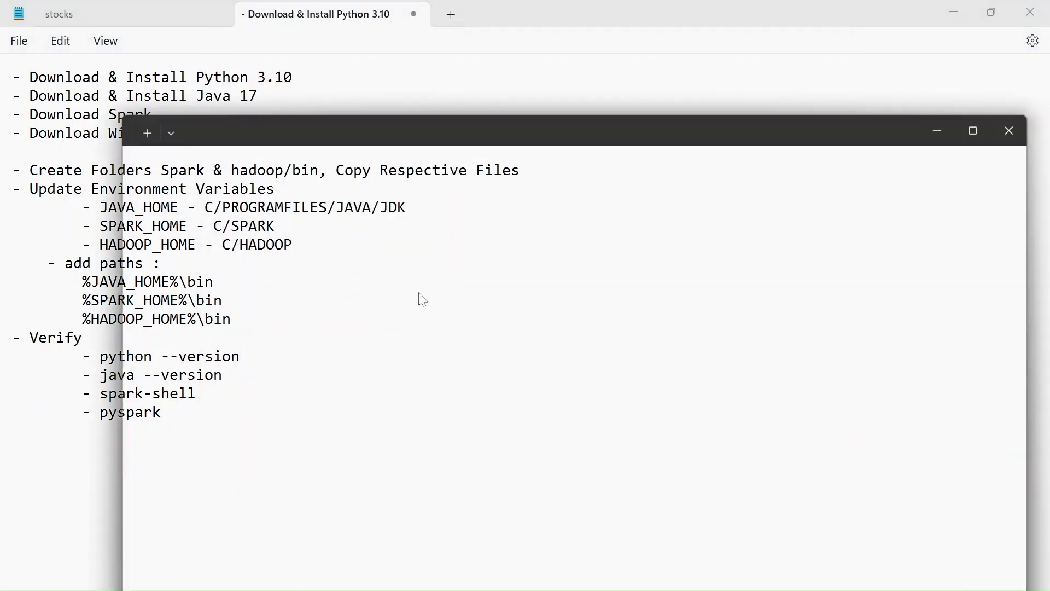
text(spark-s)
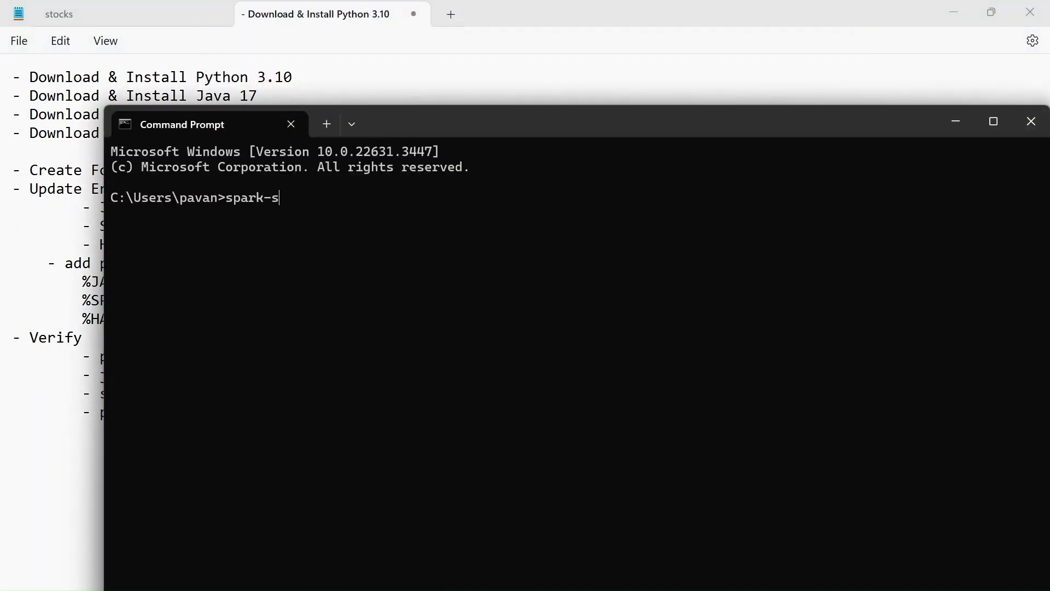
text(hell)
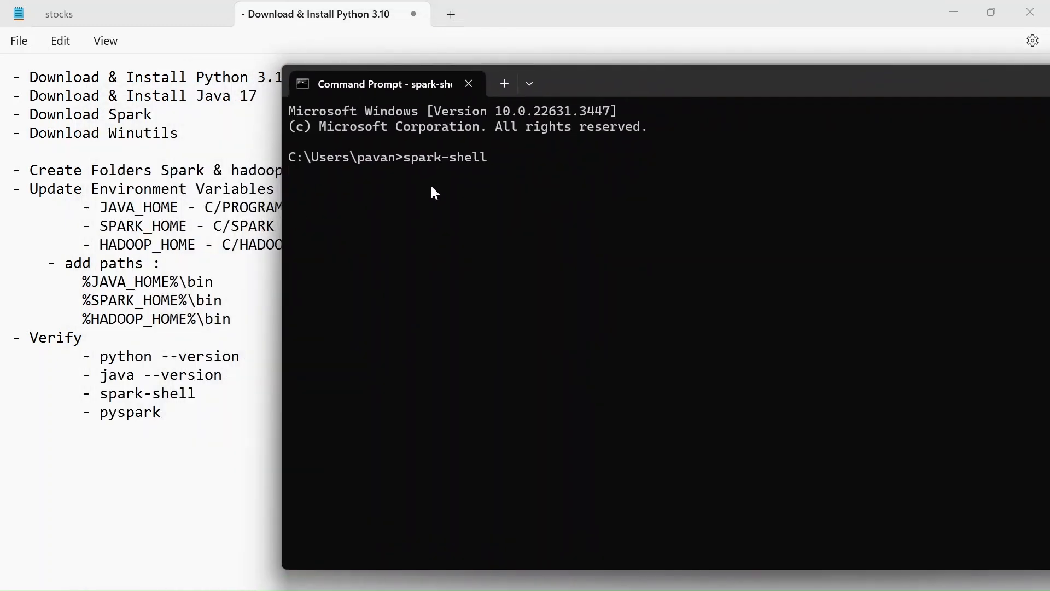
mouse_move(473, 188)
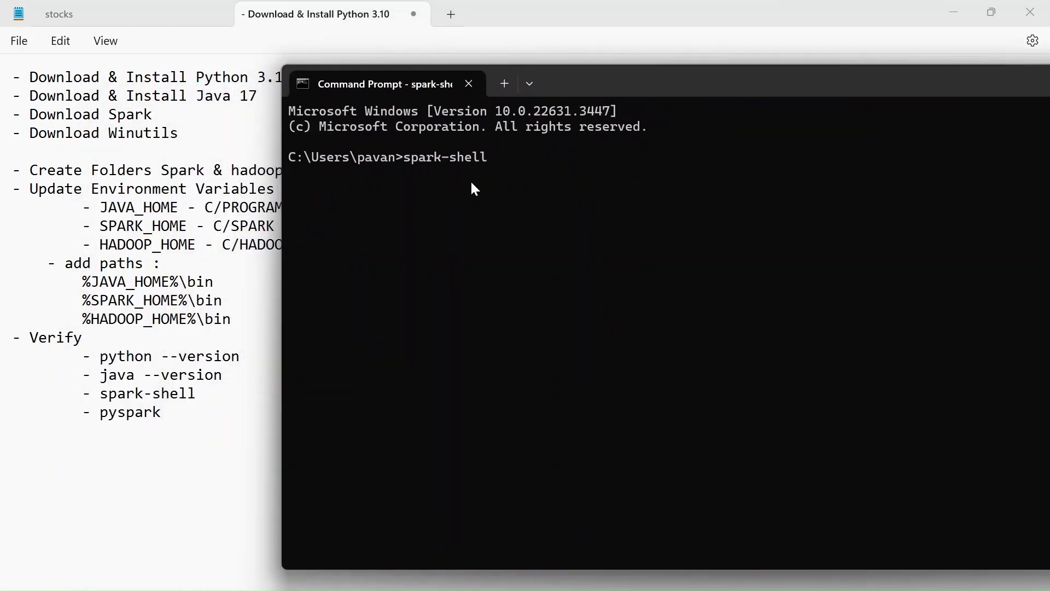
mouse_move(568, 204)
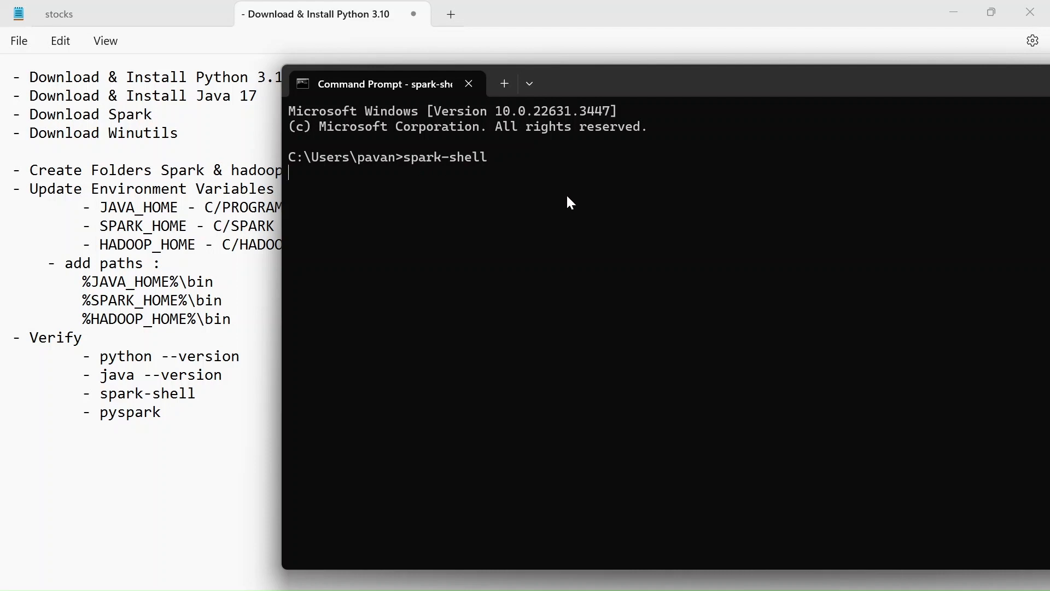
mouse_move(506, 203)
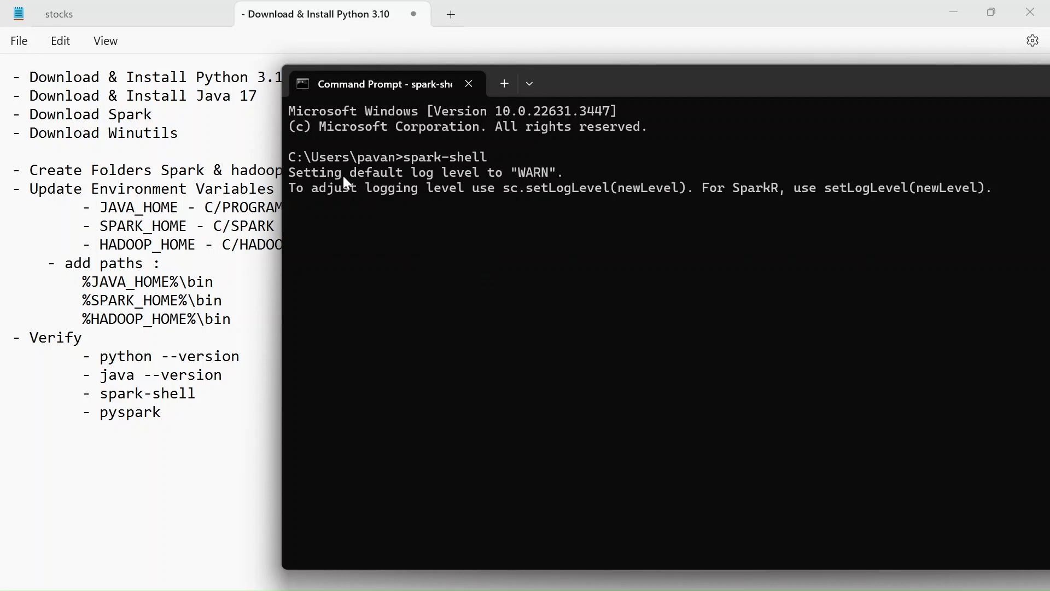
mouse_move(453, 194)
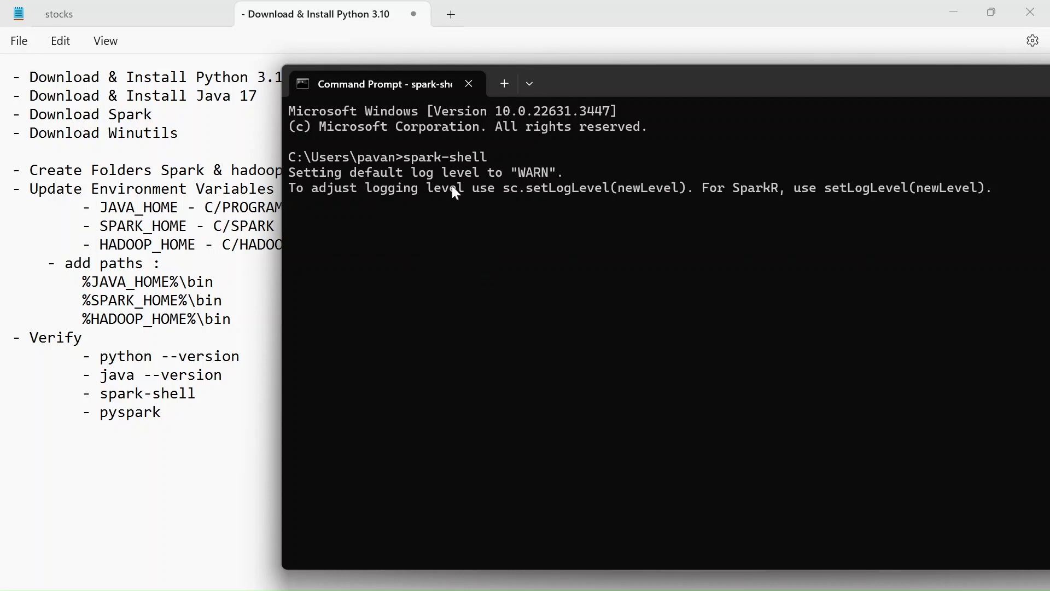
mouse_move(521, 205)
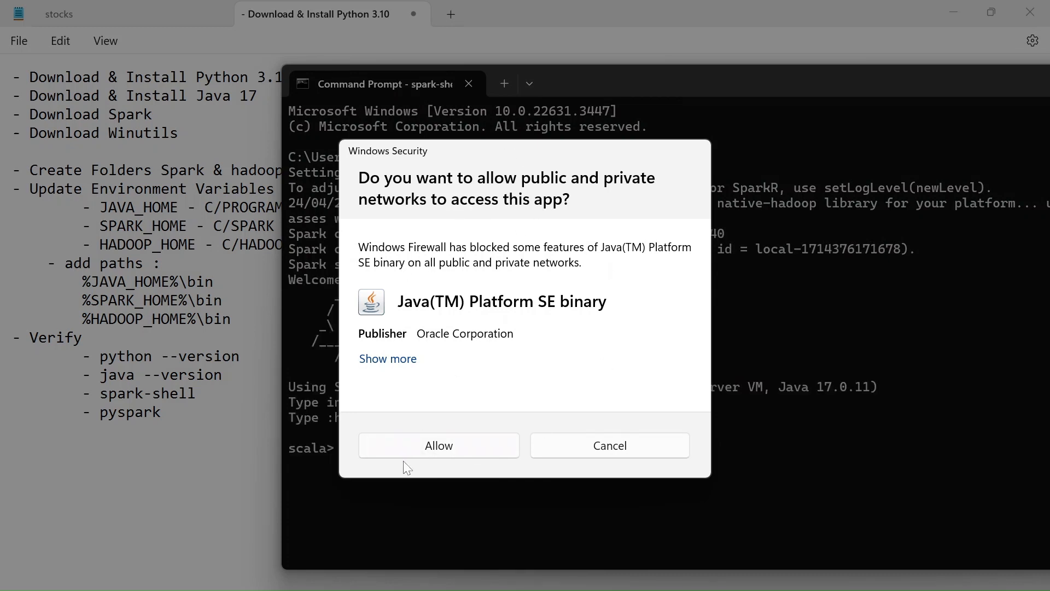
click(437, 445)
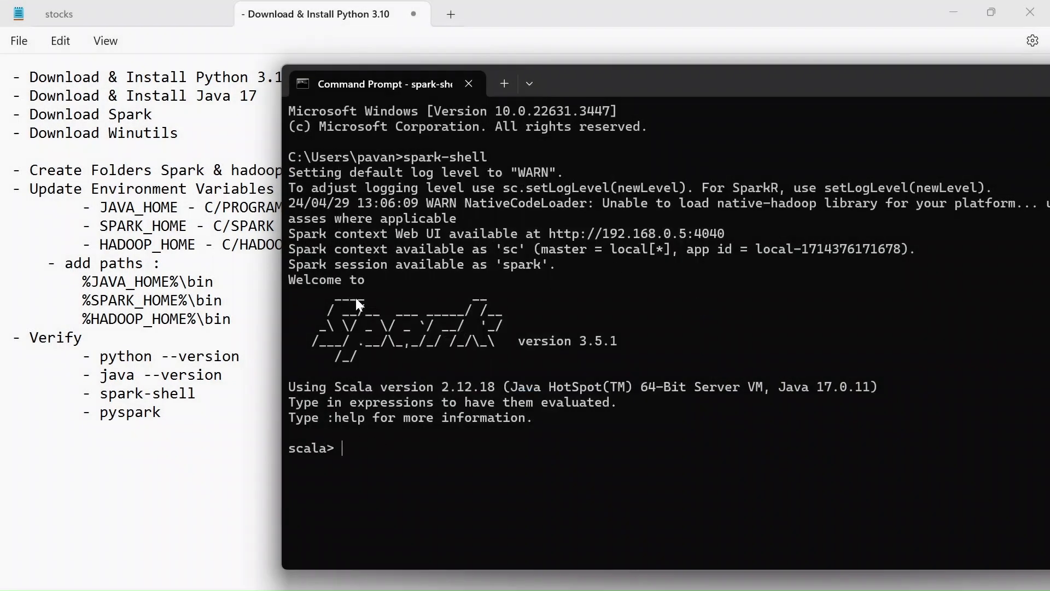
mouse_move(294, 455)
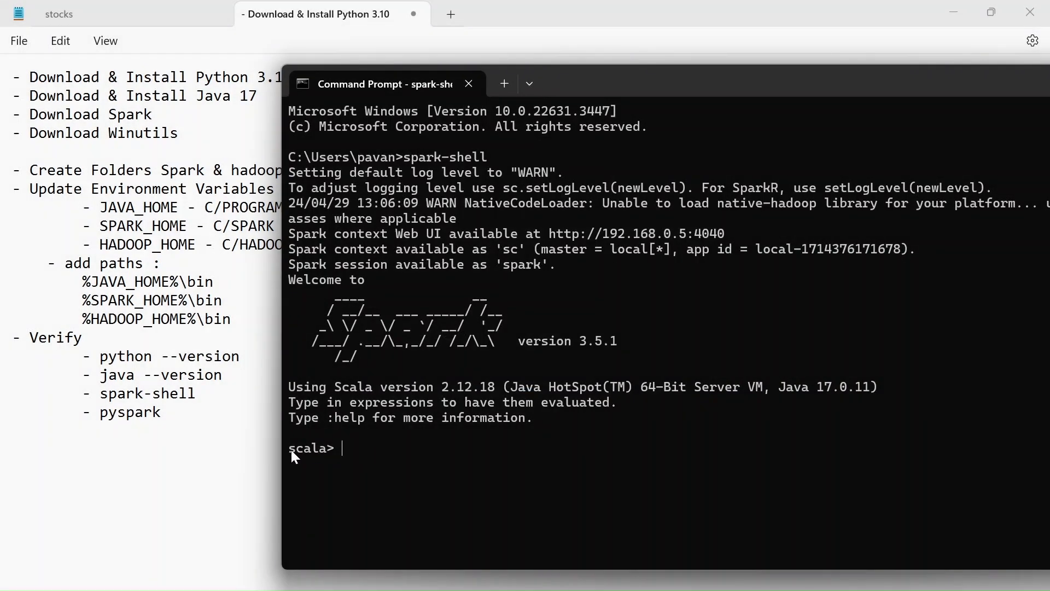
mouse_move(682, 243)
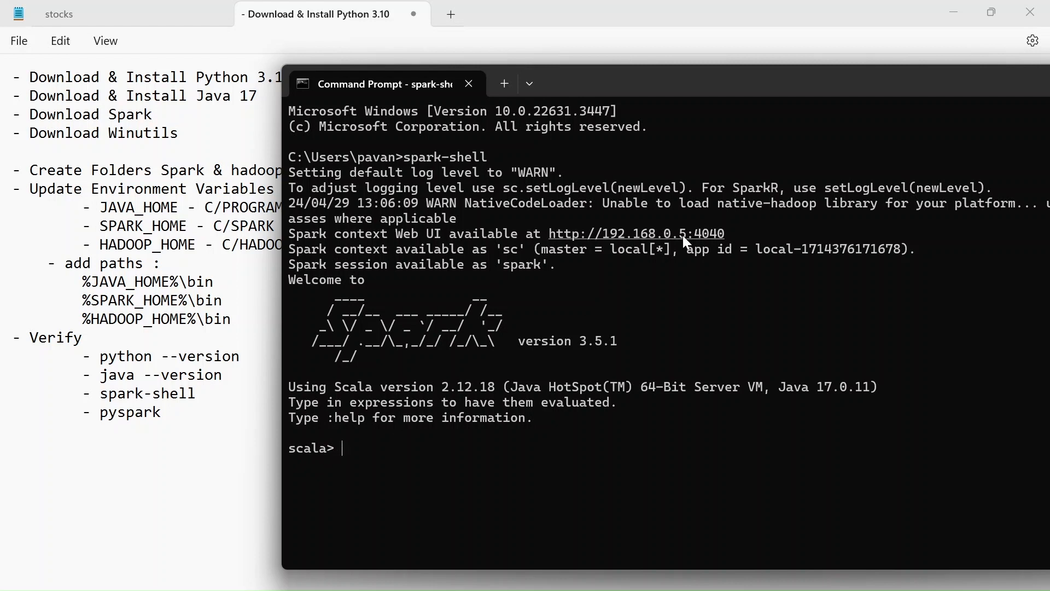
mouse_move(612, 240)
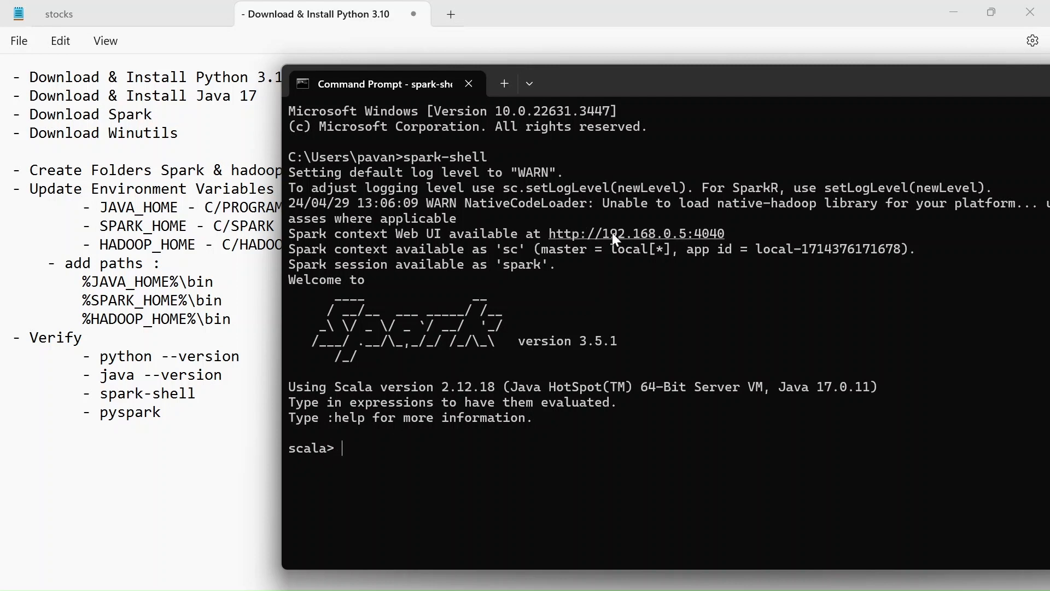
- Browse the Spark web UI at 192.168.0.5:4040: expand Event Timeline, view Stages, return to Jobs
text(%HADOOP_HOME%\bin)
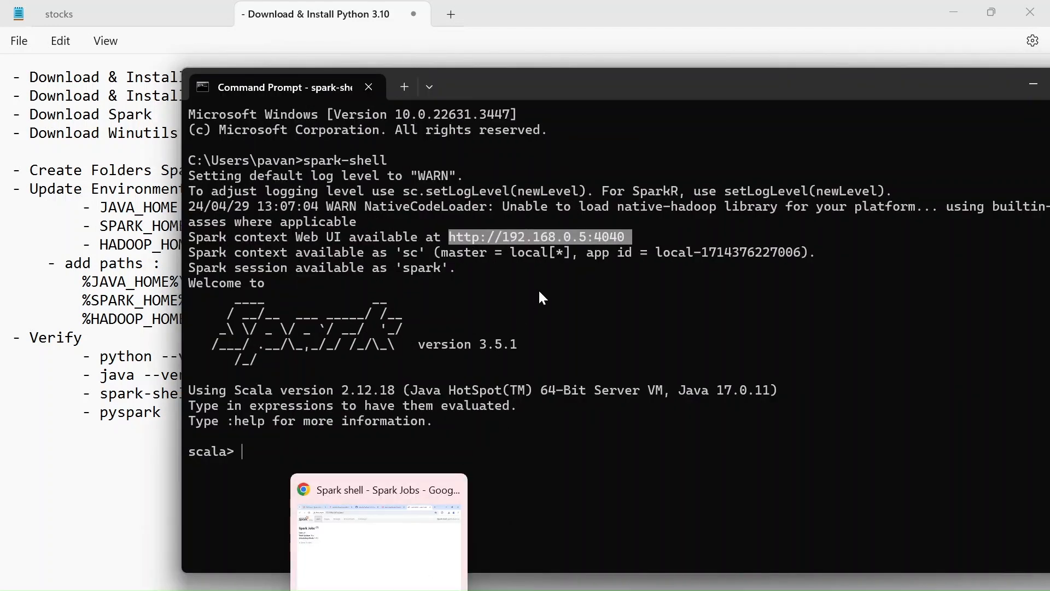
mouse_move(435, 258)
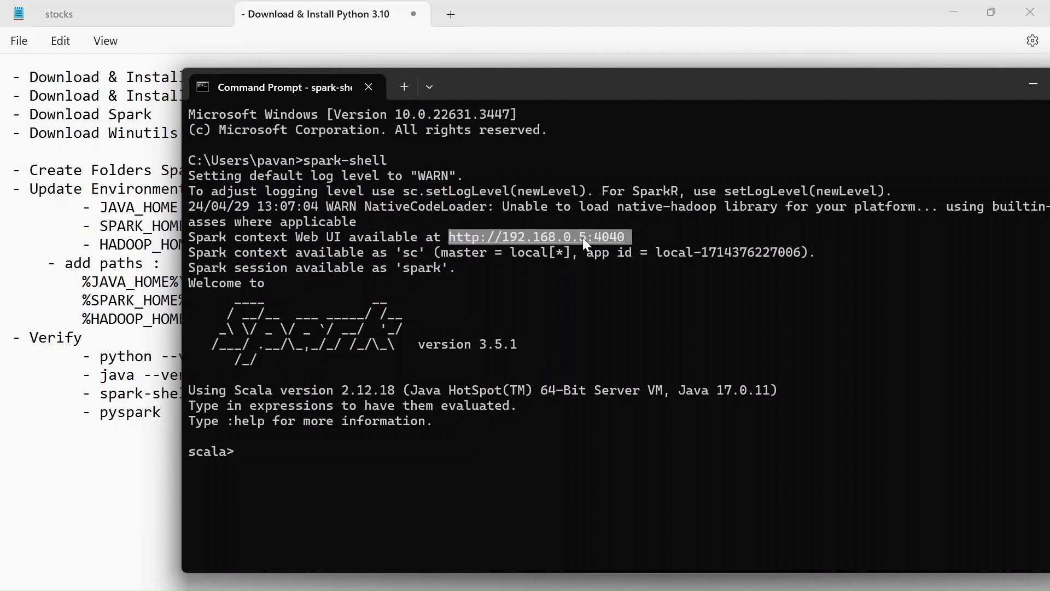
mouse_move(598, 253)
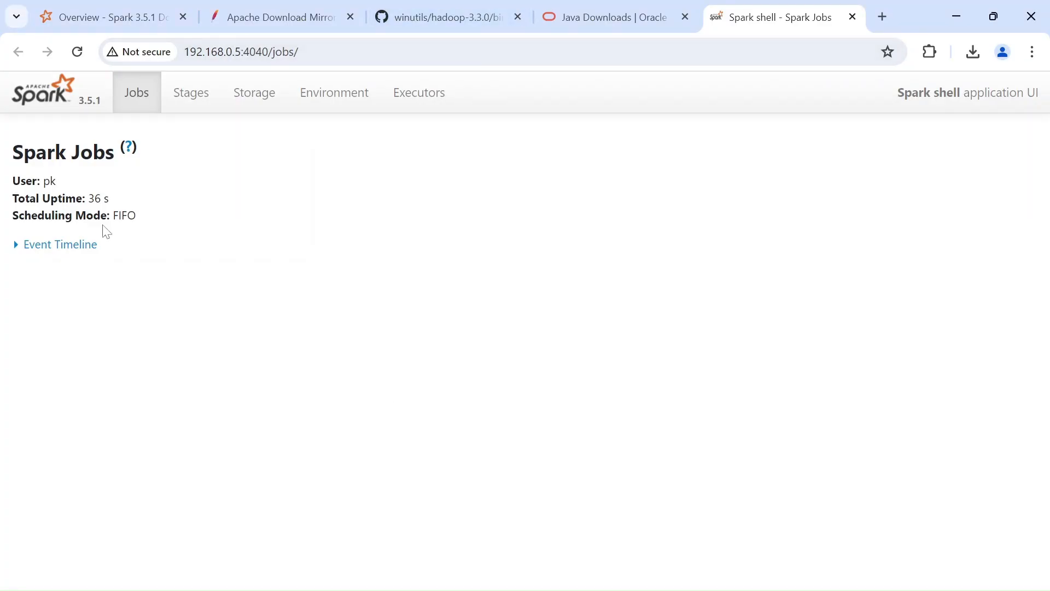
mouse_move(59, 244)
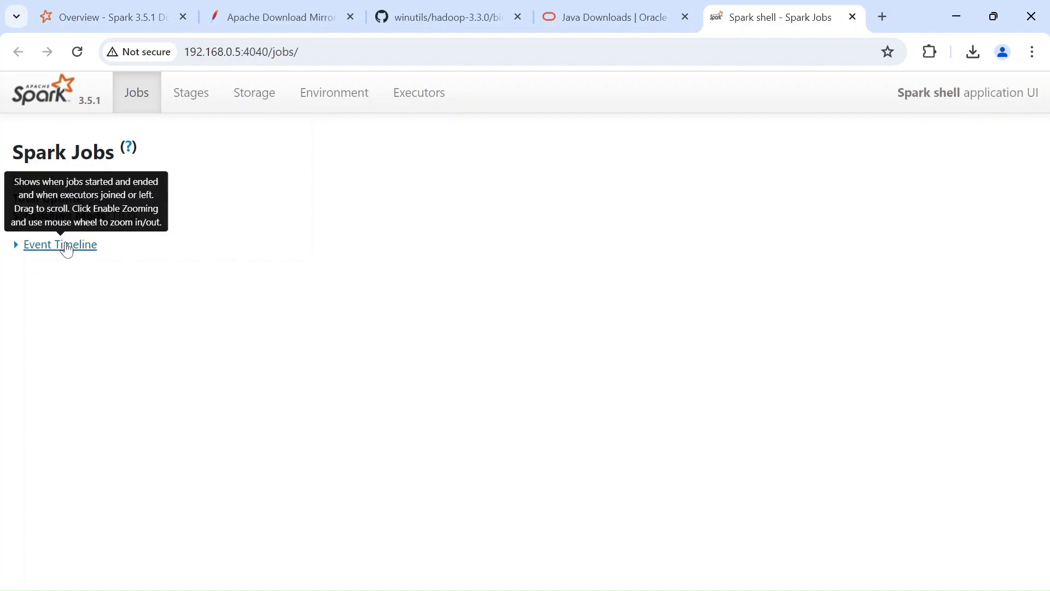
click(59, 244)
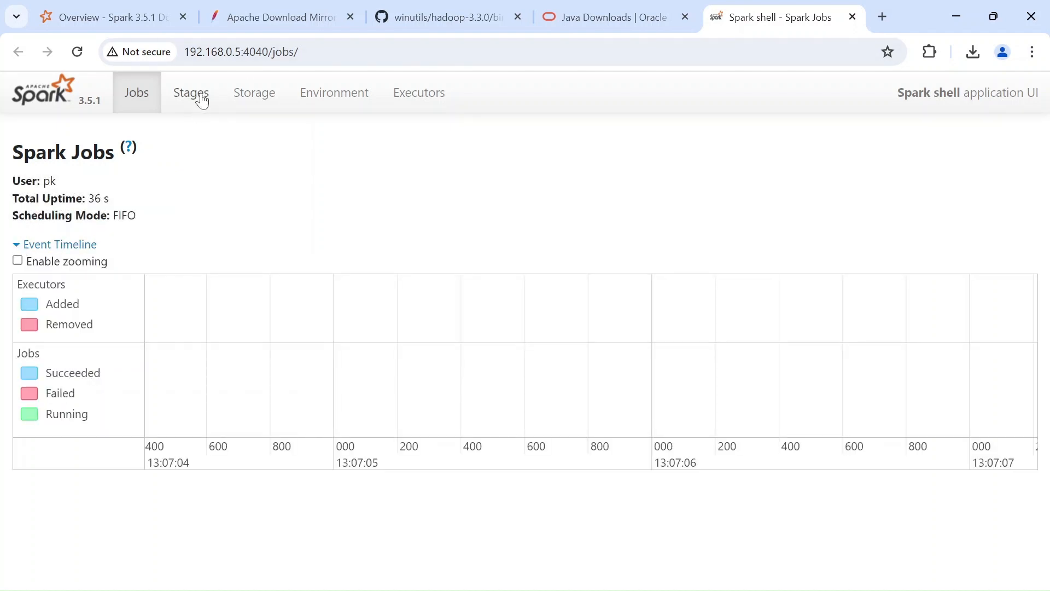
click(191, 92)
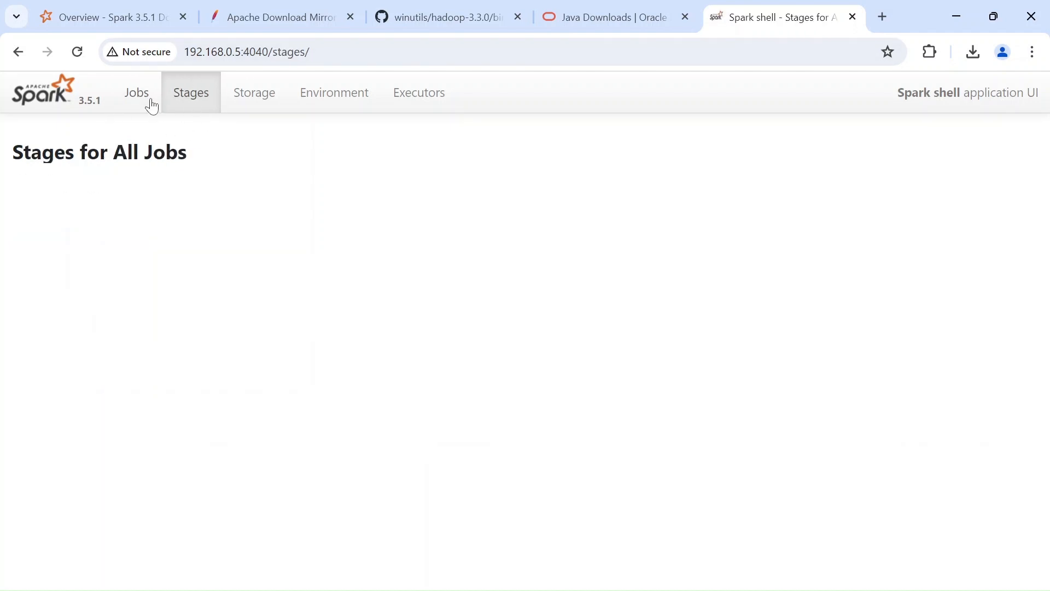
click(135, 92)
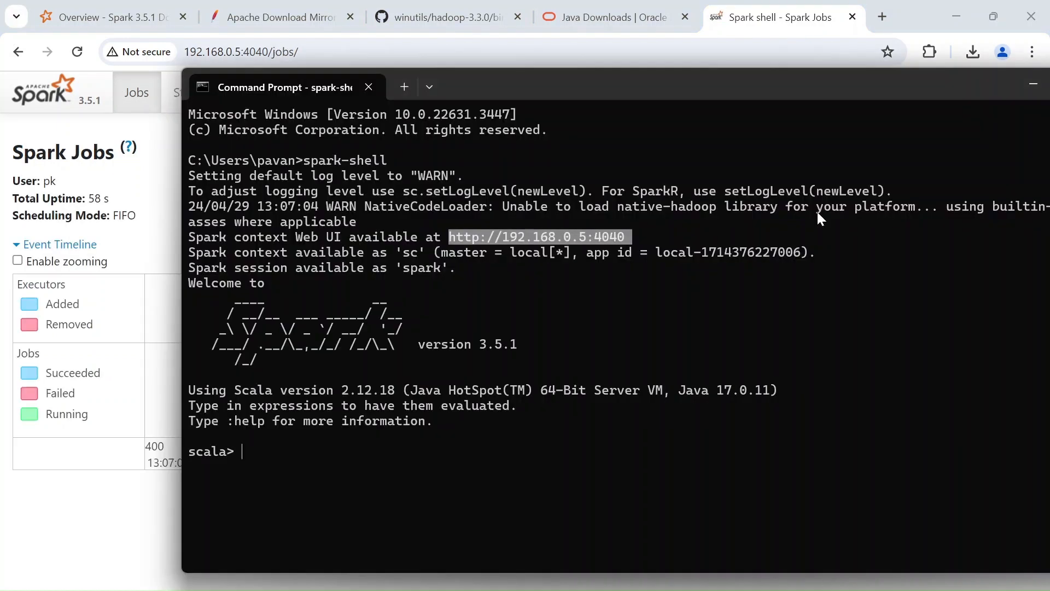
- Launch pyspark in a fresh Command Prompt, starting Spark 3.5.1 on Python 3.10.8
click(404, 86)
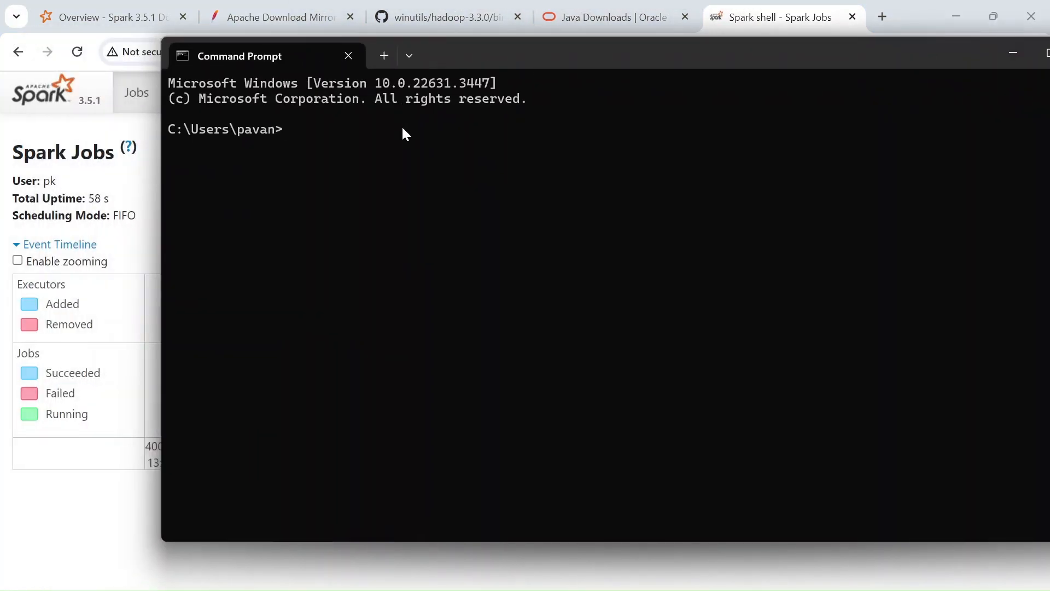
mouse_move(362, 139)
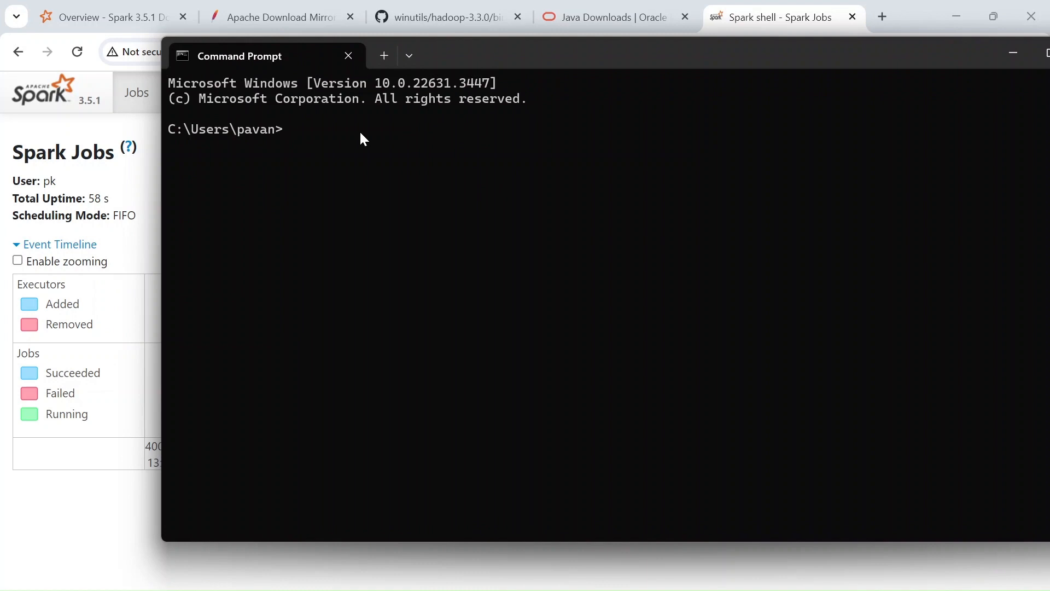
text(pysp)
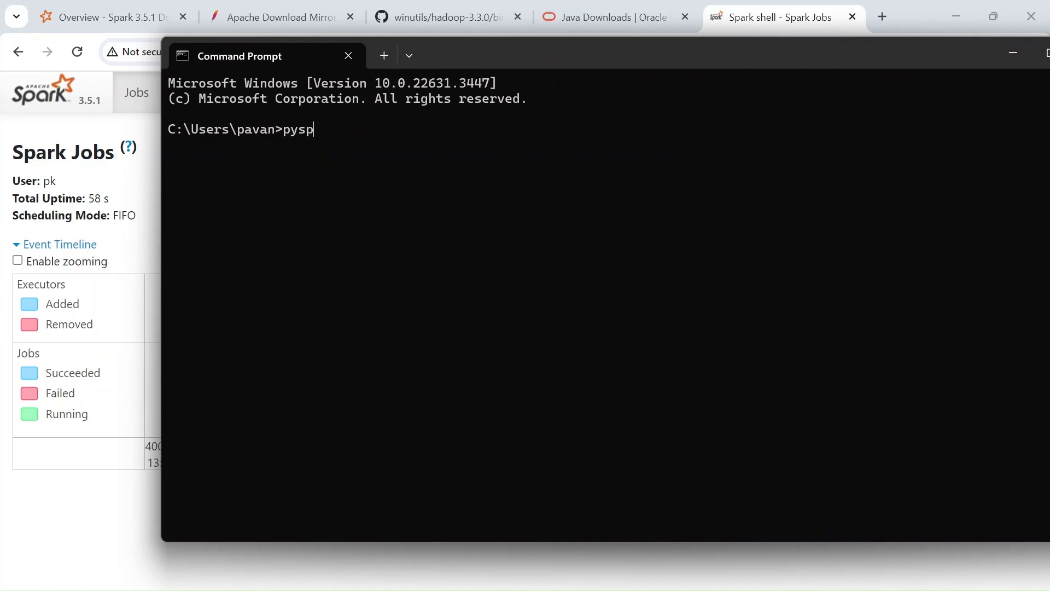
text(ark)
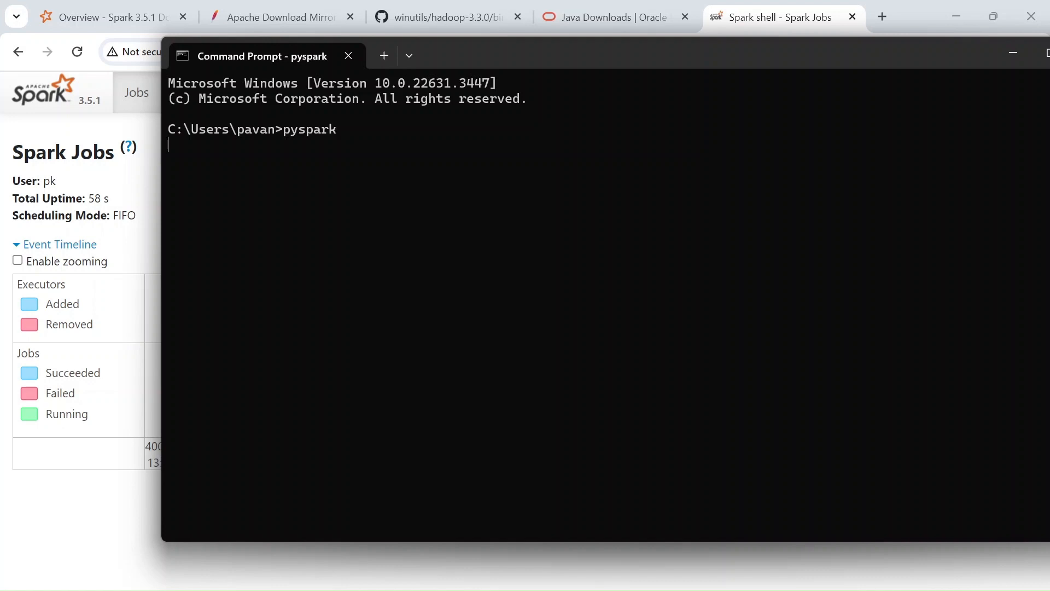
key(Return)
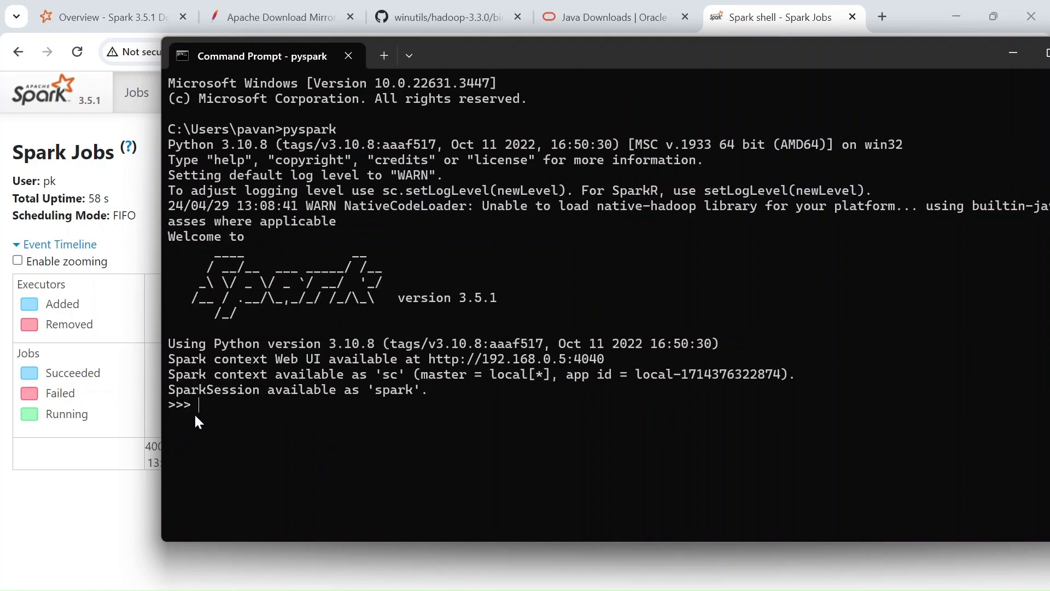
- Run print("hello") at the >>> prompt so hello echoes back
text(print()
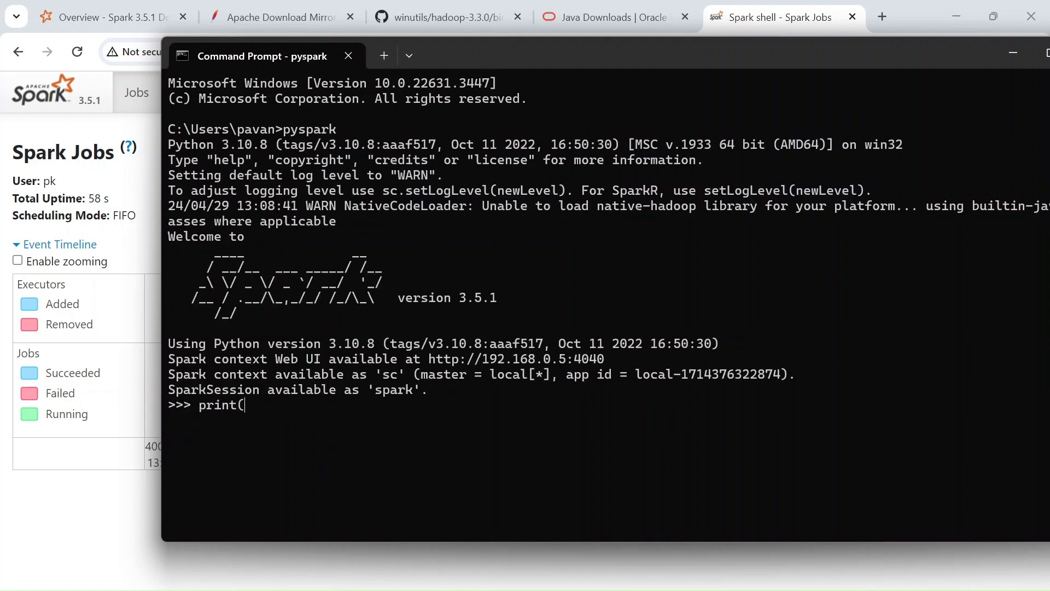
text("")
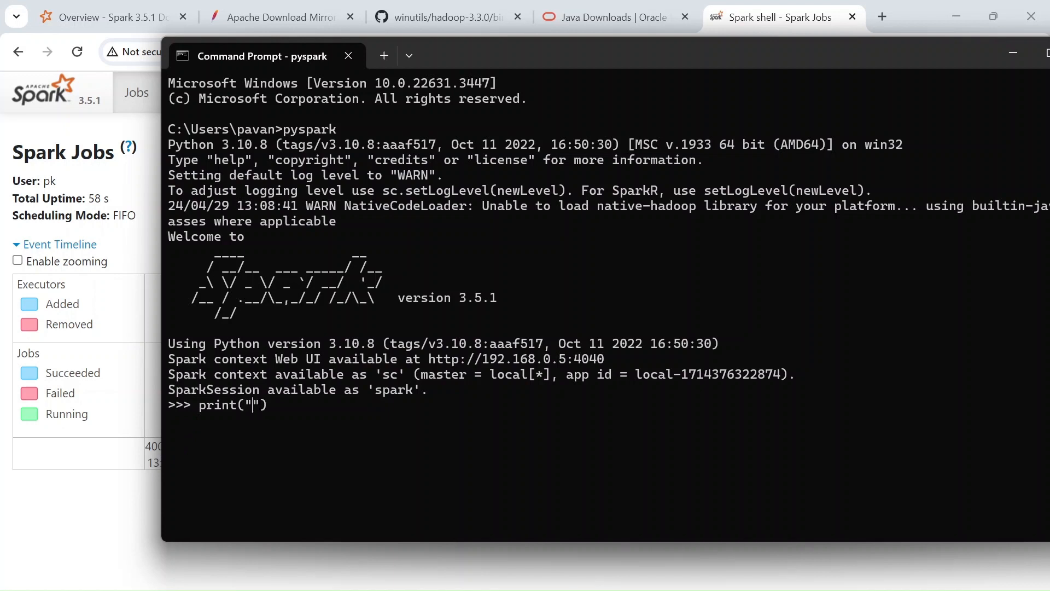
key(Return)
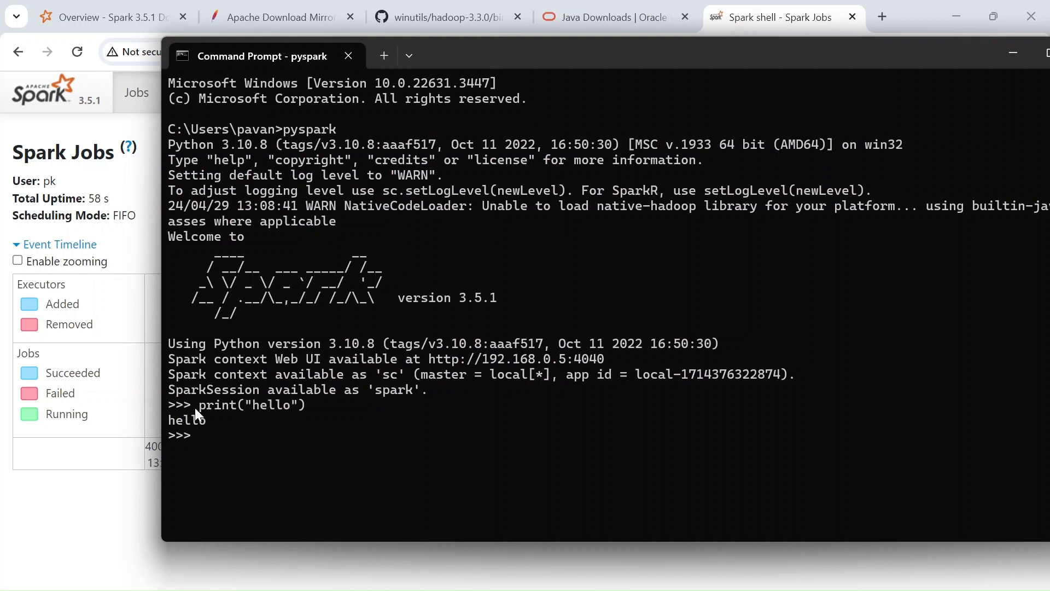
mouse_move(667, 72)
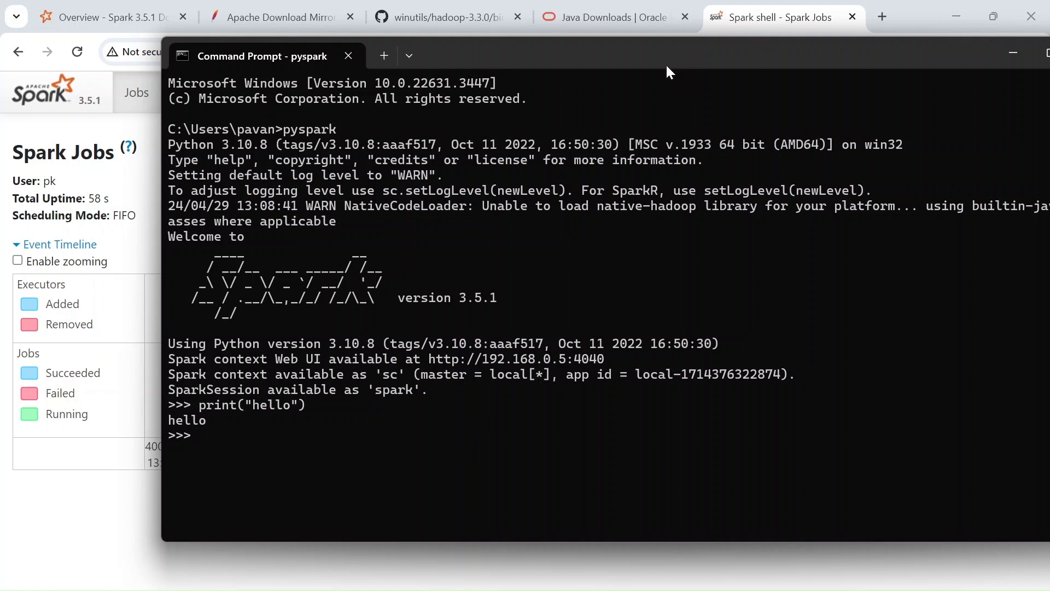